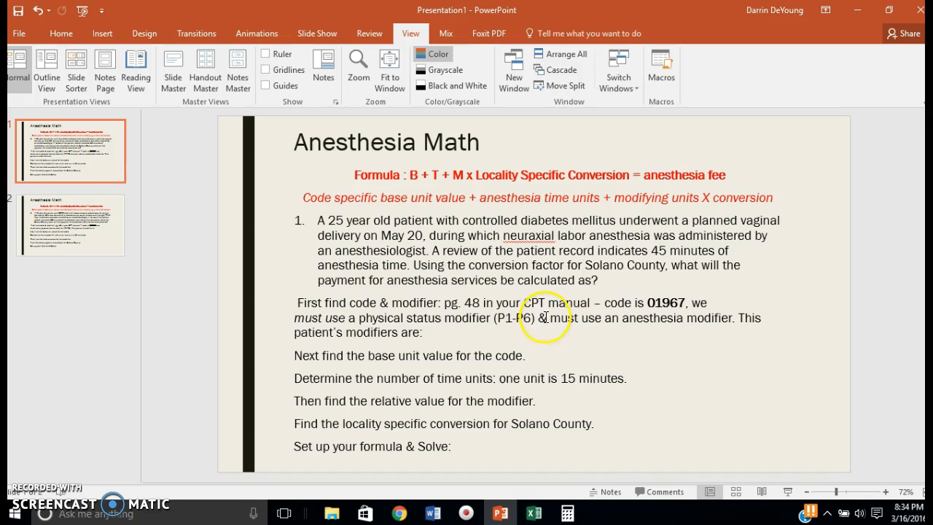
mouse_move(426, 184)
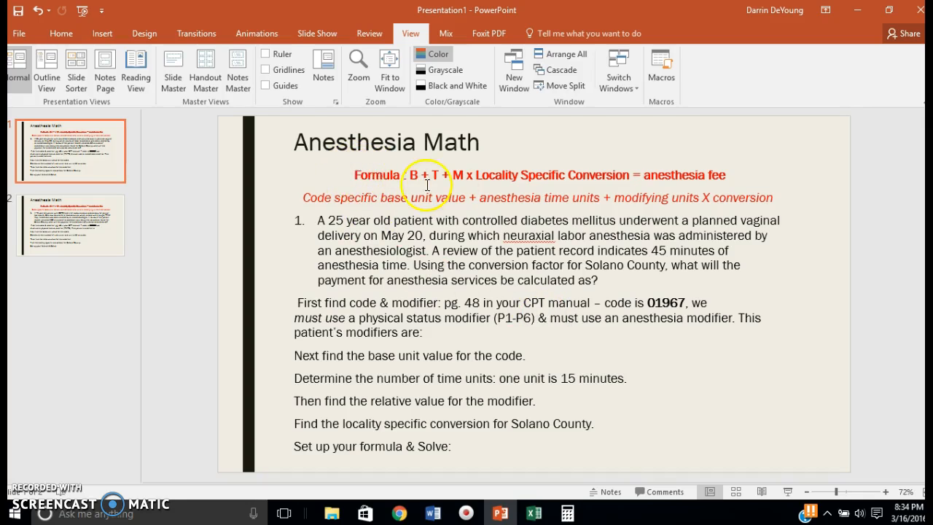
mouse_move(365, 177)
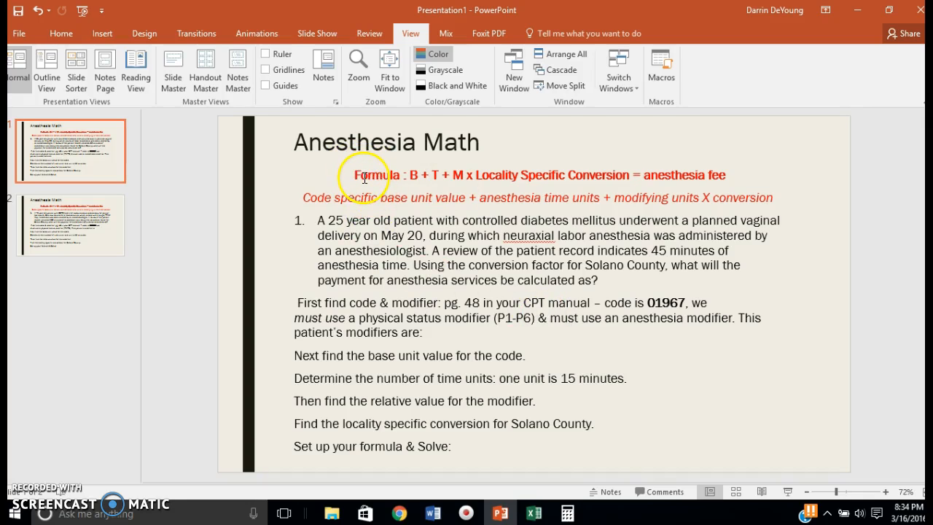
mouse_move(454, 173)
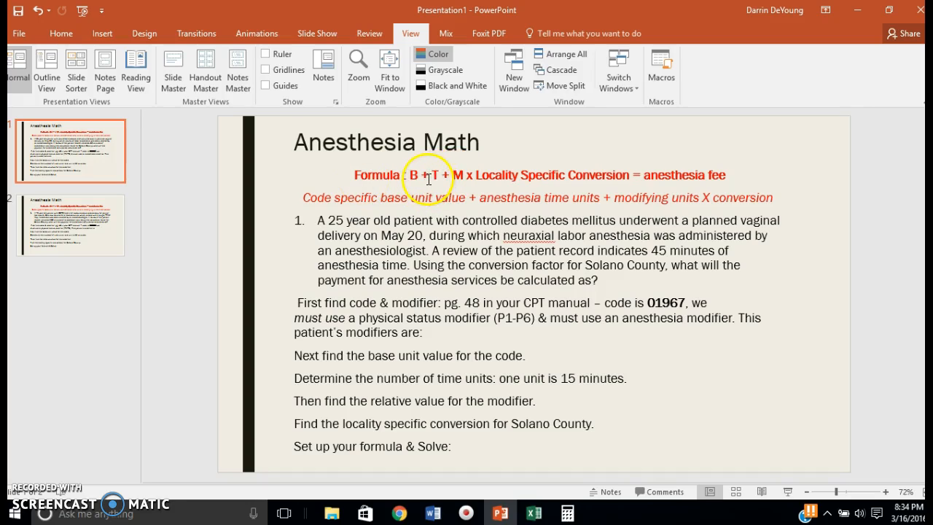
mouse_move(480, 177)
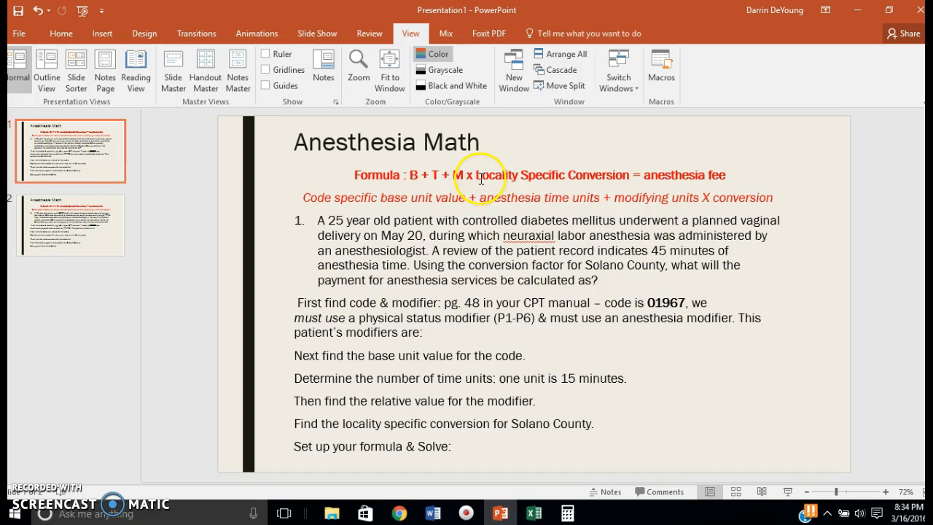
mouse_move(633, 173)
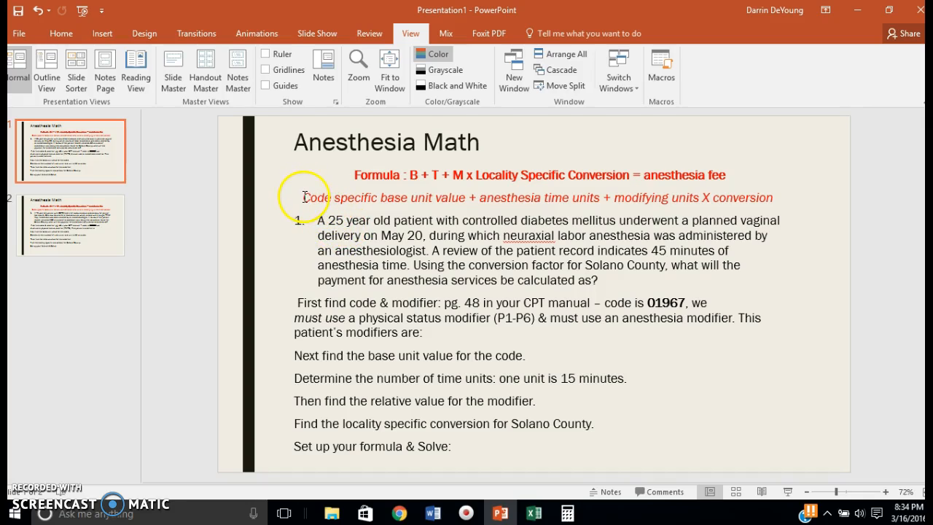
mouse_move(462, 199)
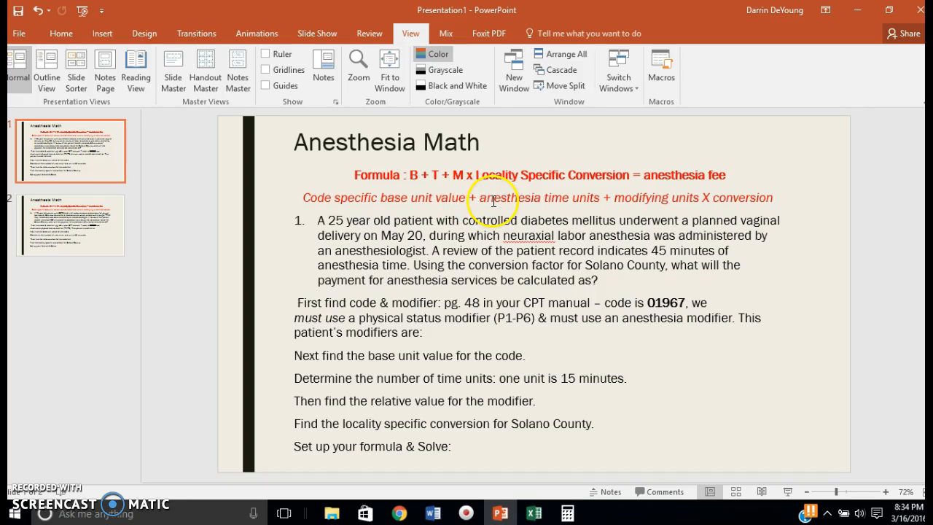
mouse_move(606, 196)
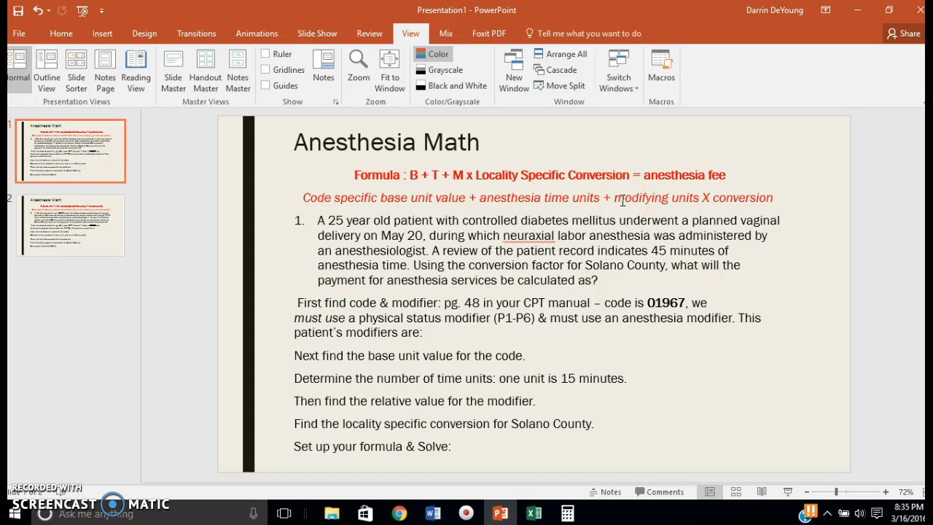
mouse_move(623, 219)
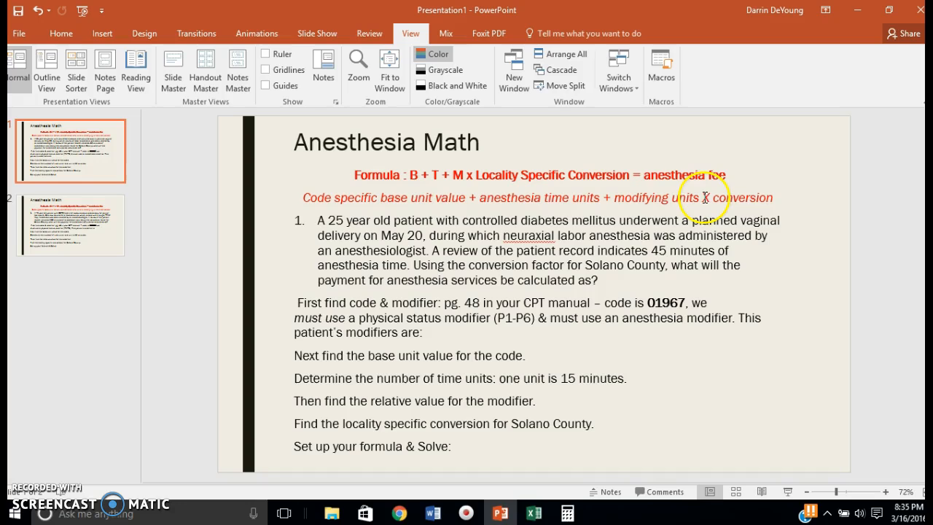
mouse_move(716, 198)
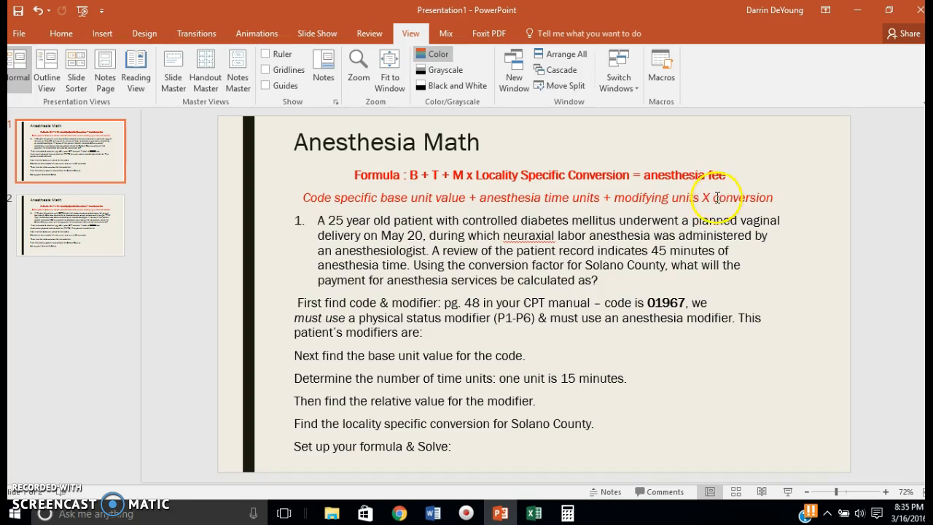
mouse_move(715, 198)
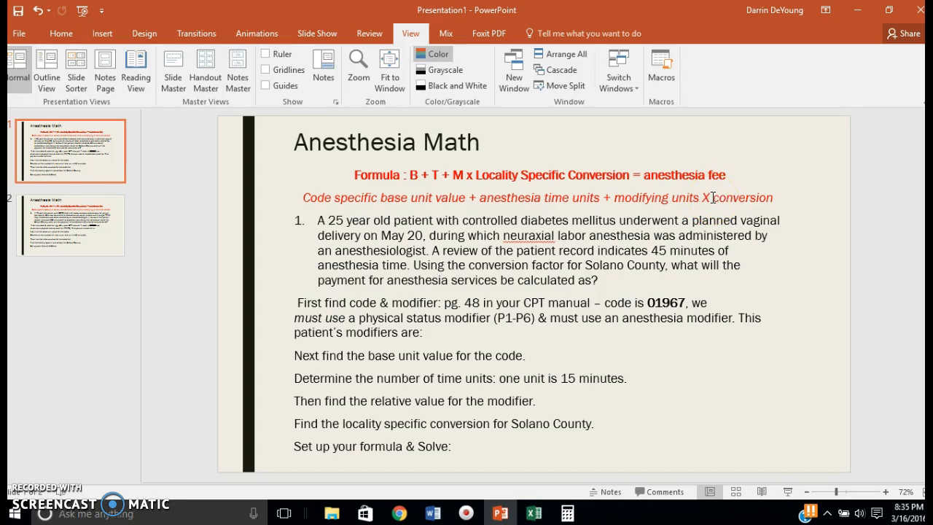
mouse_move(735, 198)
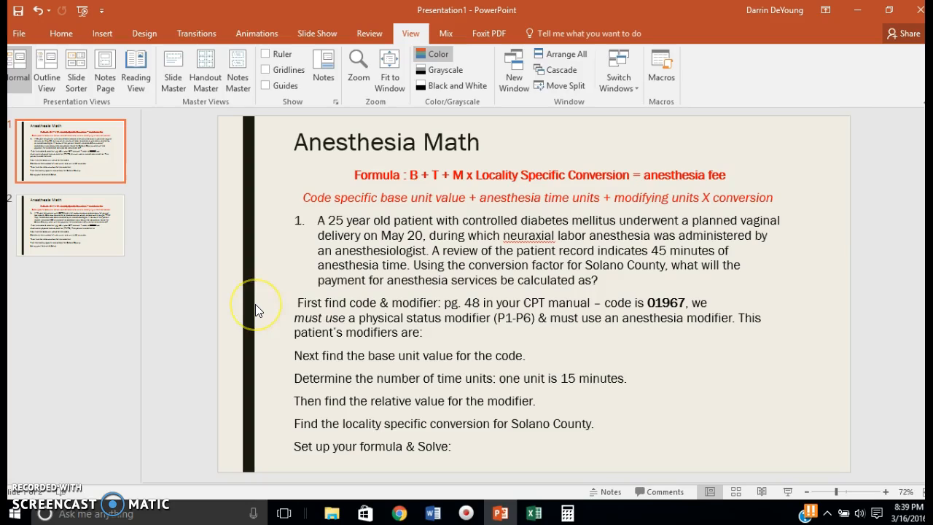
mouse_move(256, 310)
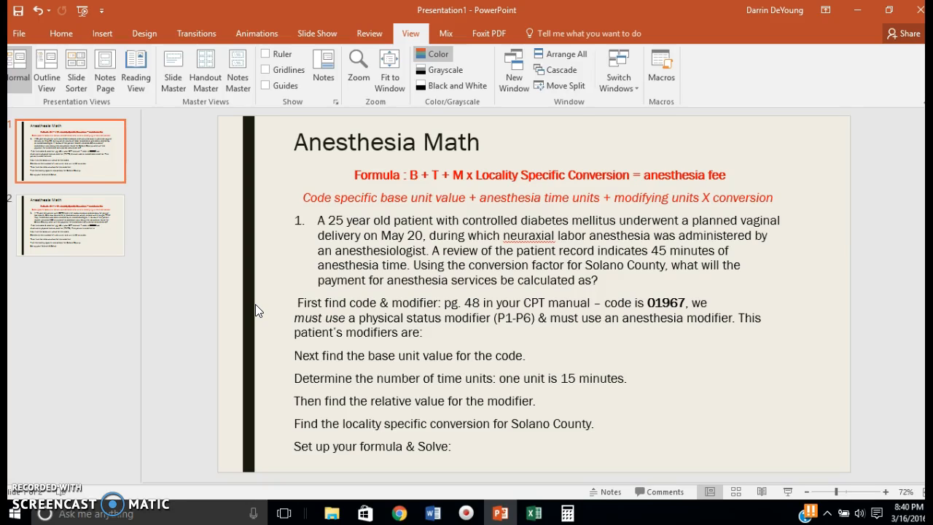
mouse_move(262, 308)
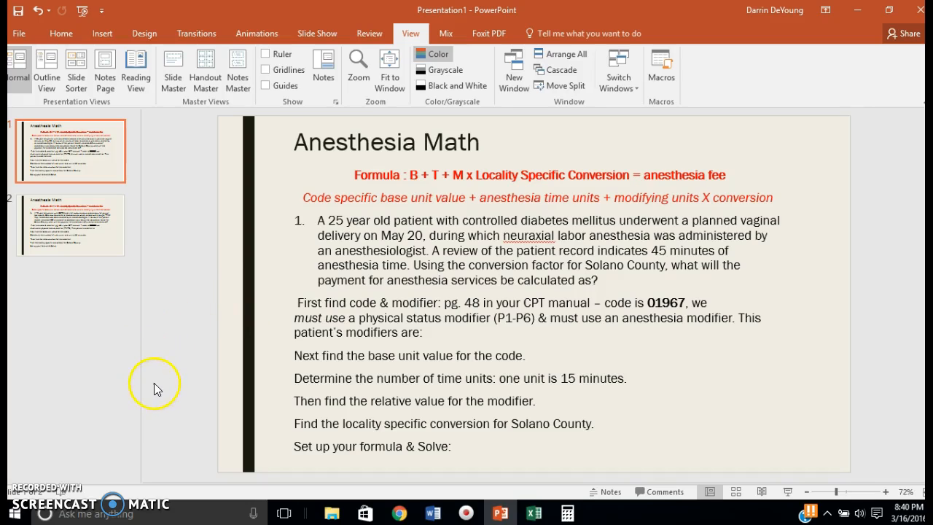
mouse_move(764, 297)
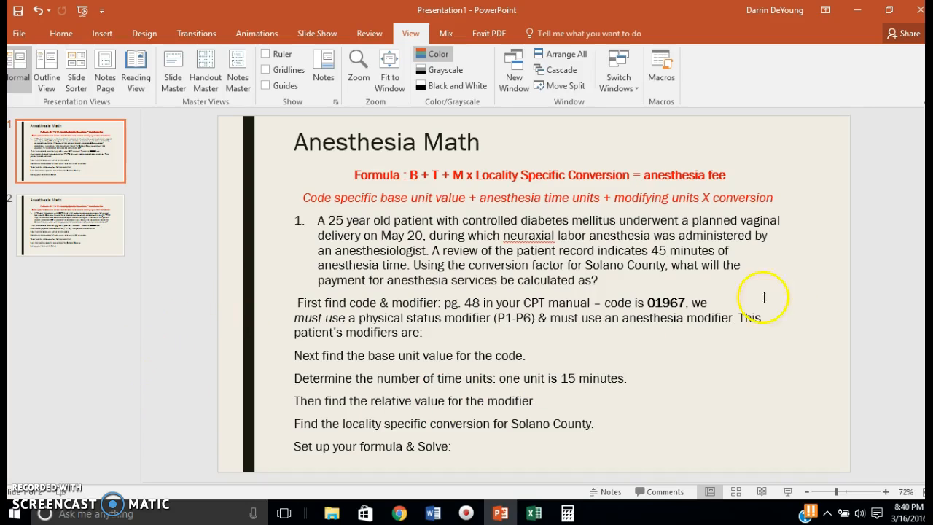
mouse_move(798, 334)
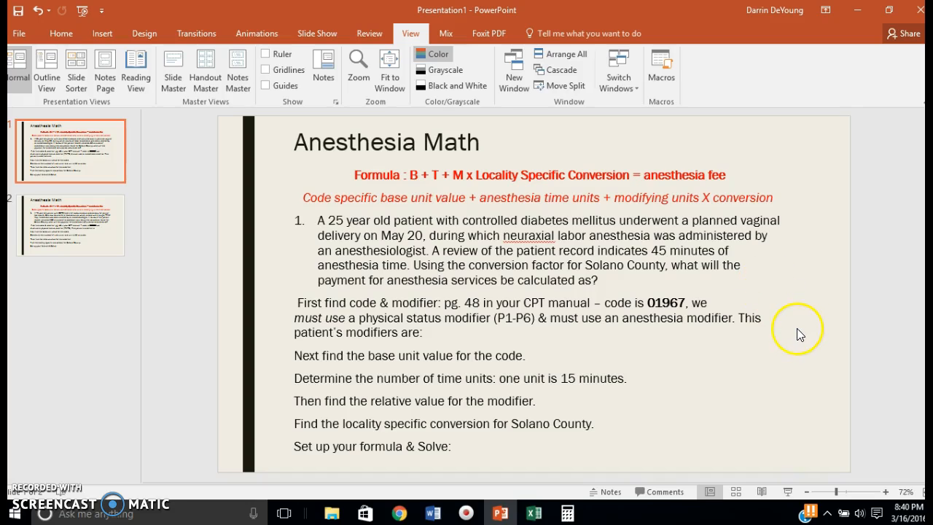
mouse_move(729, 357)
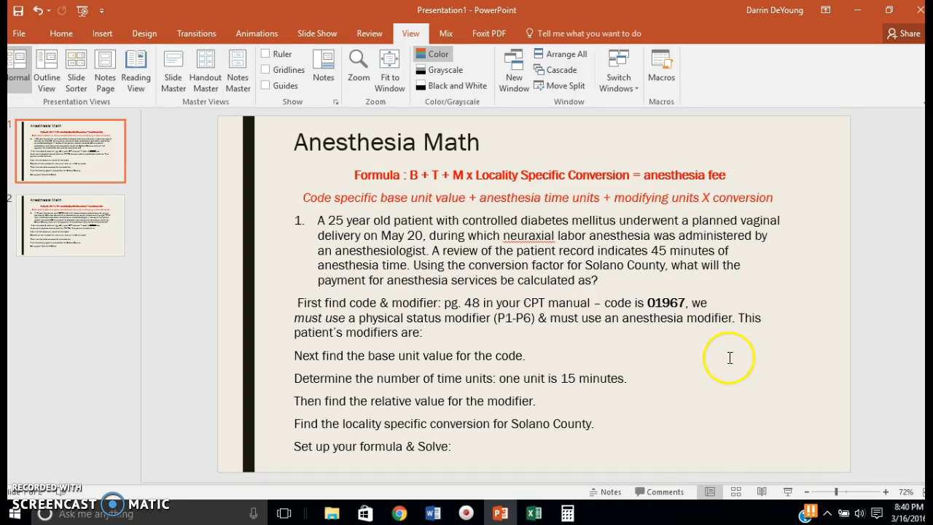
mouse_move(104, 358)
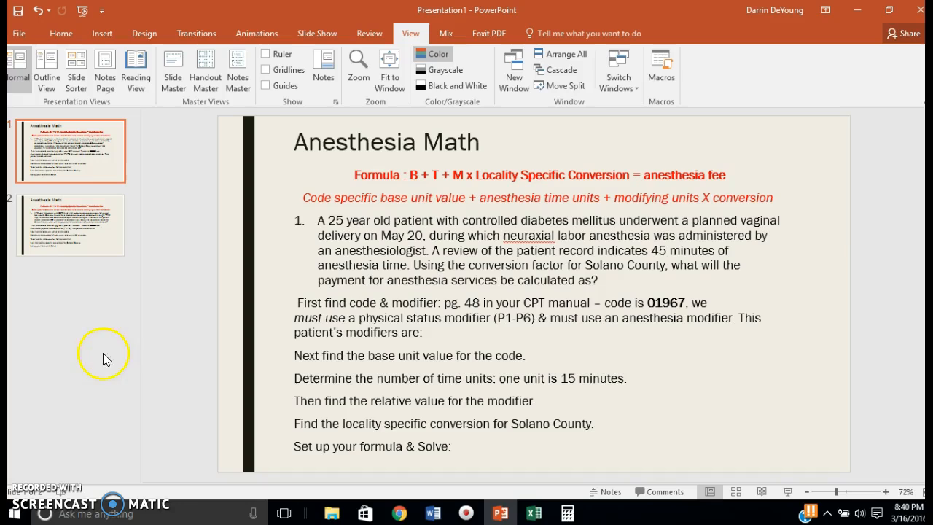
mouse_move(132, 359)
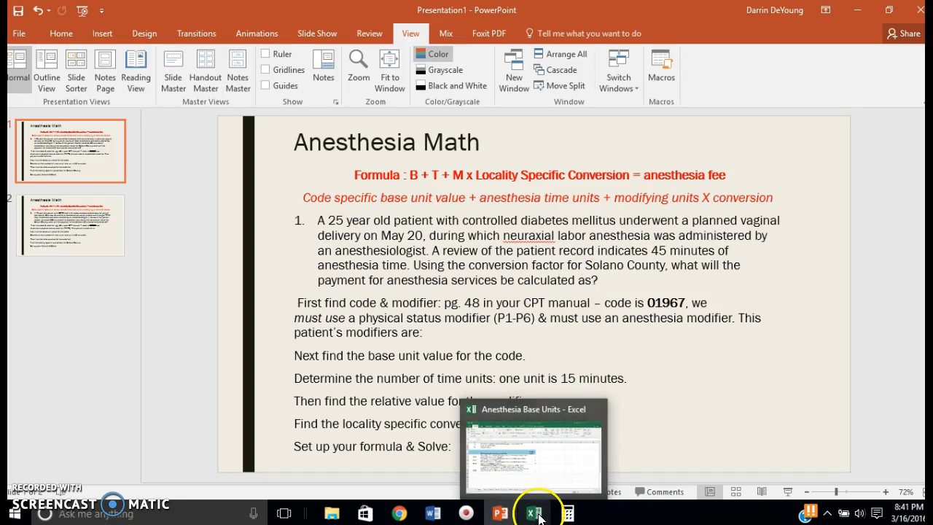
Bring up the Anesthesia Base Units workbook and scroll Sheet2 to the anesthesiologist and CRNA modifier tables.
click(536, 512)
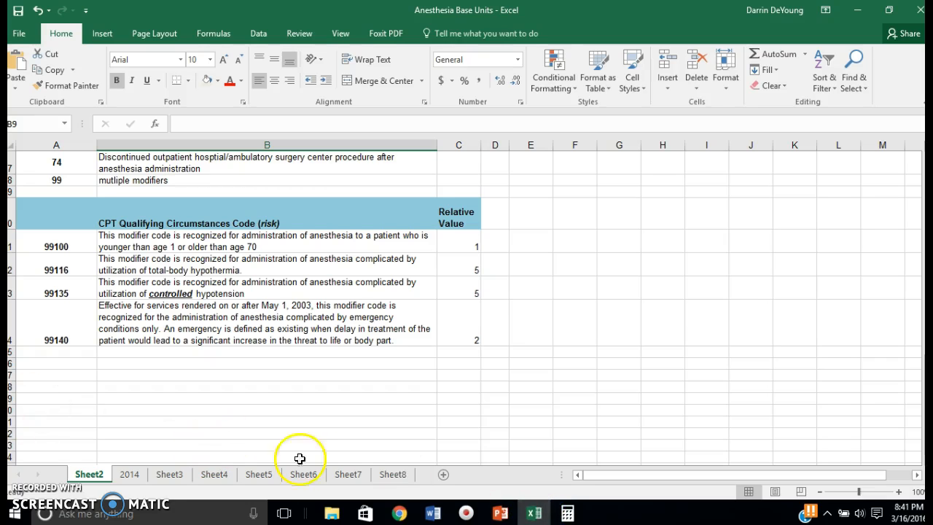
scroll(up, 3)
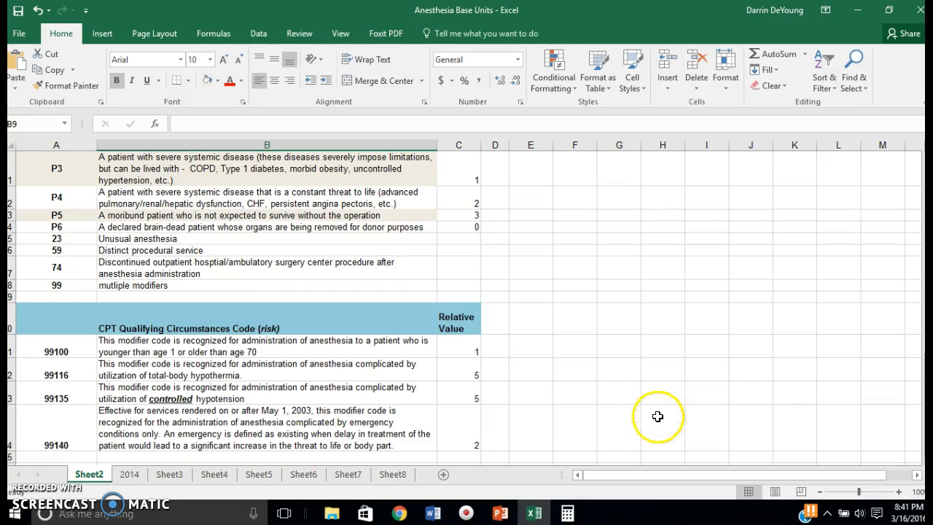
mouse_move(667, 425)
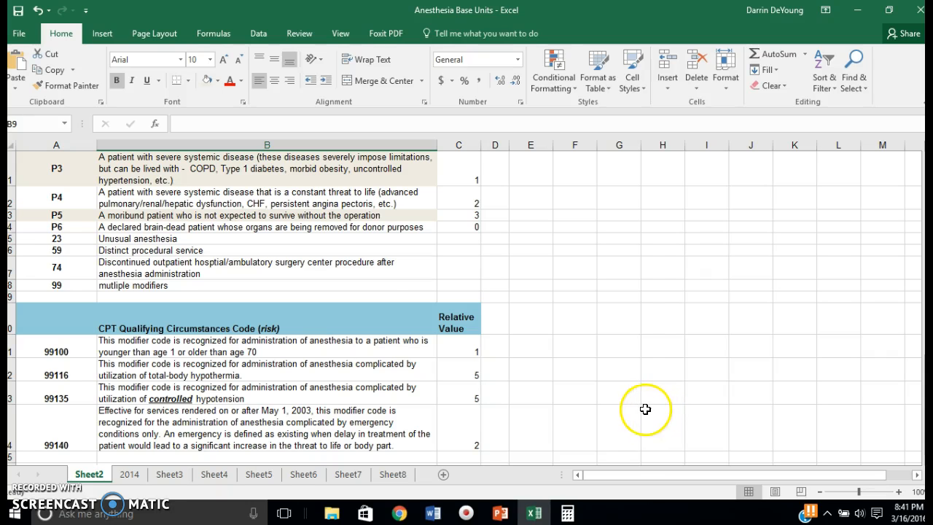
scroll(up, 3)
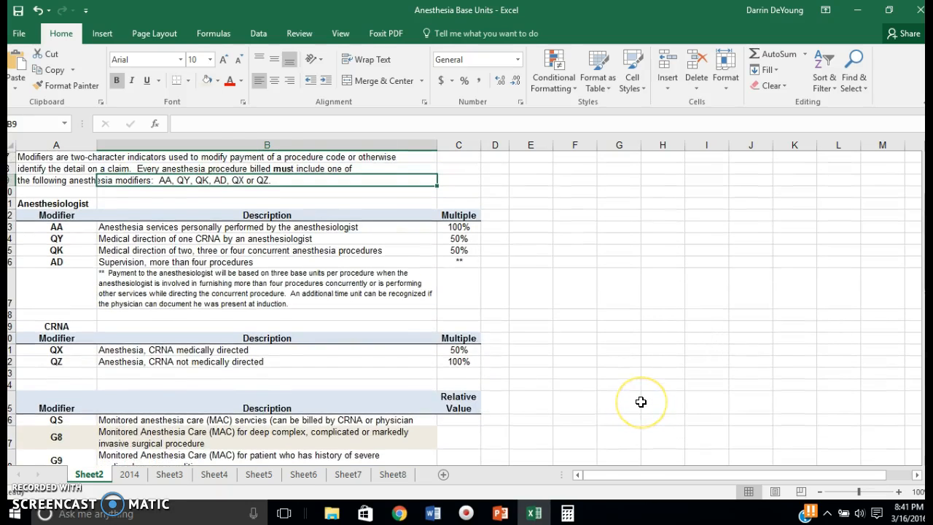
scroll(up, 3)
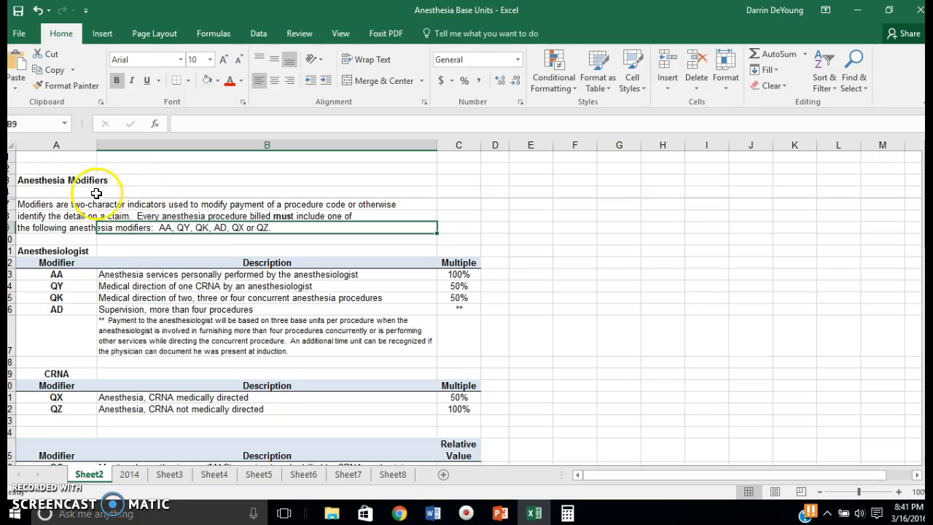
scroll(down, 3)
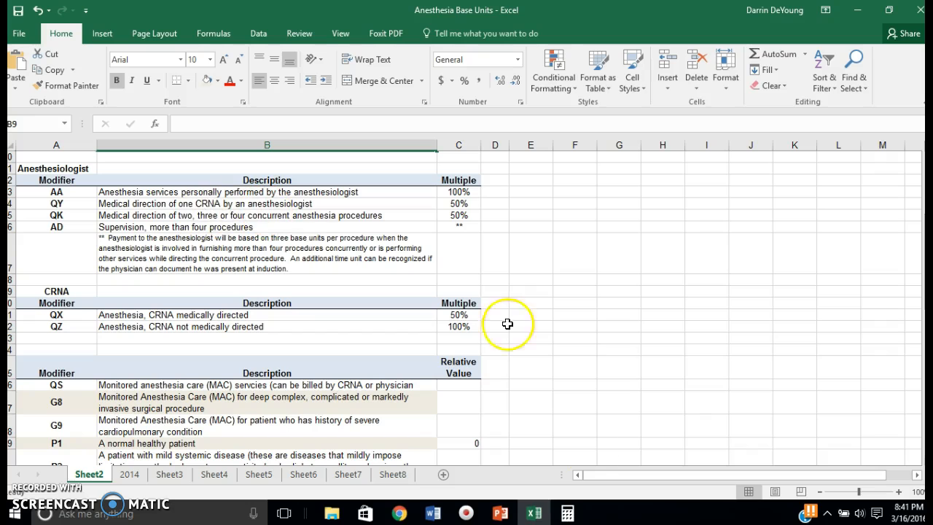
Switch back to PowerPoint's Anesthesia Math slide with the patient example problem.
click(499, 513)
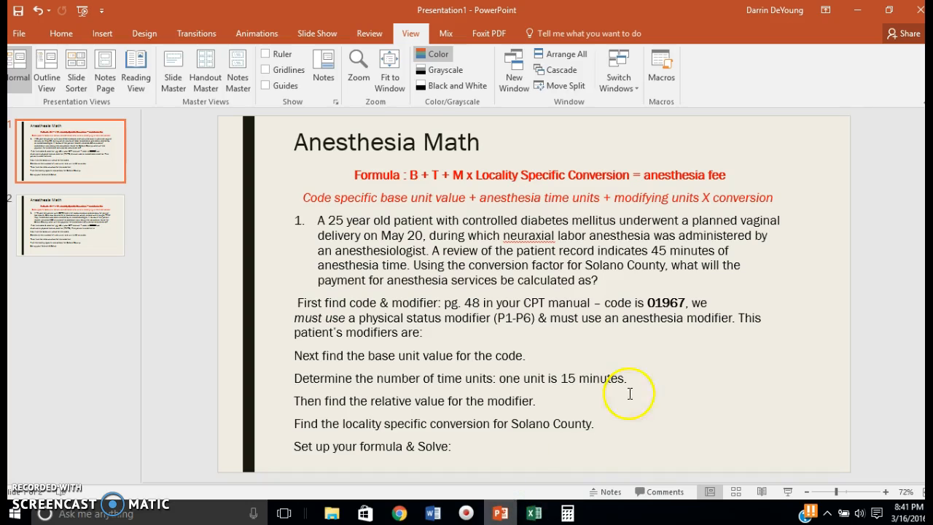
mouse_move(610, 325)
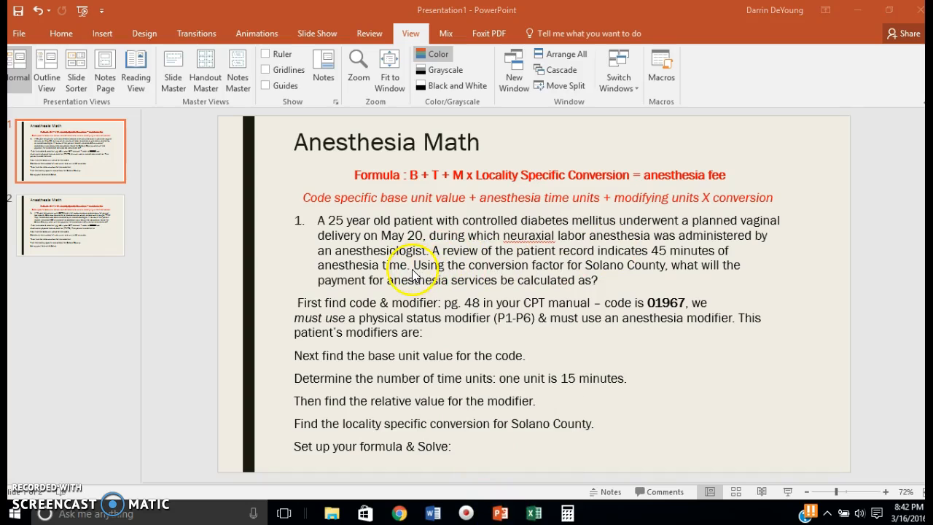
mouse_move(576, 241)
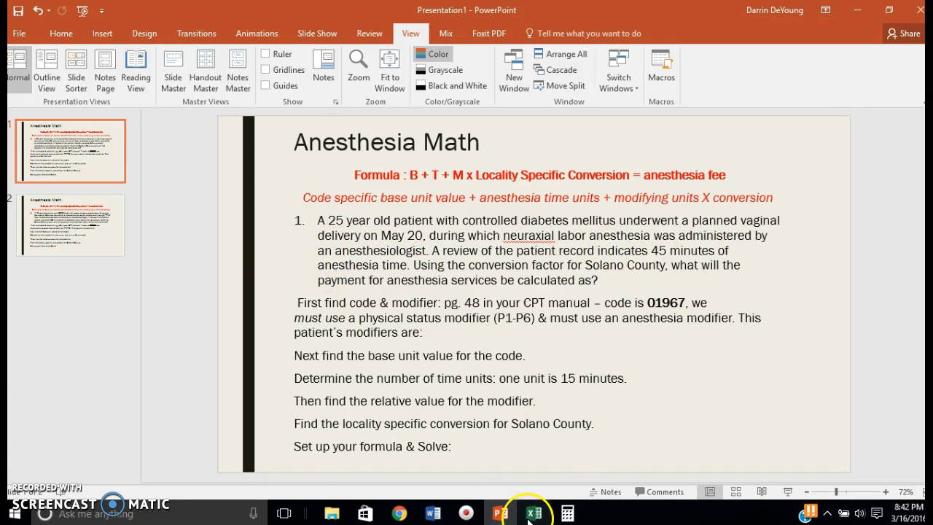
Scroll the workbook's Sheet2 to the physical status modifiers, then return to the Anesthesia Math slide.
click(533, 513)
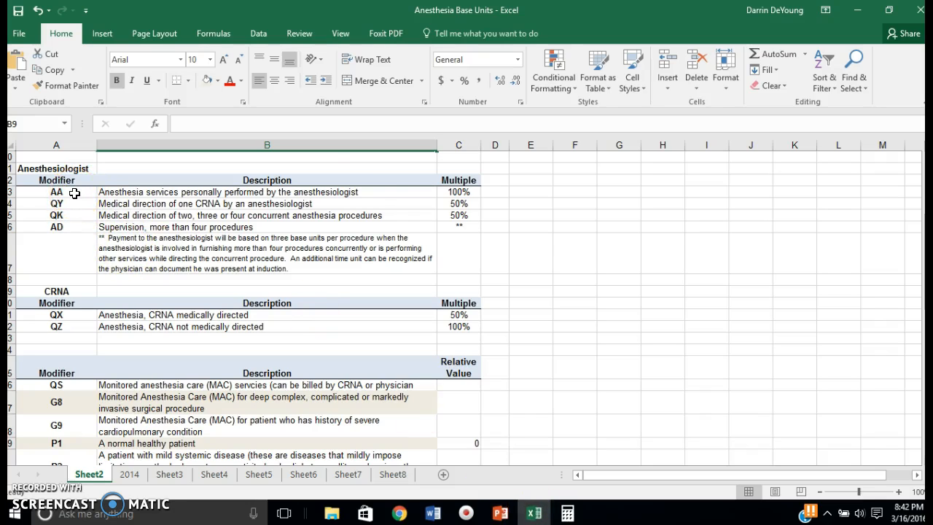
mouse_move(84, 202)
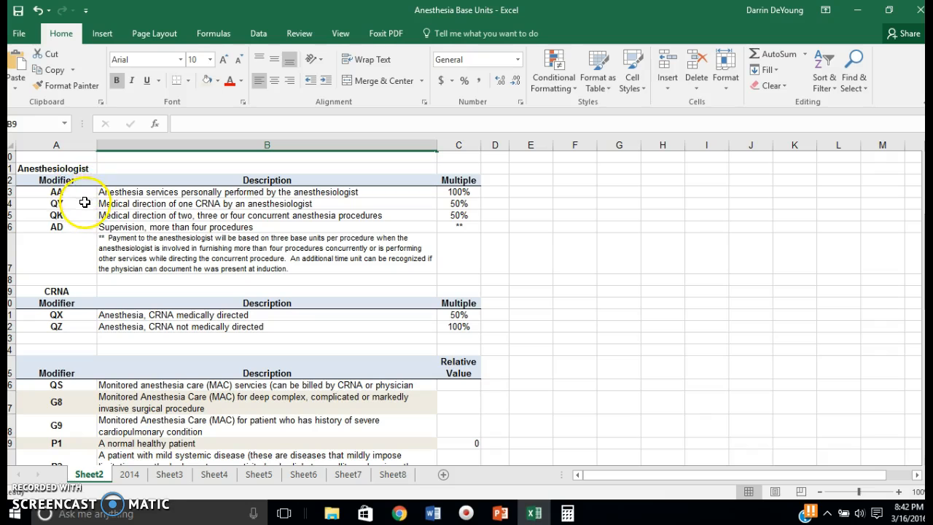
scroll(down, 3)
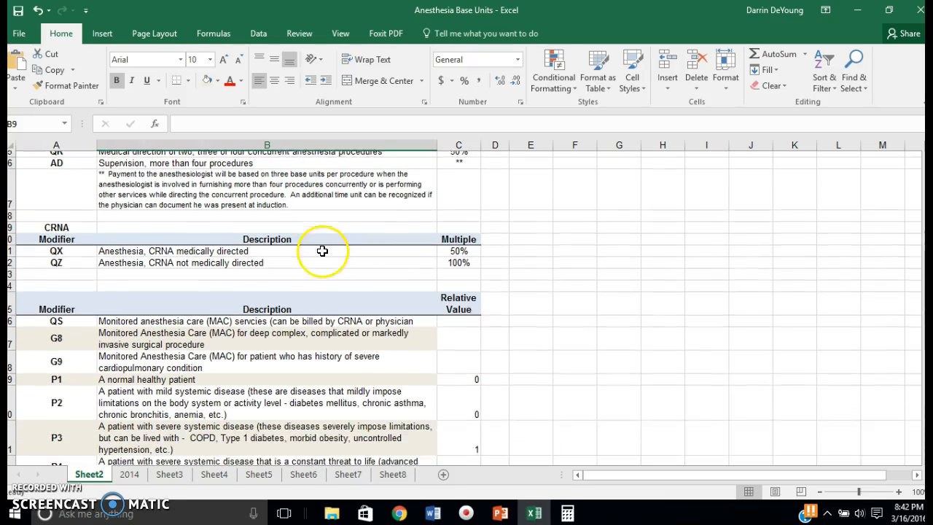
scroll(down, 3)
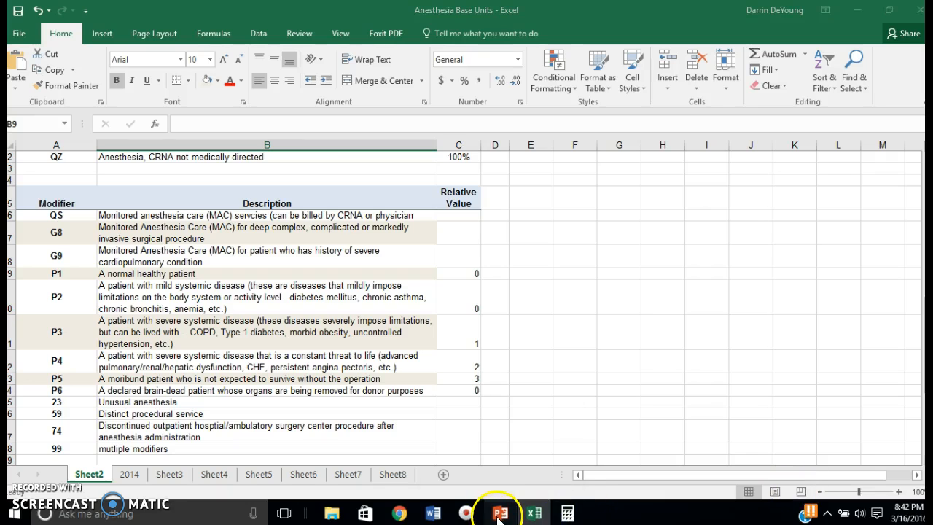
click(499, 512)
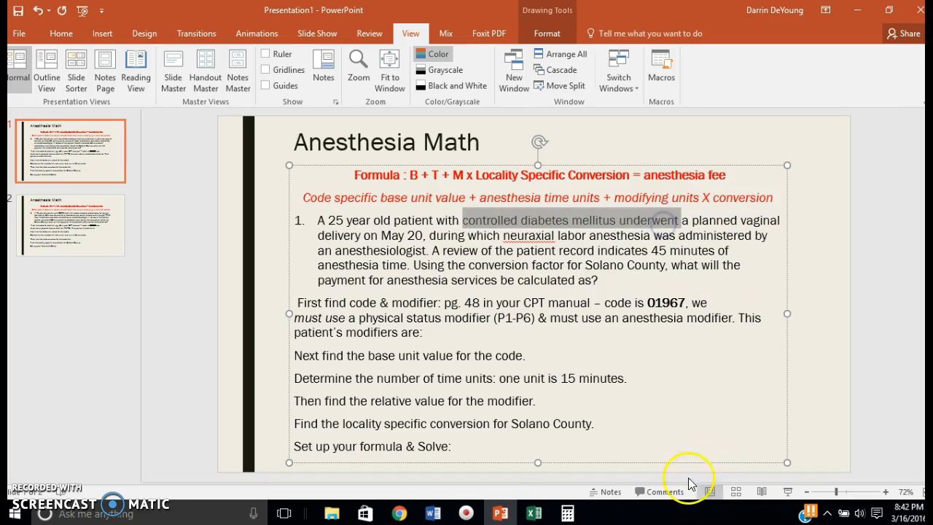
click(532, 513)
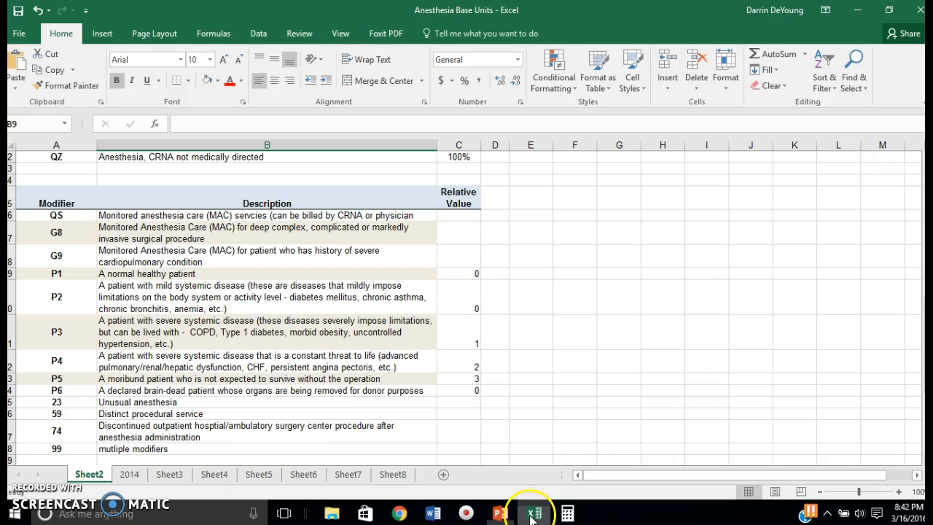
mouse_move(151, 292)
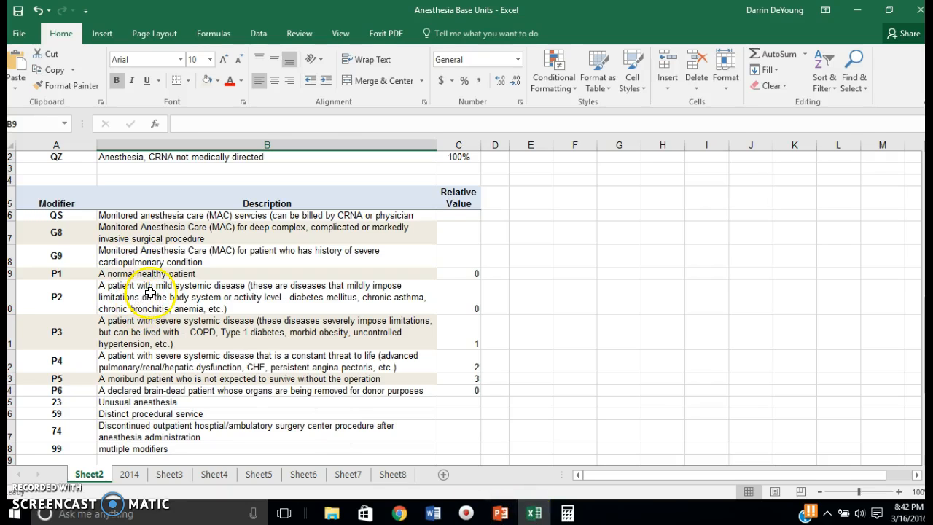
click(266, 297)
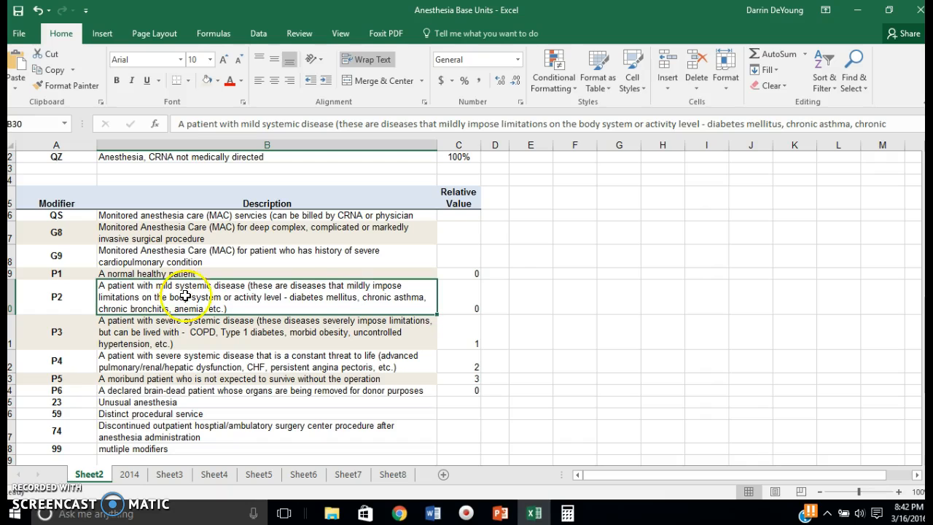
mouse_move(239, 330)
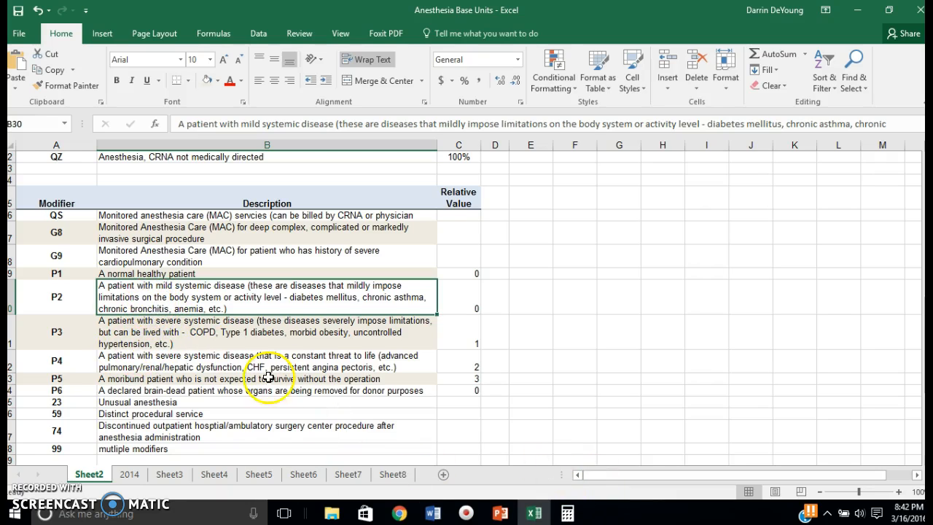
click(499, 513)
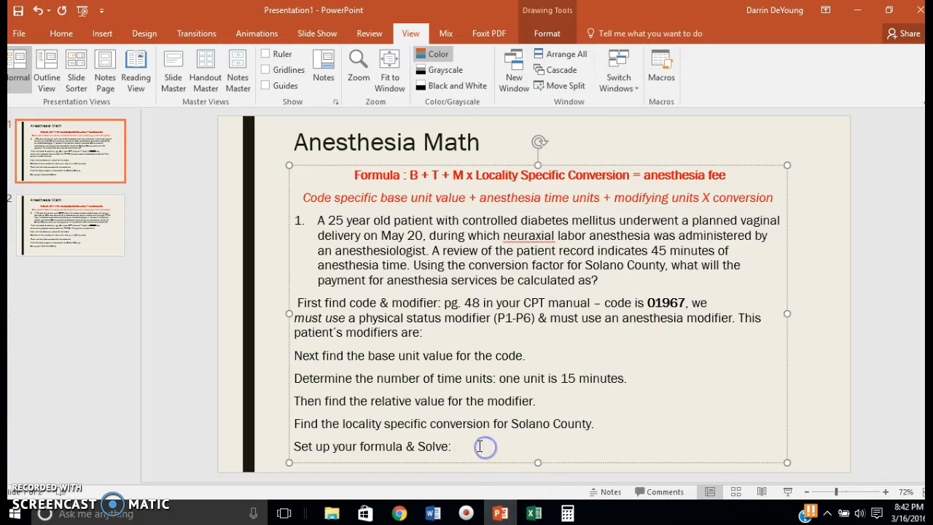
mouse_move(718, 323)
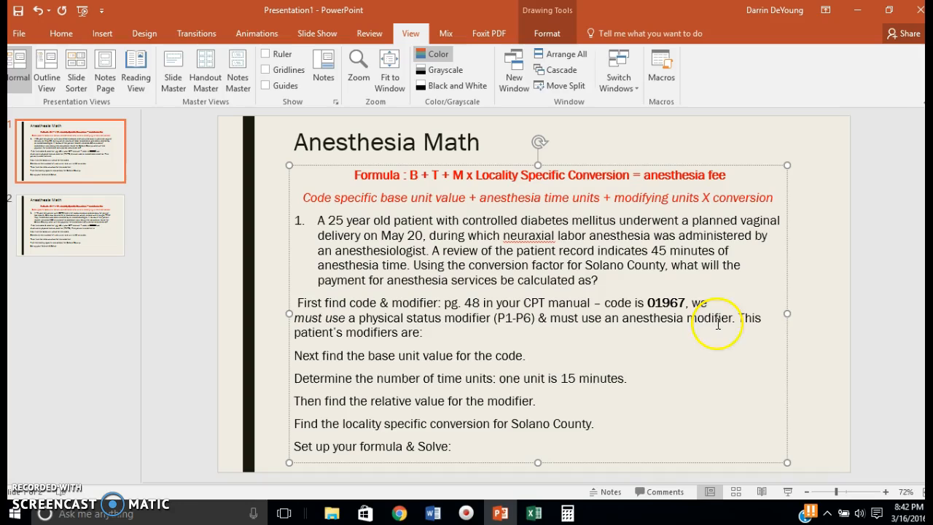
Add 'AA P2 = 01967-AA-P2' after 'This patient's modifiers are:' on the slide.
click(445, 331)
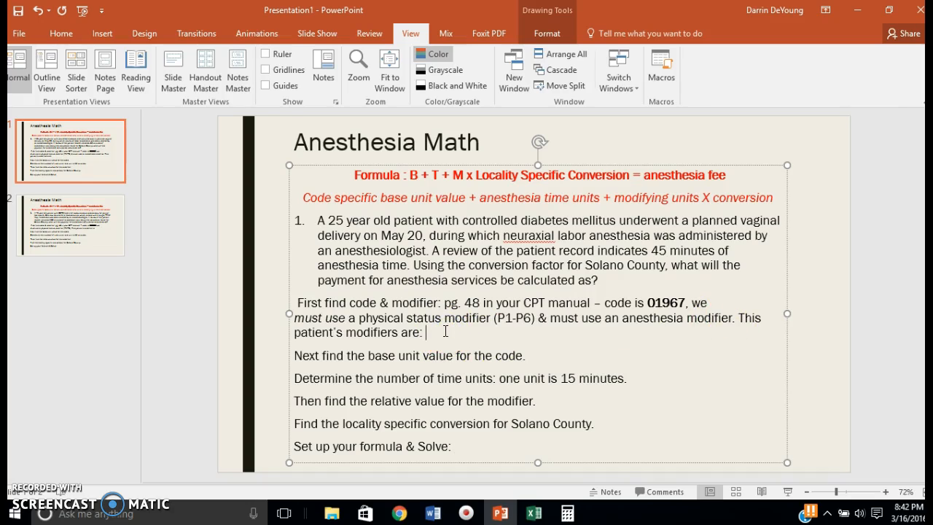
text(AA)
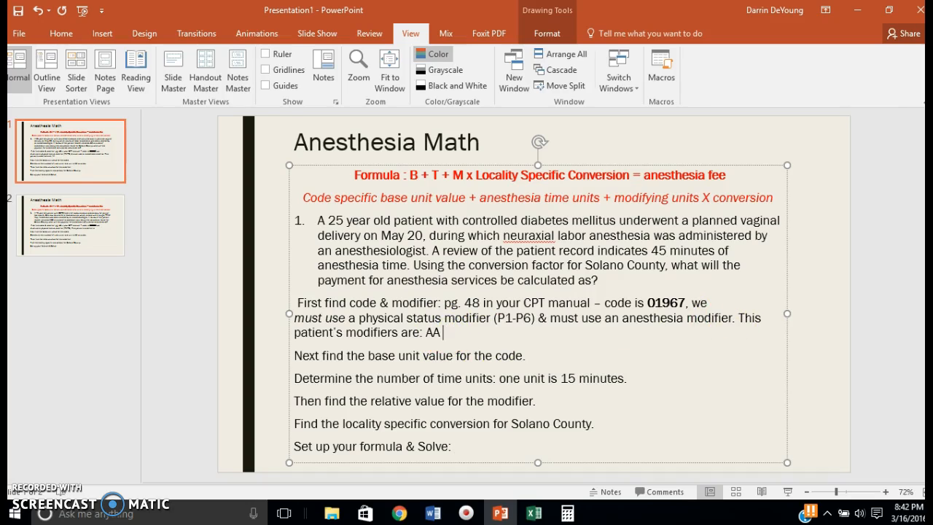
text(P)
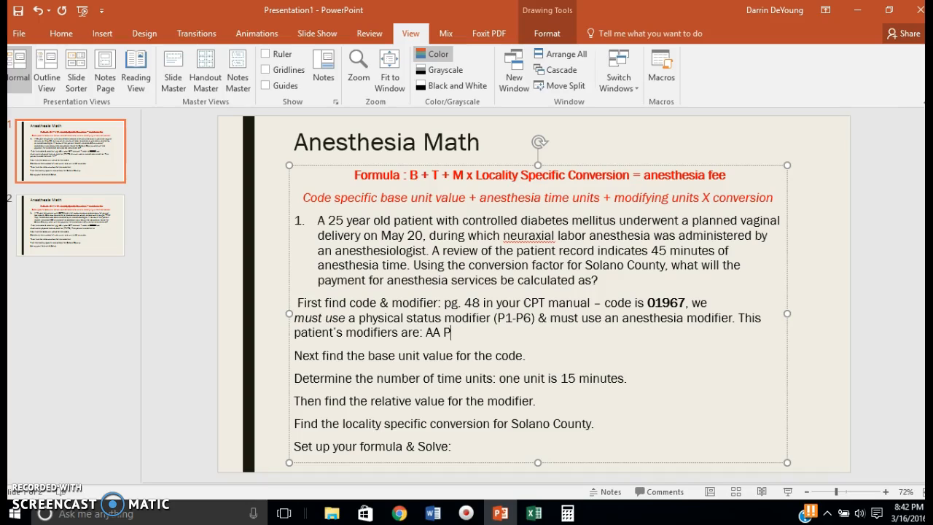
text(2)
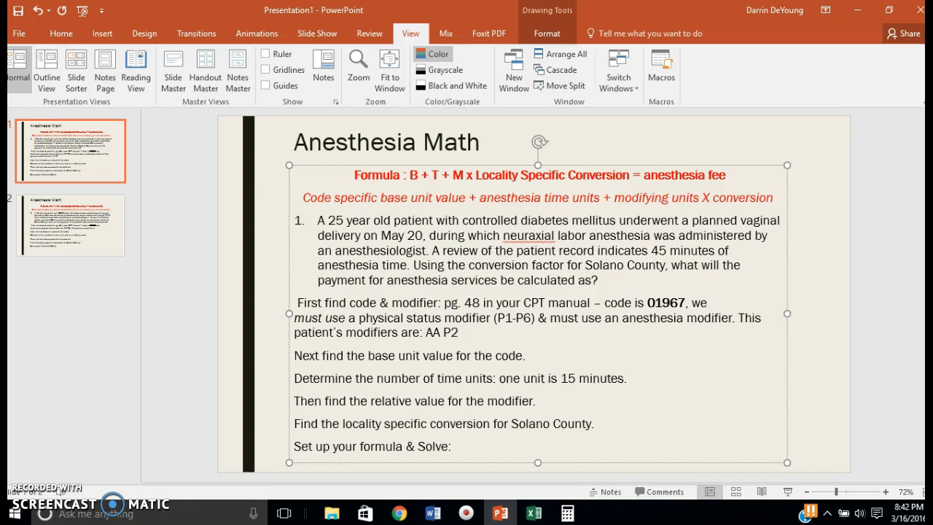
text(=)
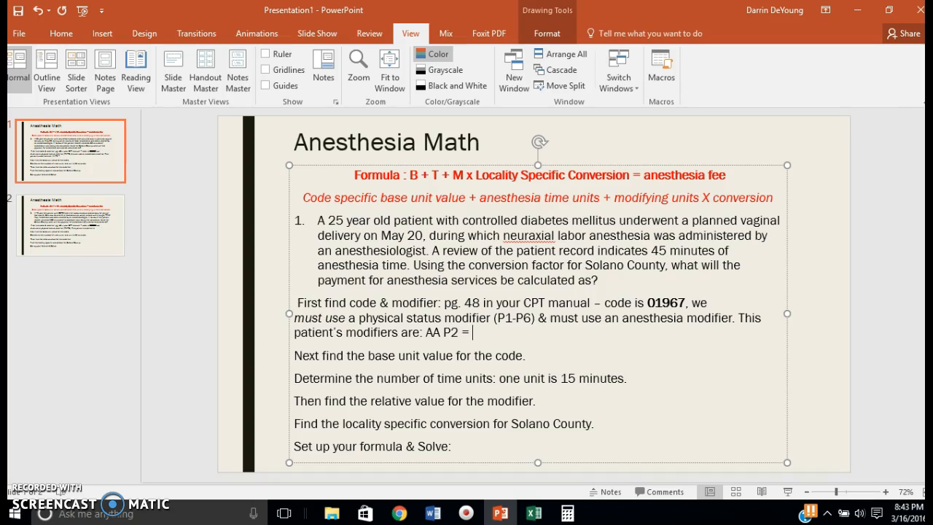
text(01967-)
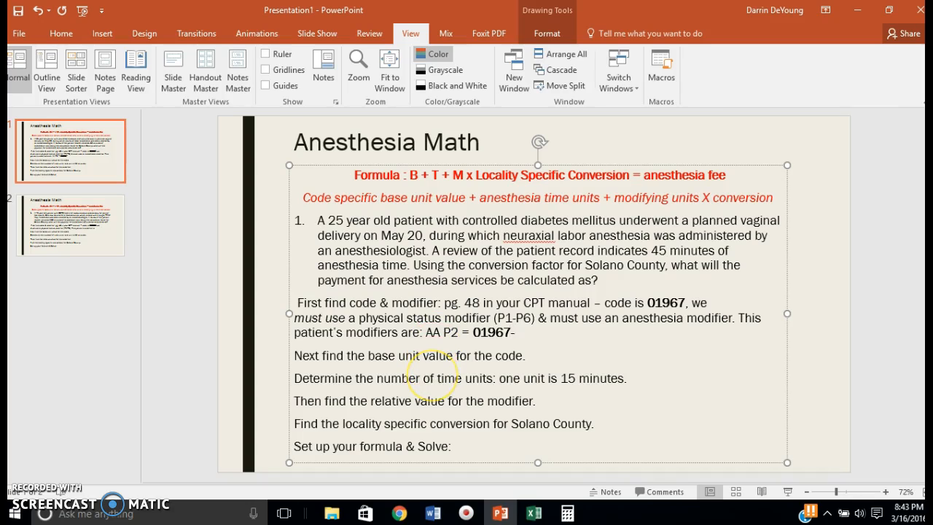
text(A)
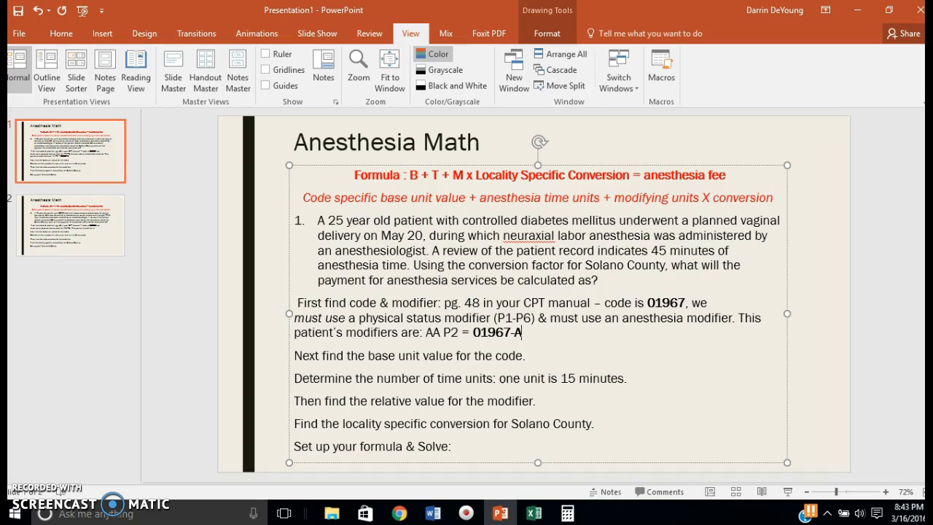
text(A)
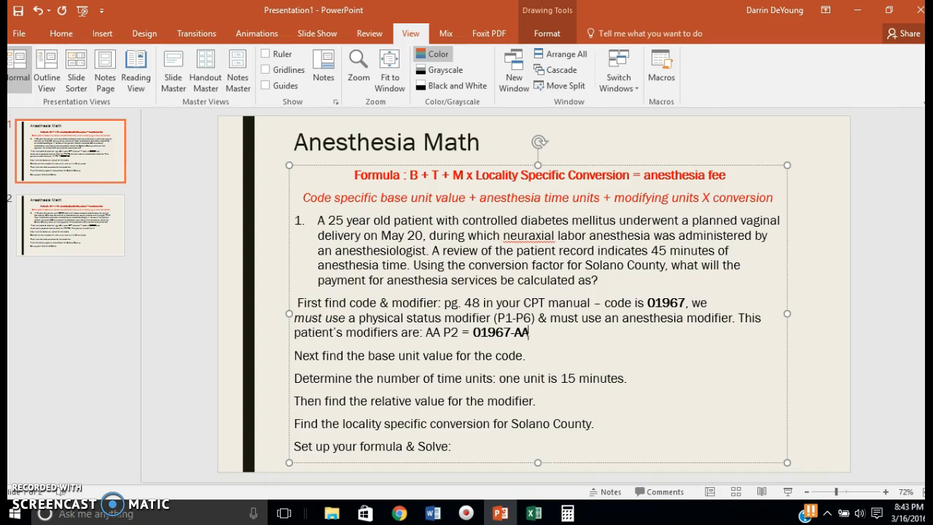
text(P2)
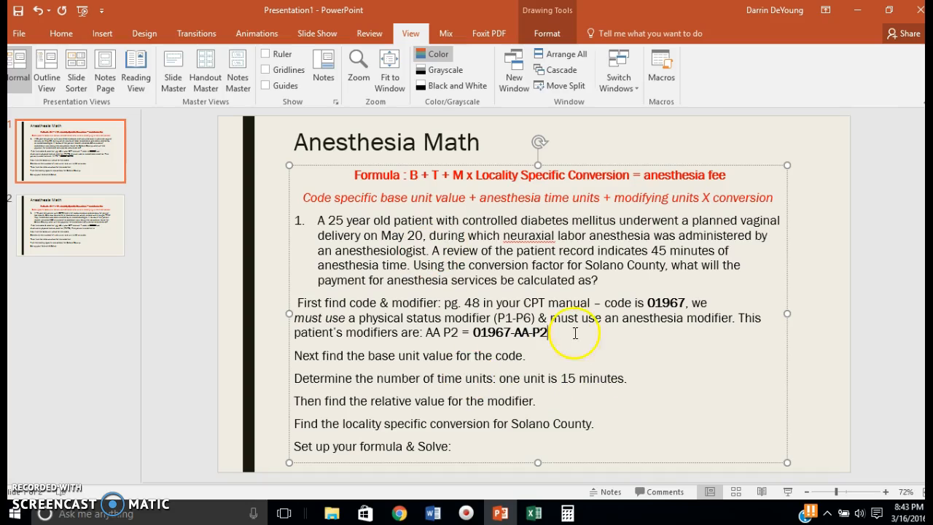
mouse_move(534, 352)
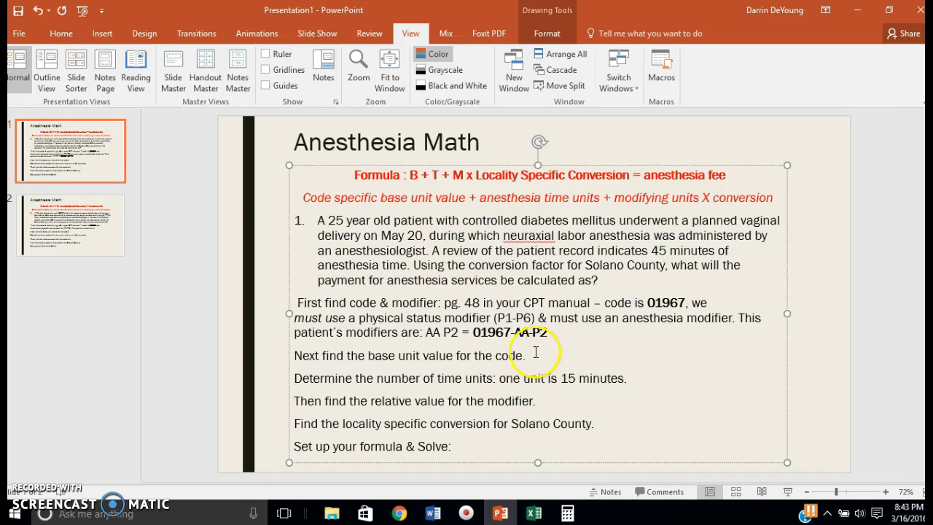
mouse_move(755, 386)
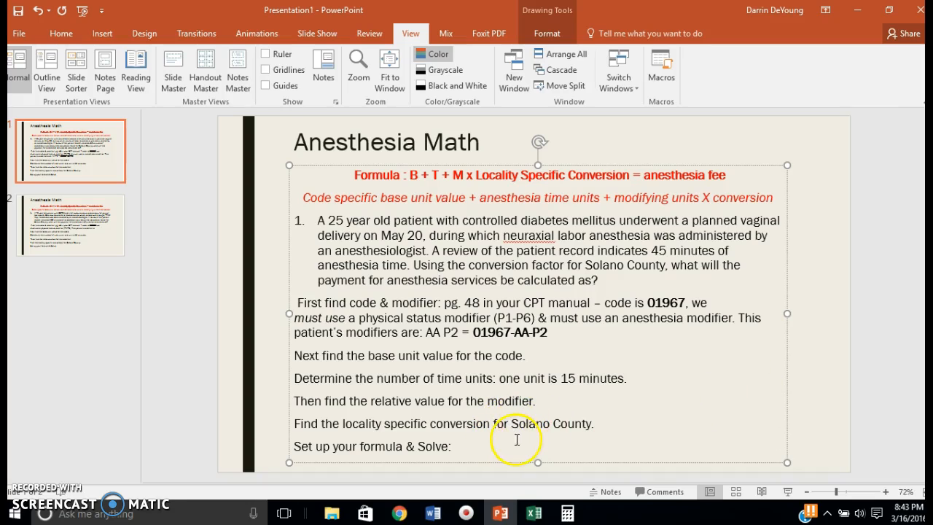
mouse_move(534, 512)
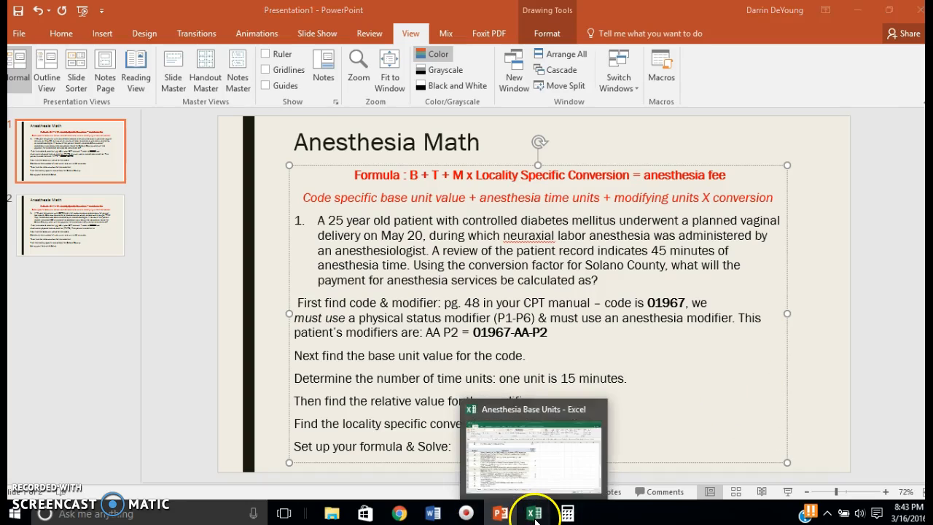
On the Excel 2014 sheet, locate code 01967's base unit value of 5, then return to the slide.
click(535, 513)
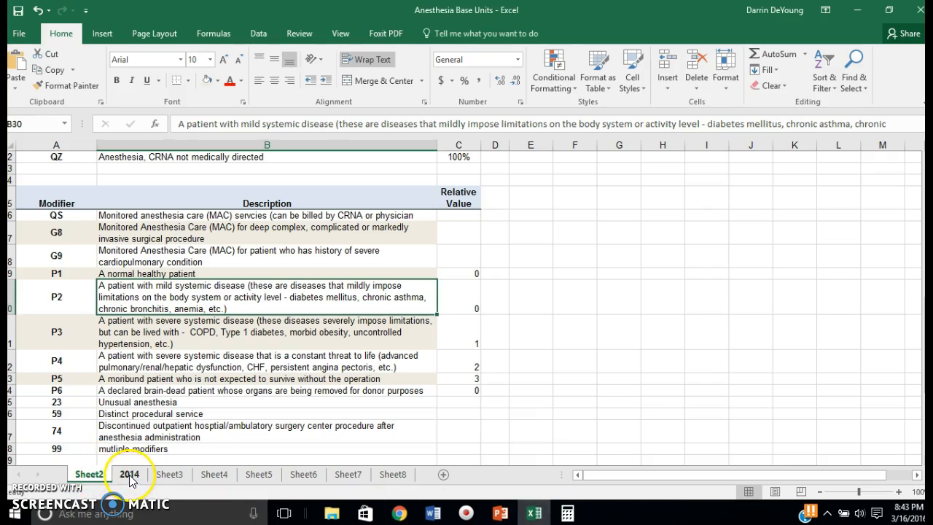
click(129, 474)
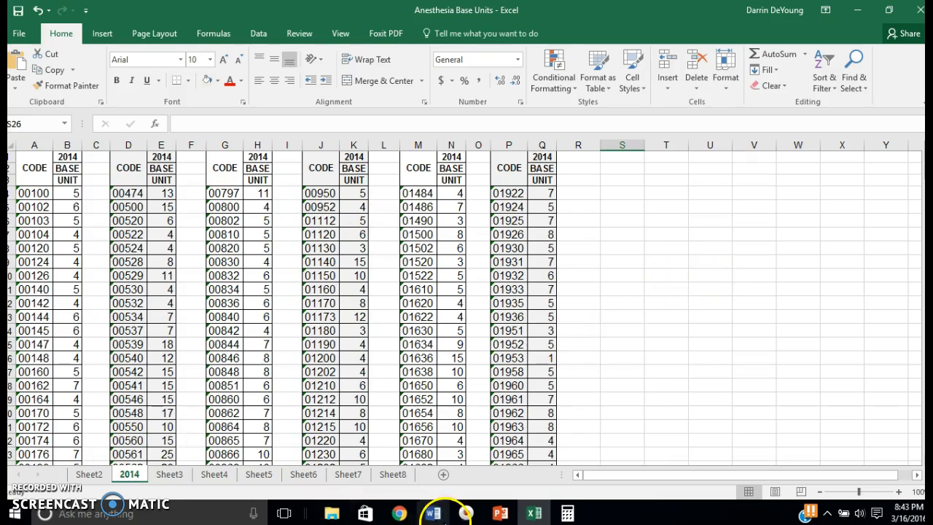
mouse_move(499, 512)
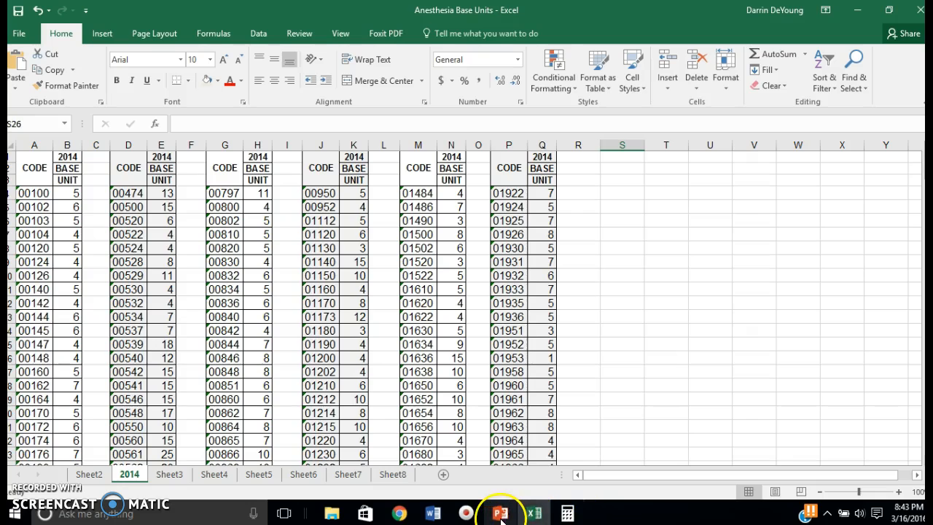
click(499, 512)
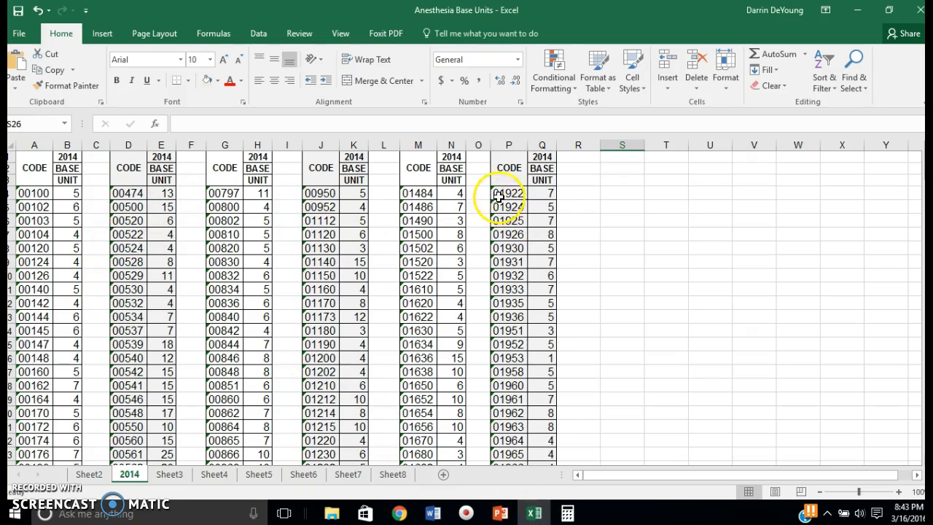
click(508, 220)
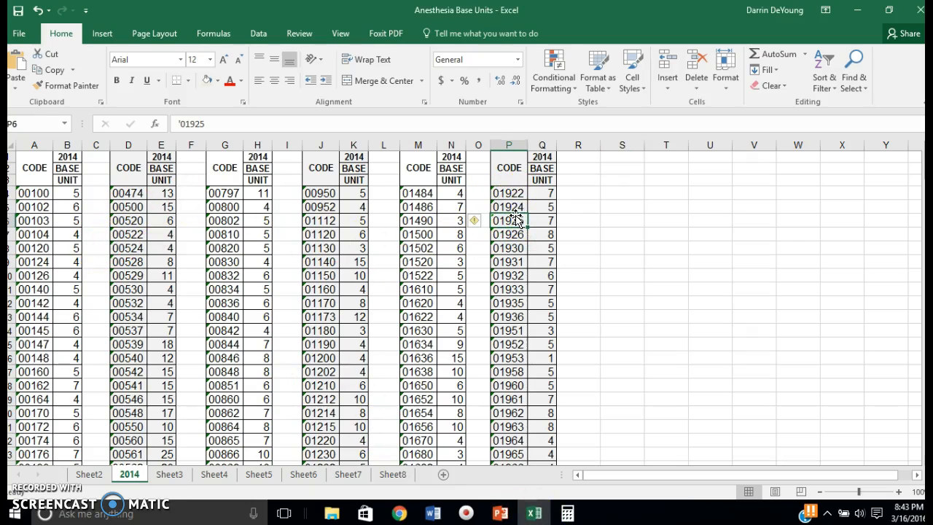
click(508, 344)
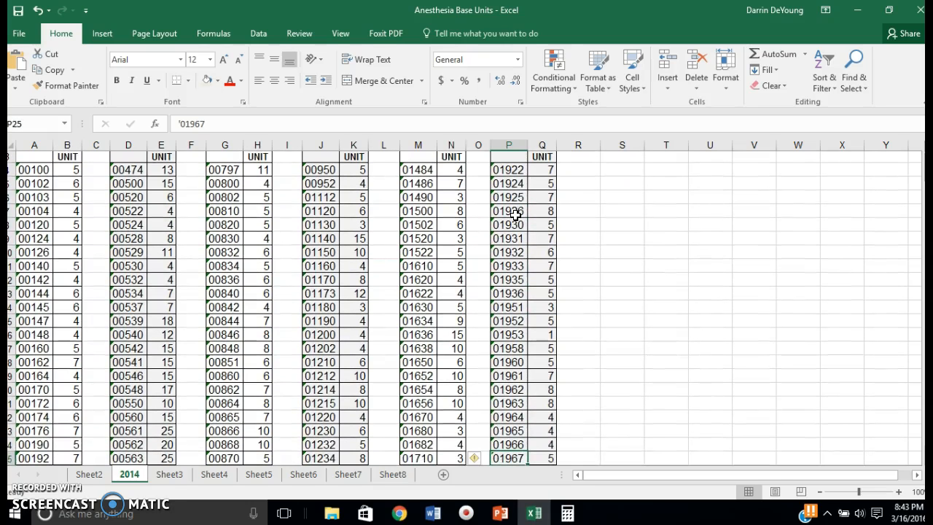
scroll(down, 3)
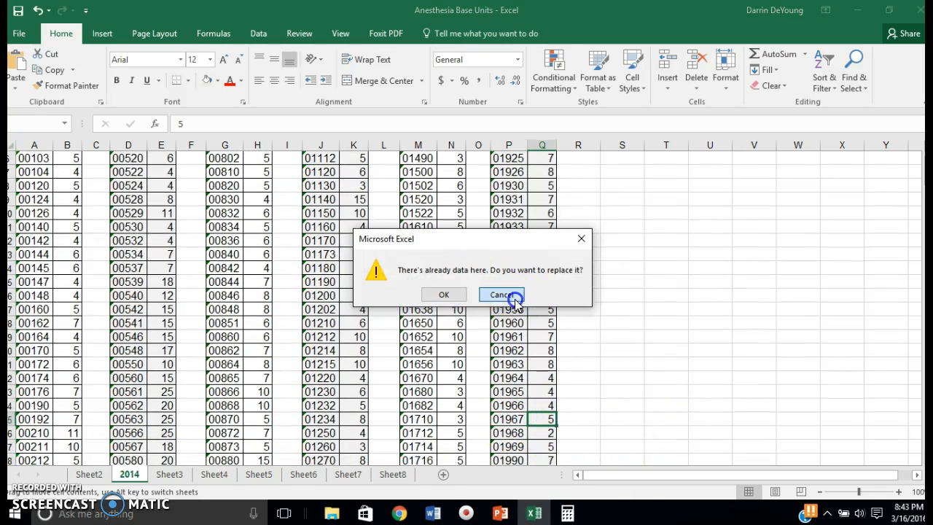
click(501, 294)
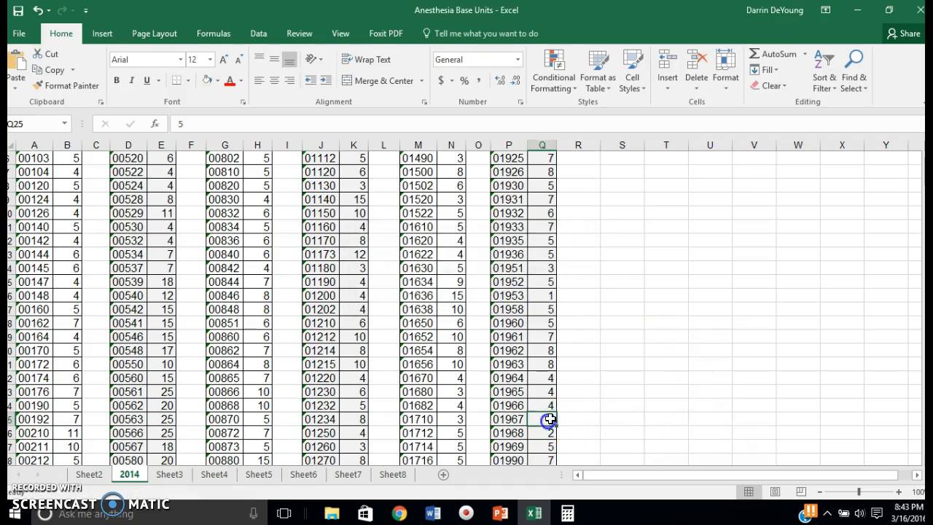
scroll(down, 3)
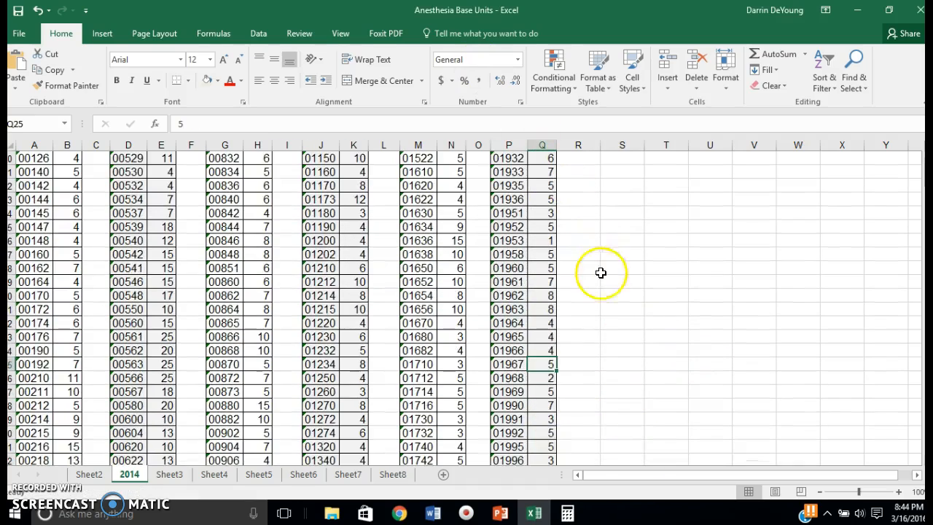
scroll(down, 3)
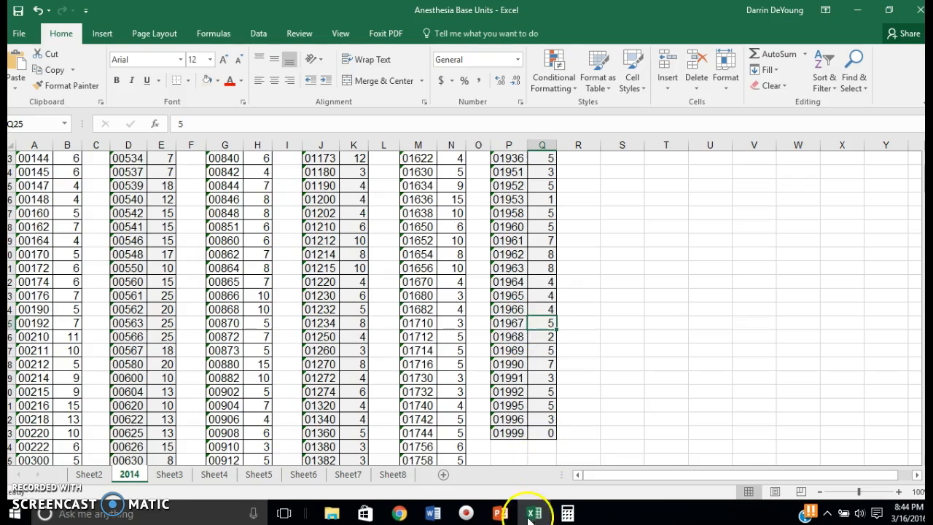
click(500, 512)
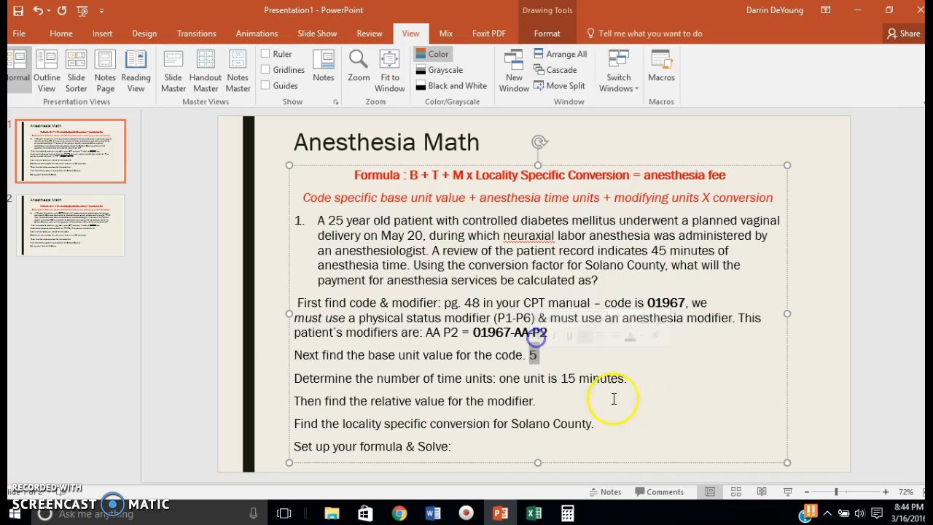
mouse_move(408, 501)
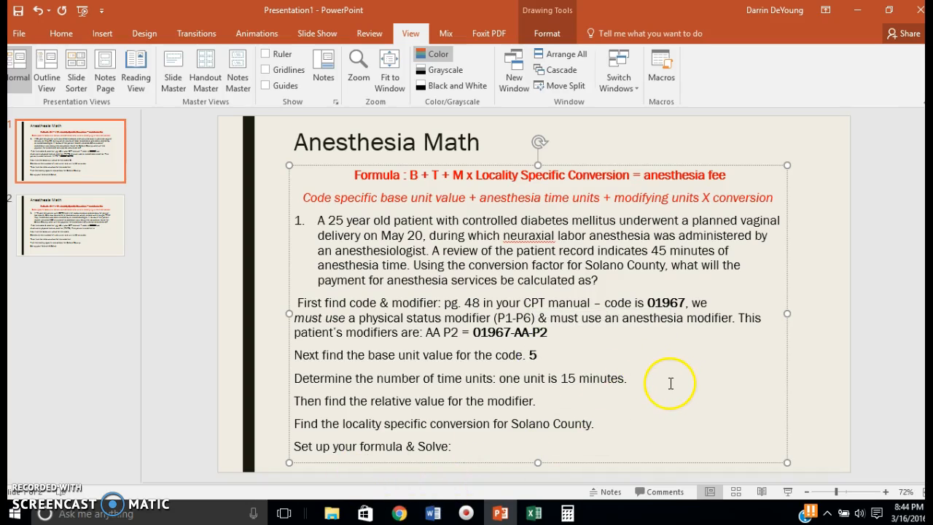
mouse_move(676, 385)
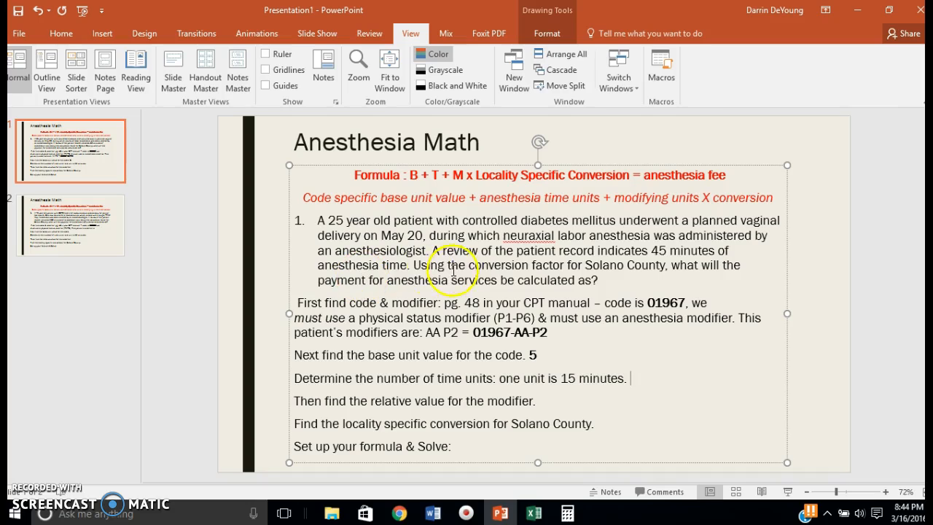
mouse_move(652, 251)
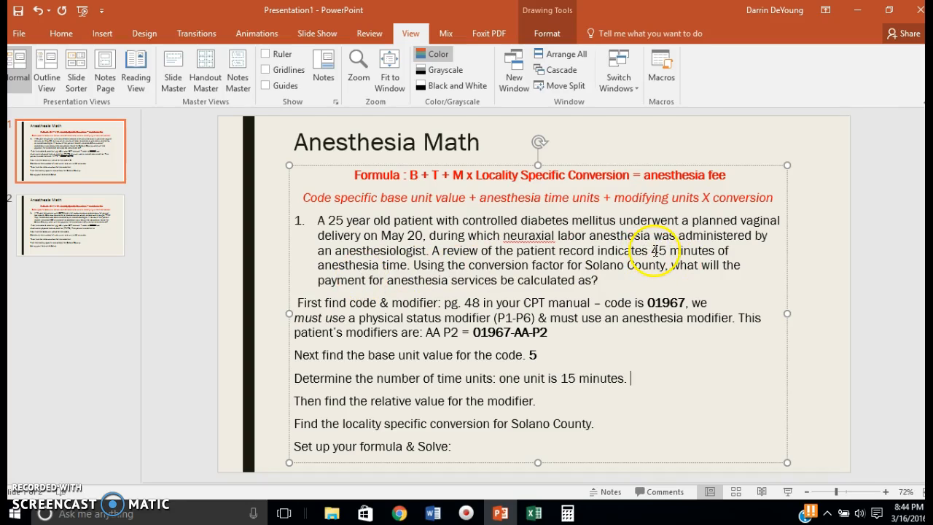
mouse_move(722, 270)
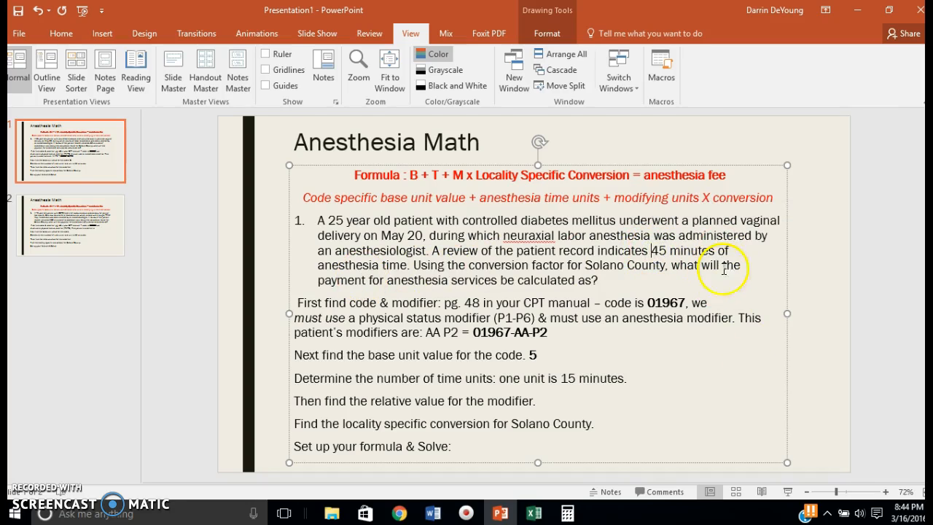
Append '= 3' to the slide's time-units step, then return to the Excel base-units sheet.
click(626, 378)
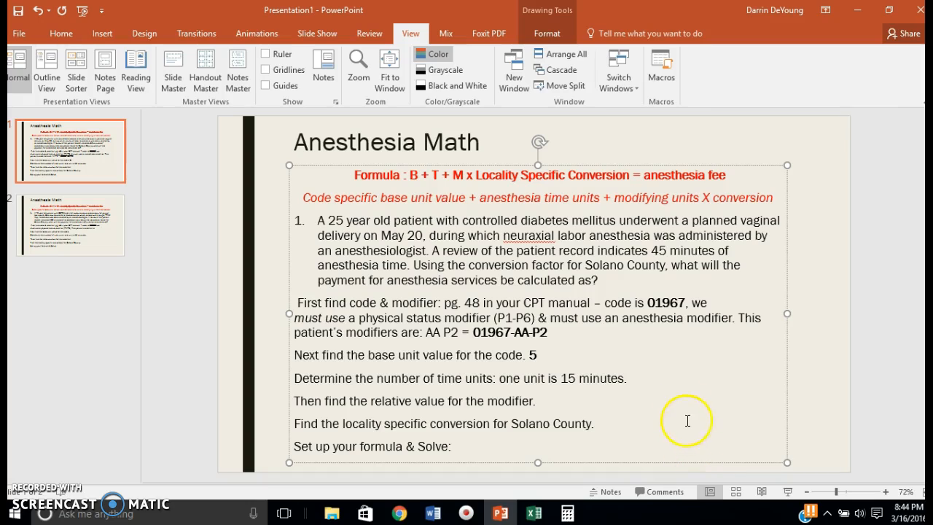
mouse_move(684, 386)
text( =)
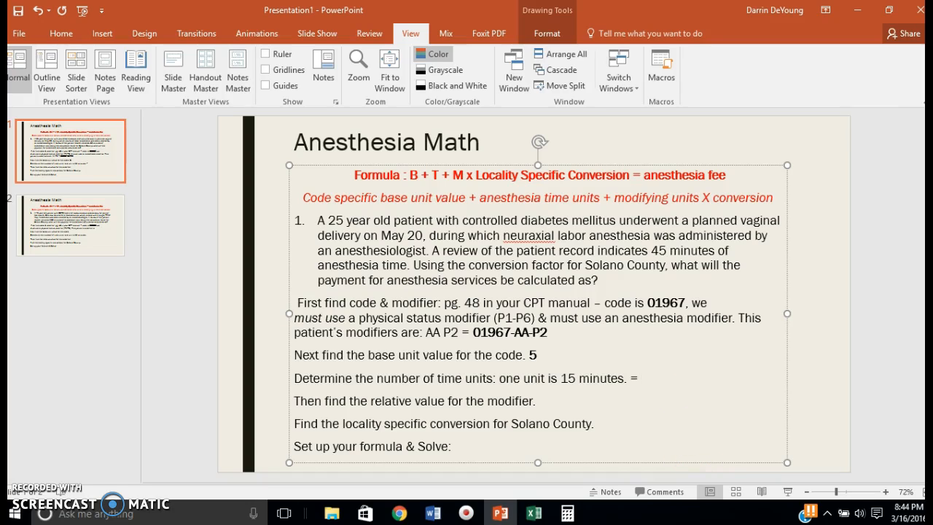
text(3)
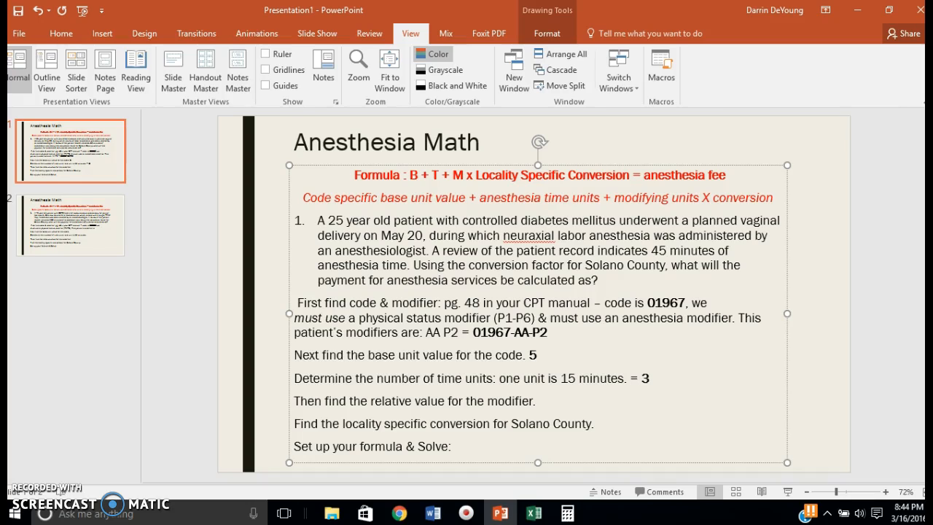
click(649, 377)
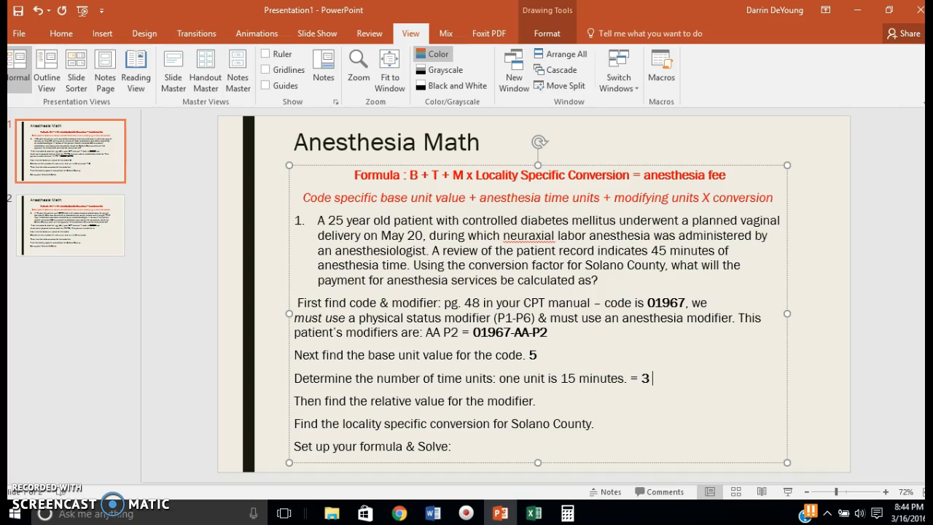
mouse_move(583, 388)
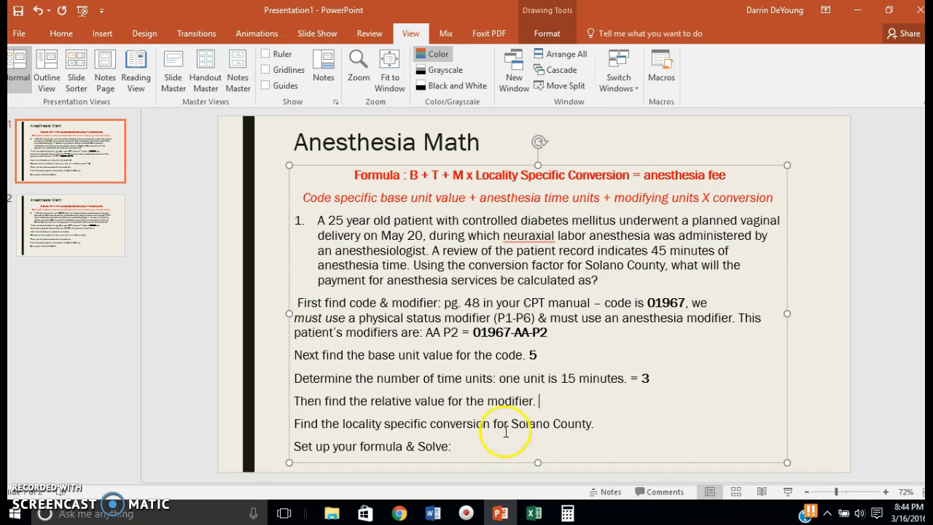
mouse_move(683, 432)
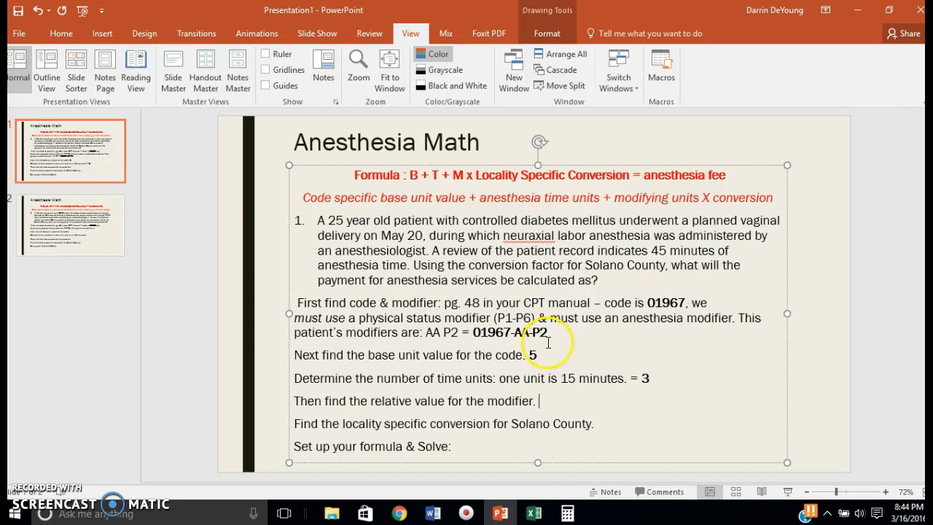
click(533, 512)
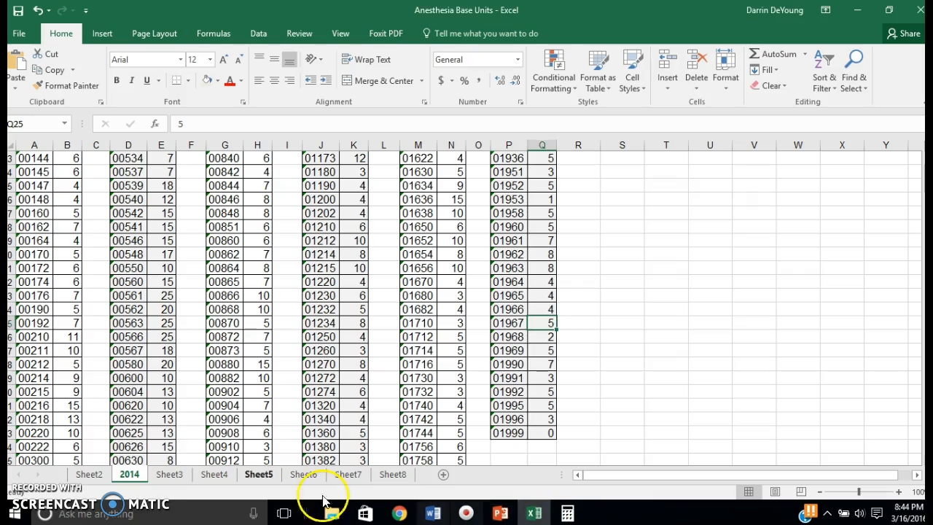
In Sheet2's Relative Value table, find modifier P2's value of 0, then return to PowerPoint.
click(88, 474)
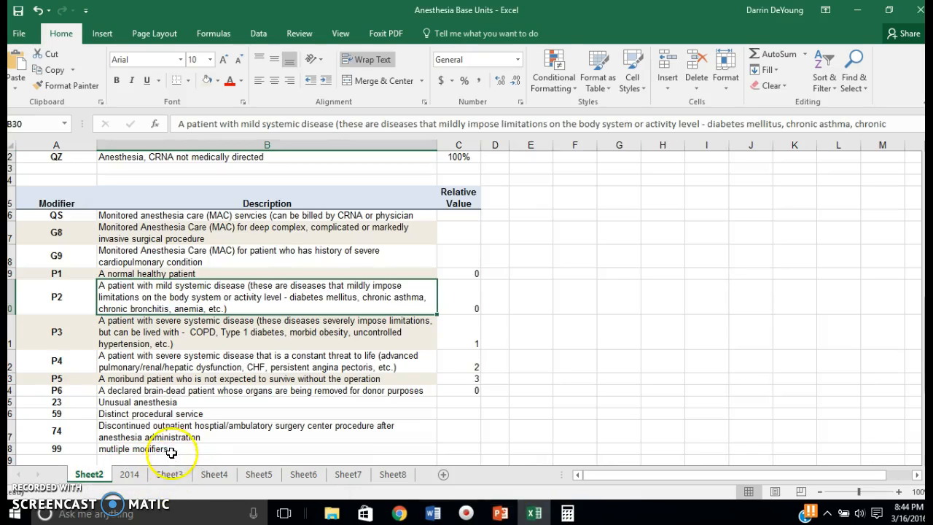
scroll(up, 3)
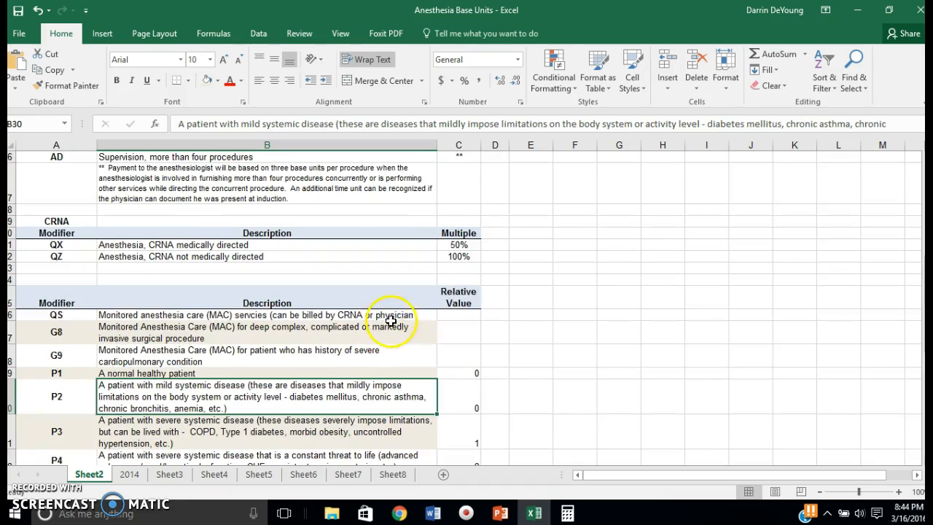
scroll(down, 3)
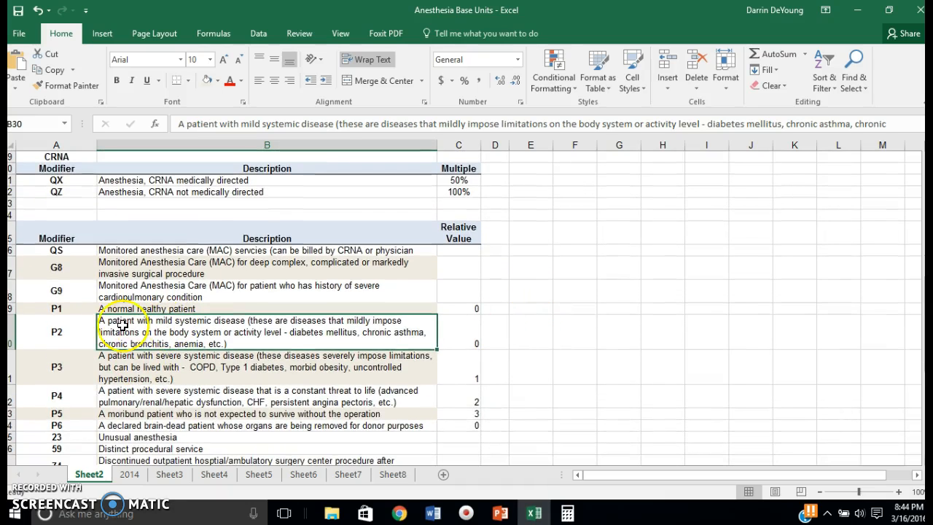
click(458, 332)
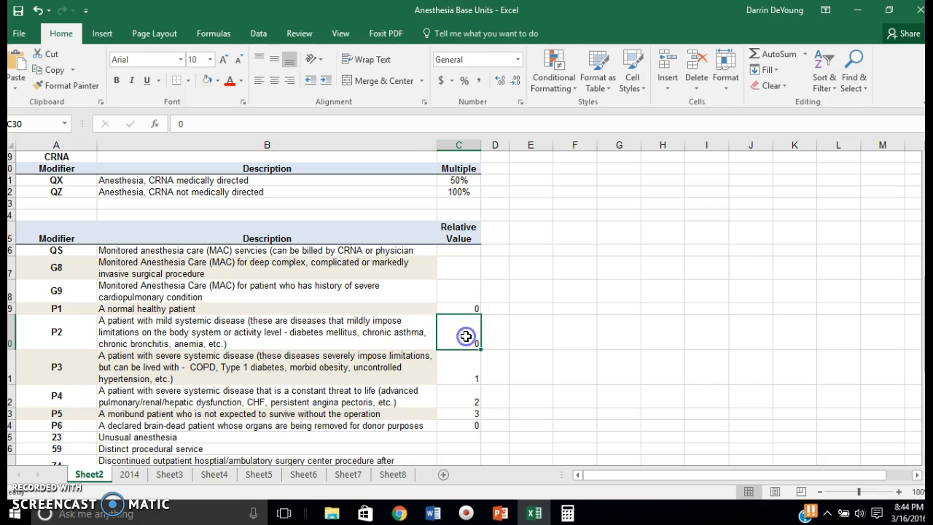
scroll(up, 3)
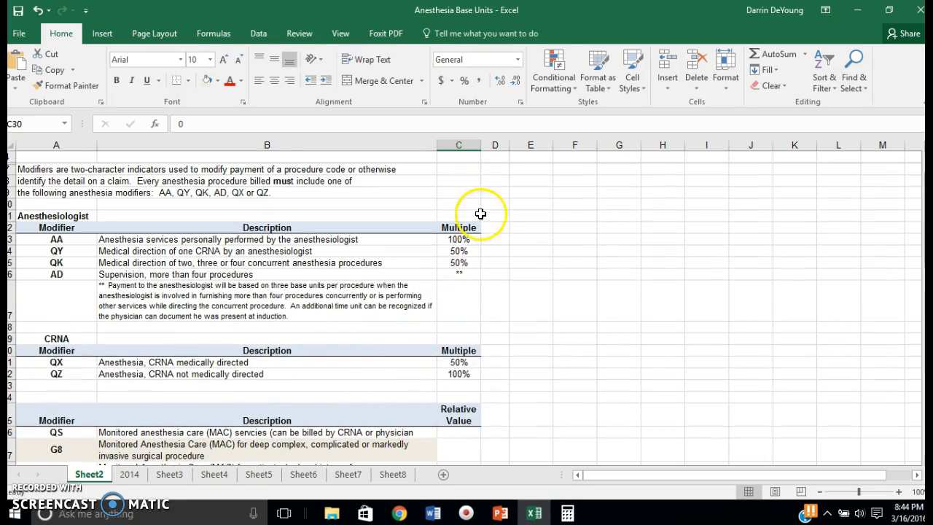
mouse_move(472, 240)
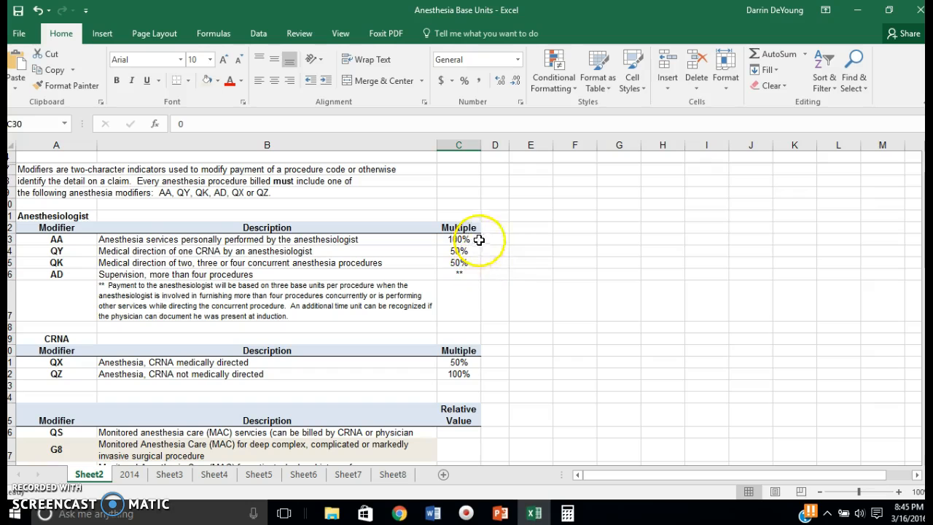
click(531, 274)
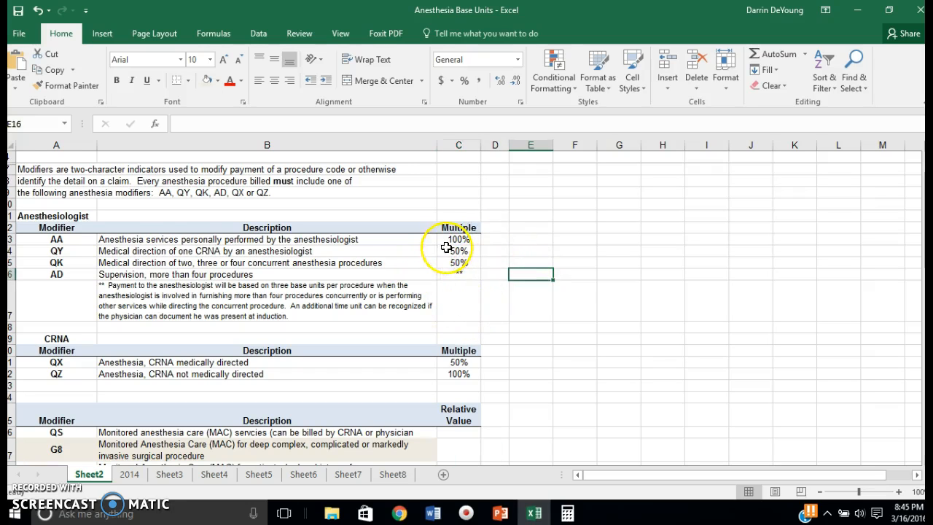
scroll(down, 3)
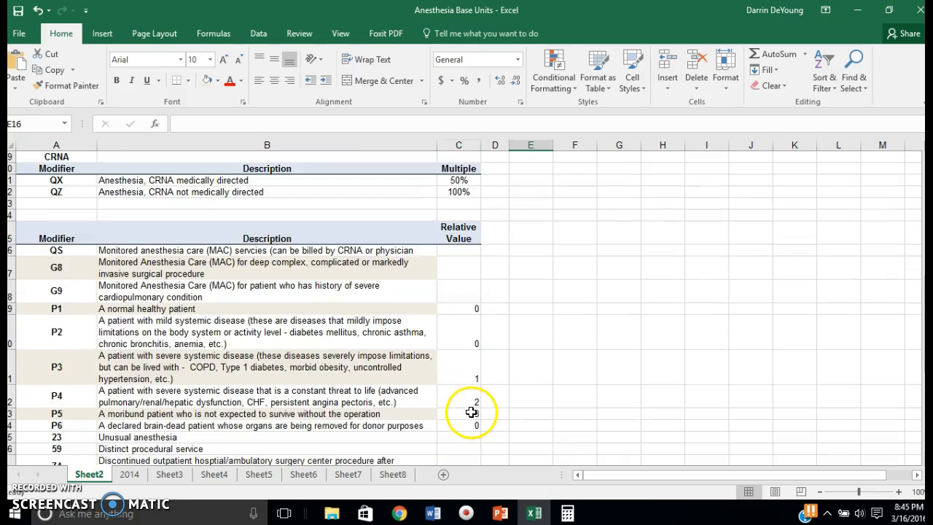
scroll(up, 3)
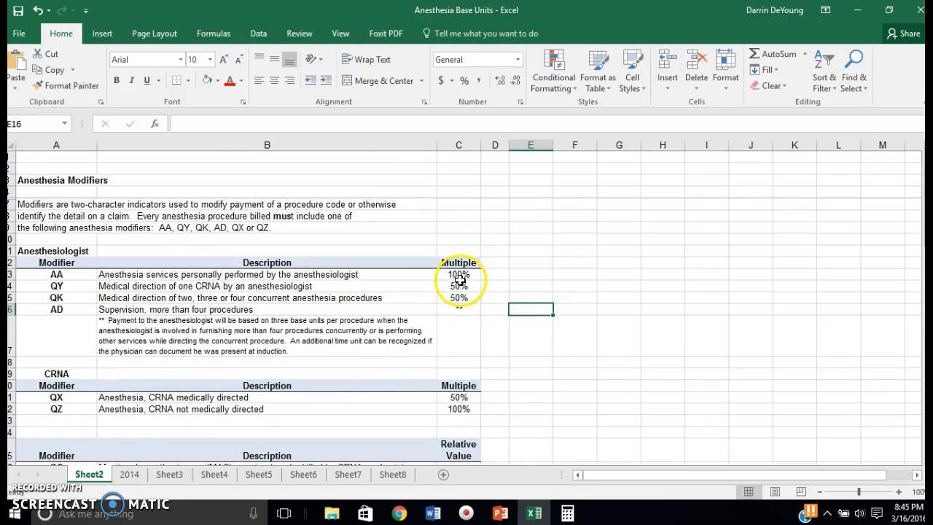
scroll(down, 3)
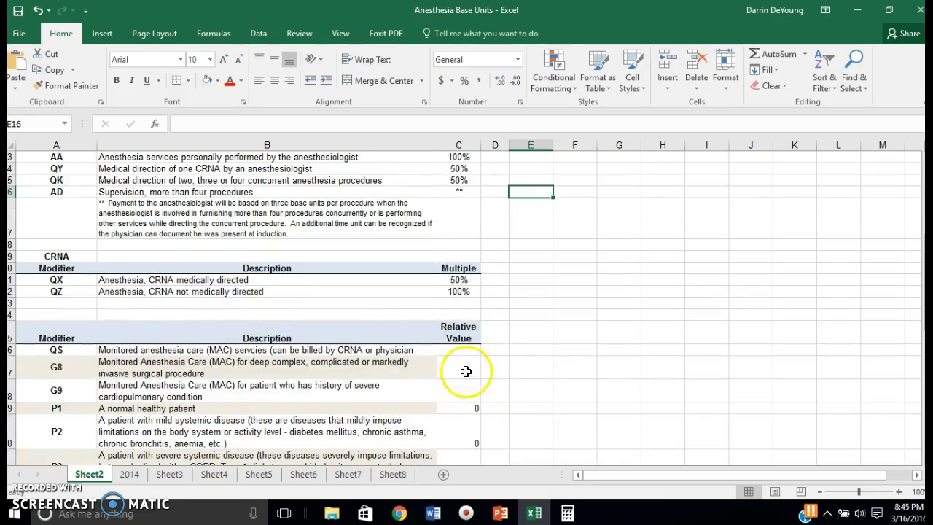
scroll(down, 3)
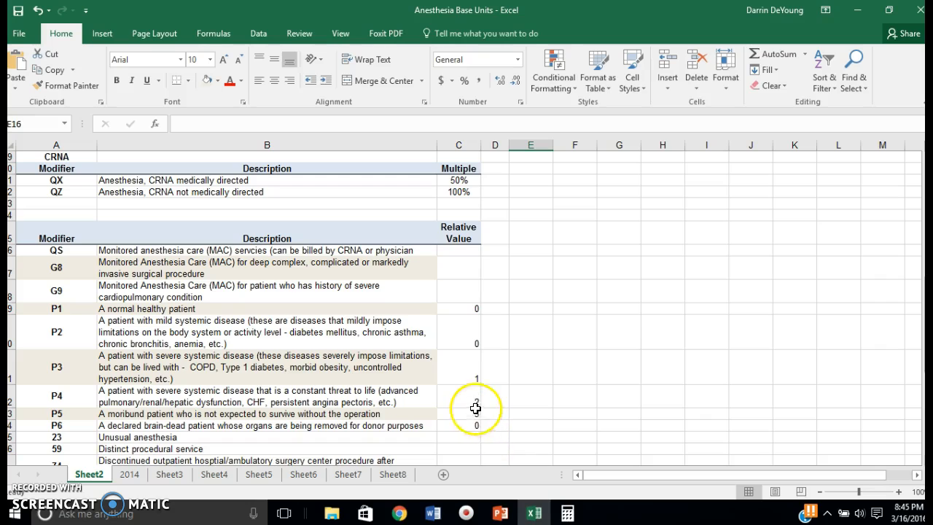
mouse_move(443, 338)
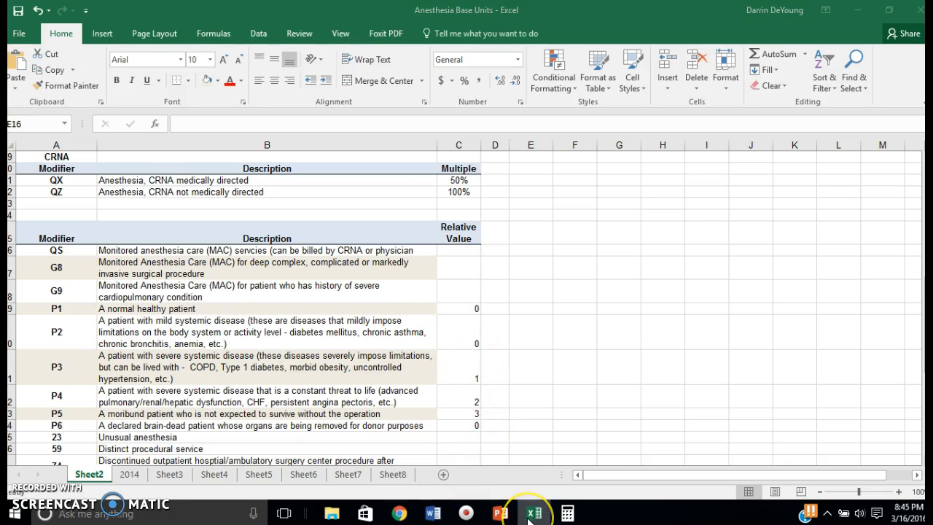
click(499, 512)
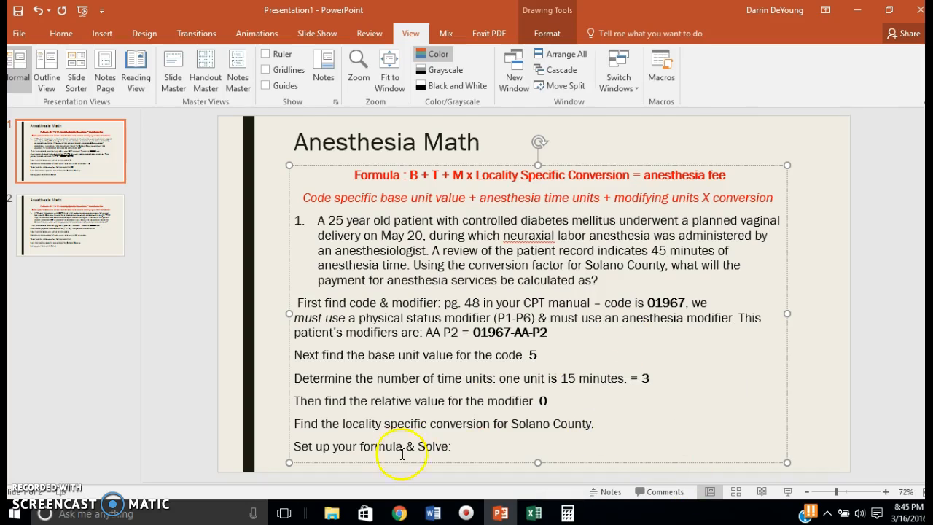
mouse_move(636, 415)
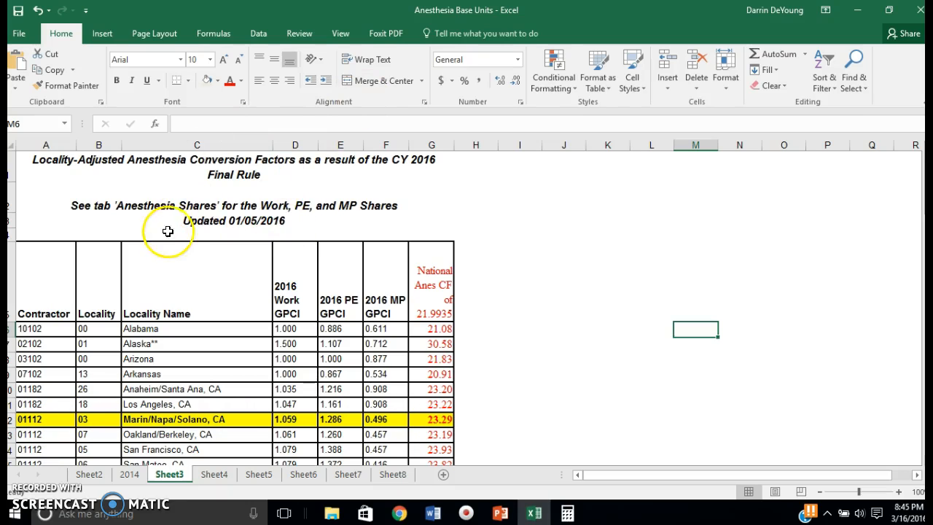
mouse_move(561, 260)
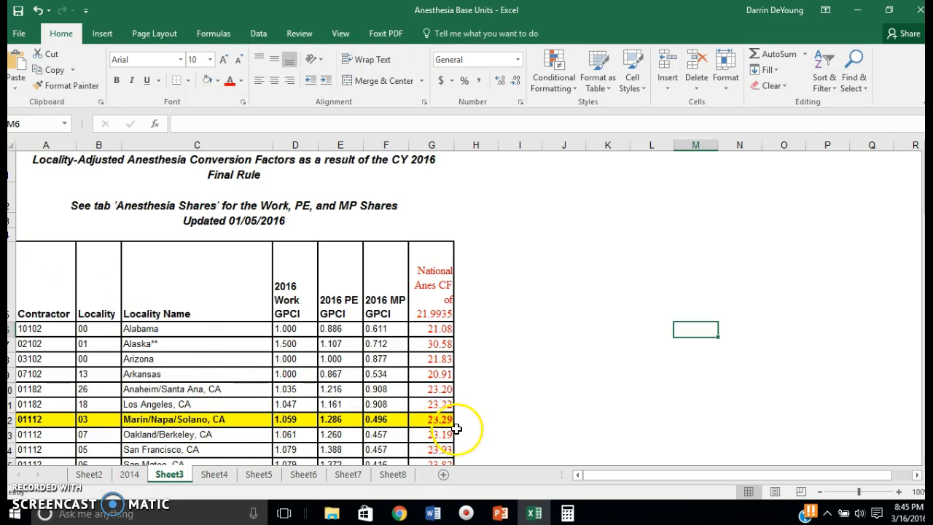
Select cell G12 to read the Marin/Napa/Solano conversion factor 23.292260162.
click(431, 419)
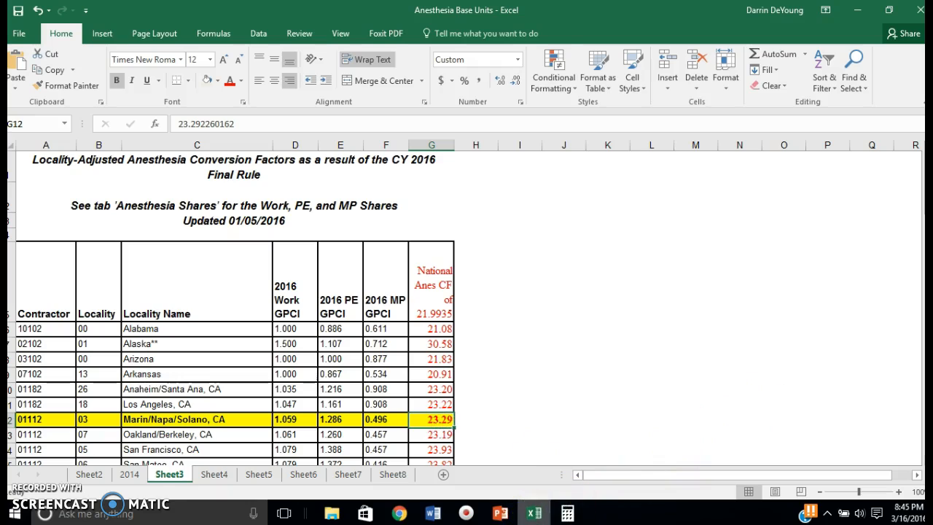
mouse_move(499, 512)
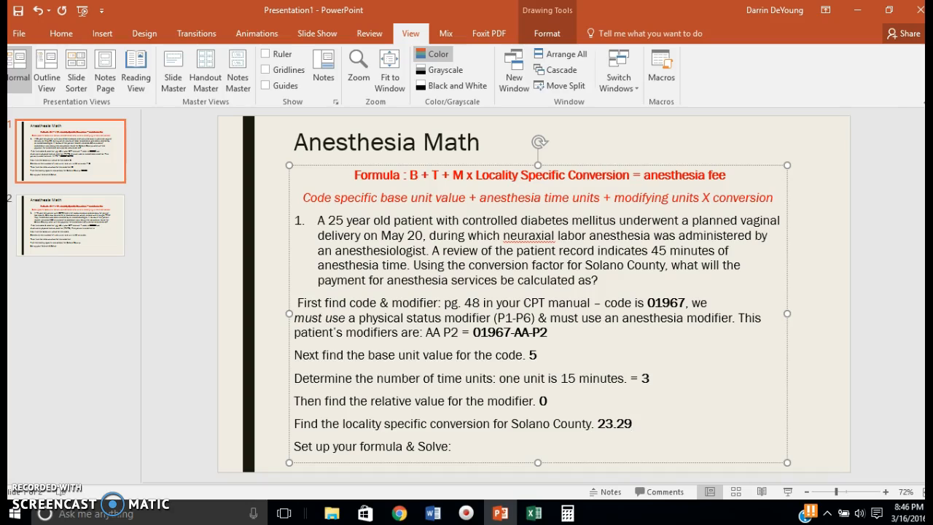
Begin the first slide's Solve line with '5+3+0 x'.
click(495, 449)
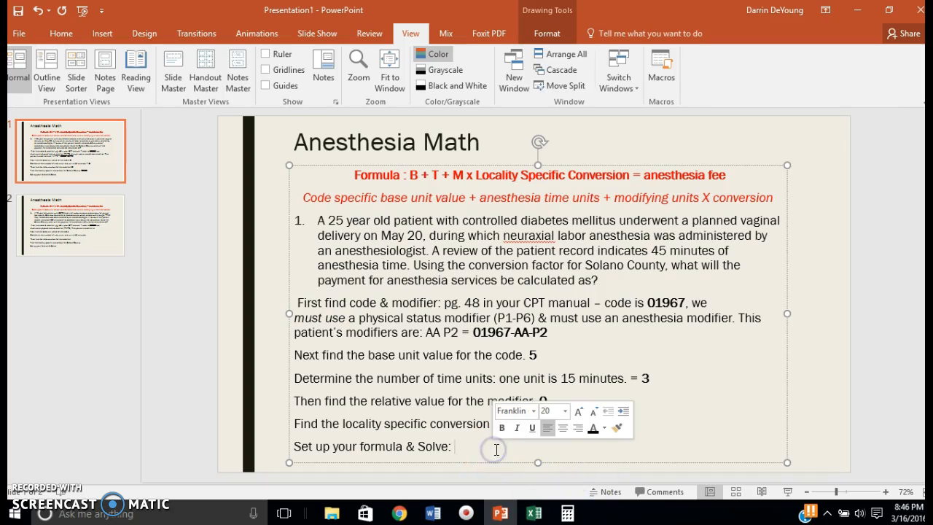
click(455, 446)
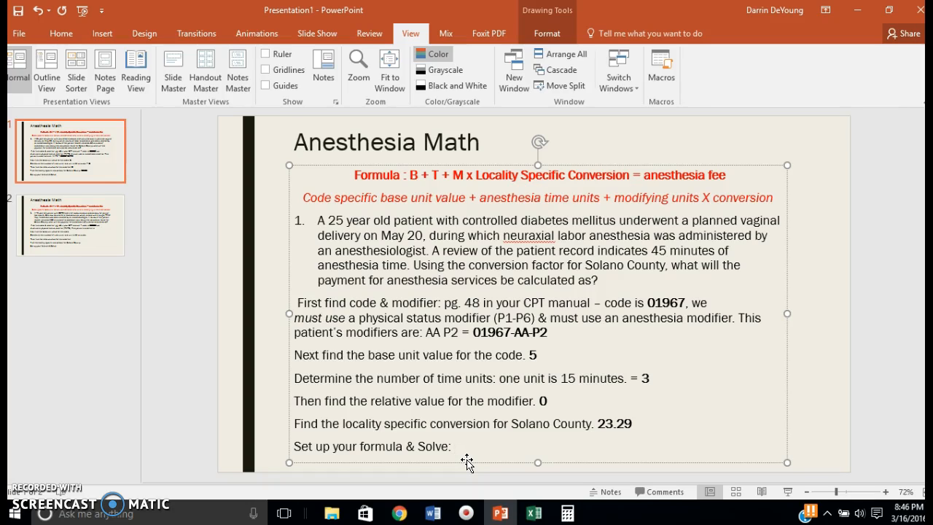
text(5)
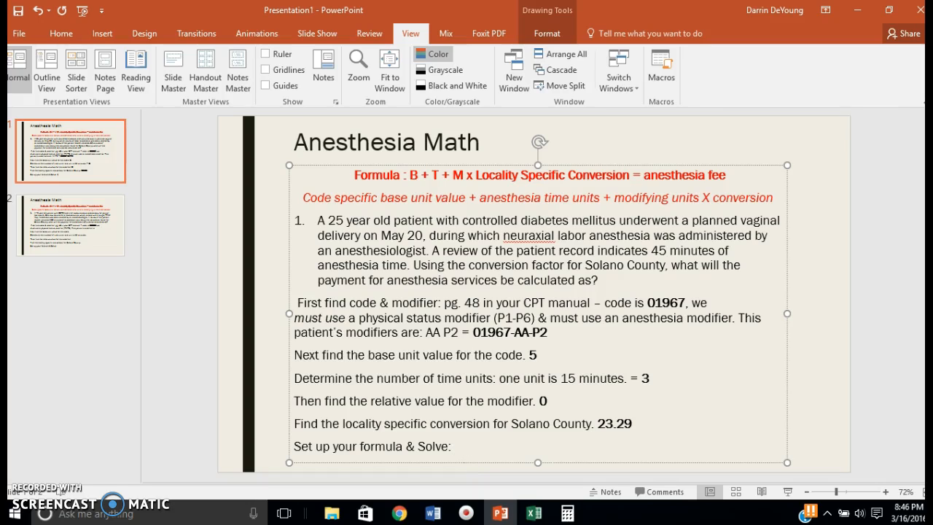
text(5)
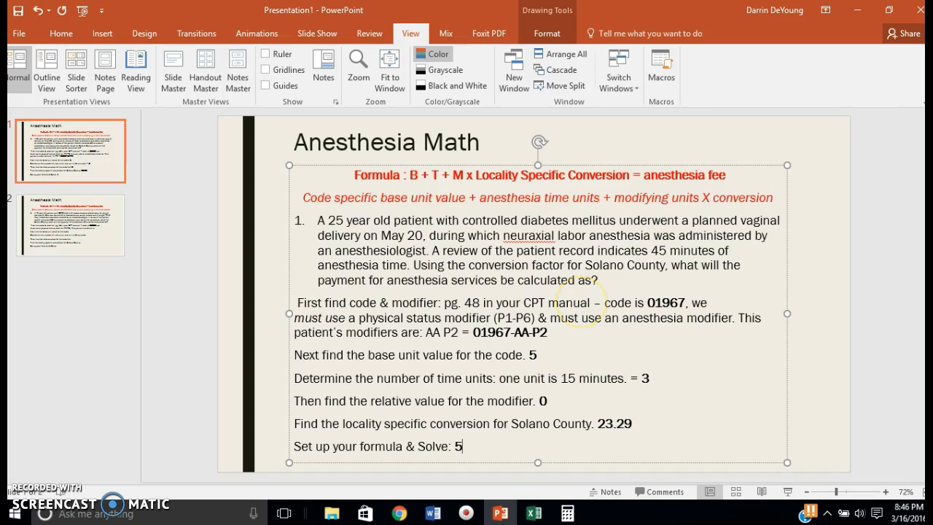
text(+)
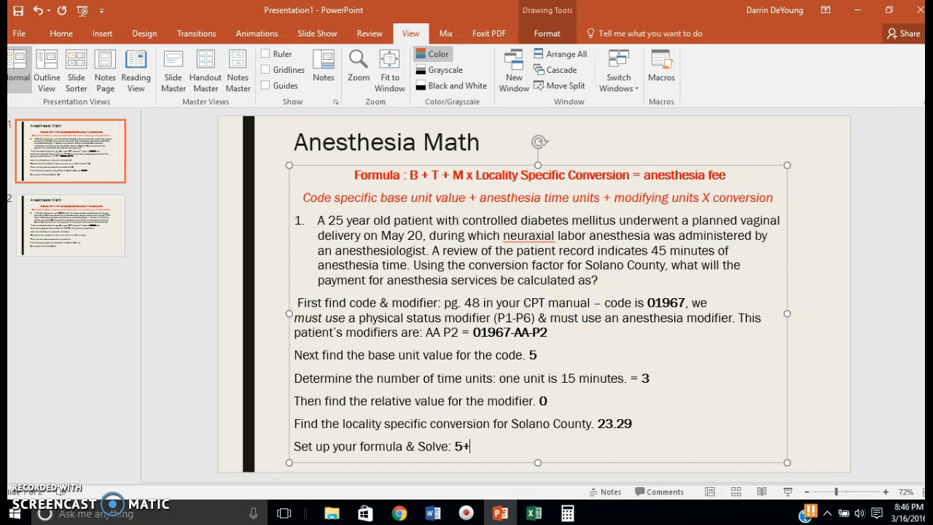
text(3)
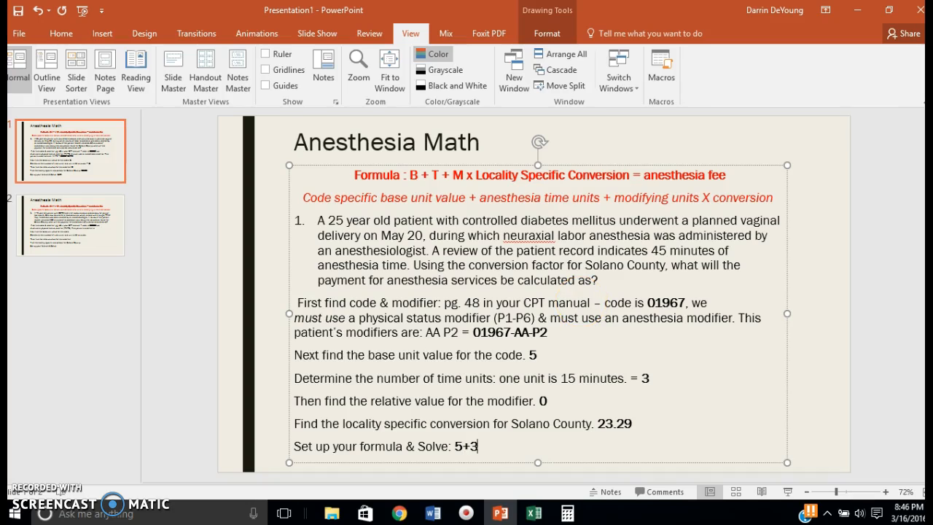
text(+)
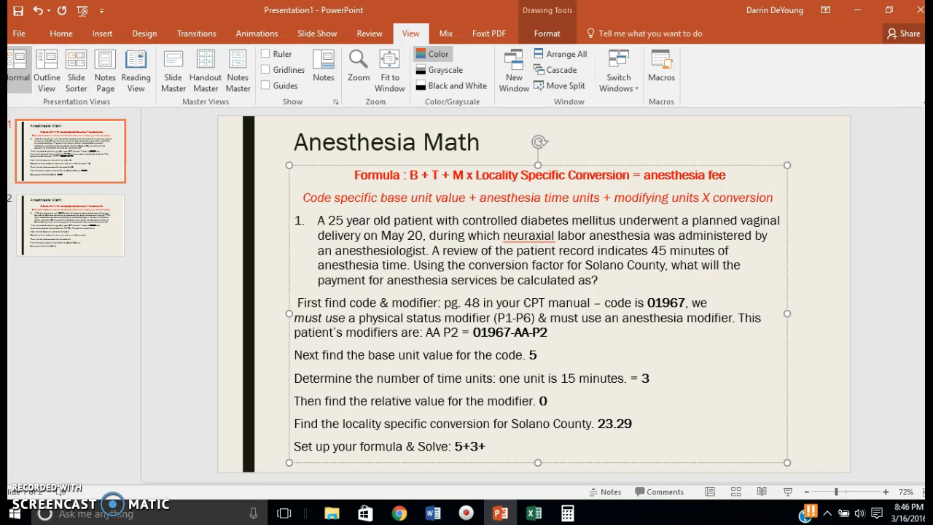
text(0)
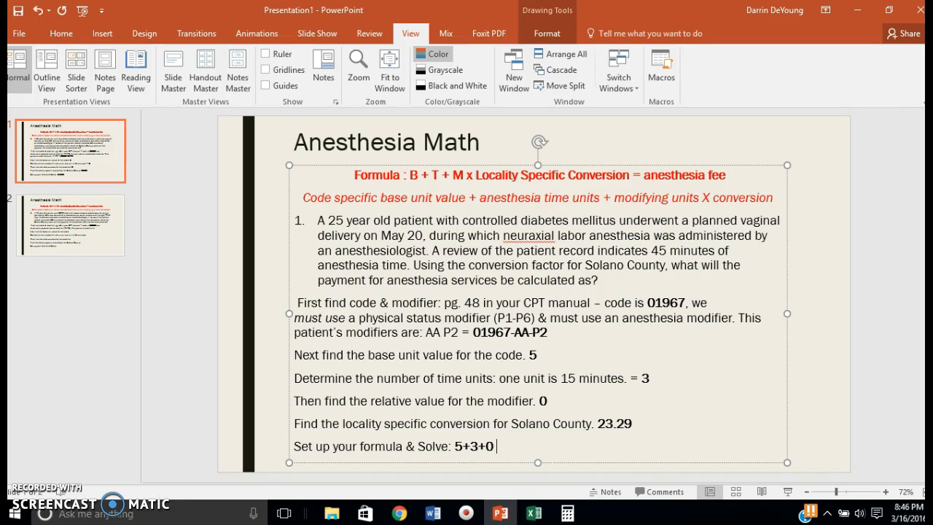
text(x)
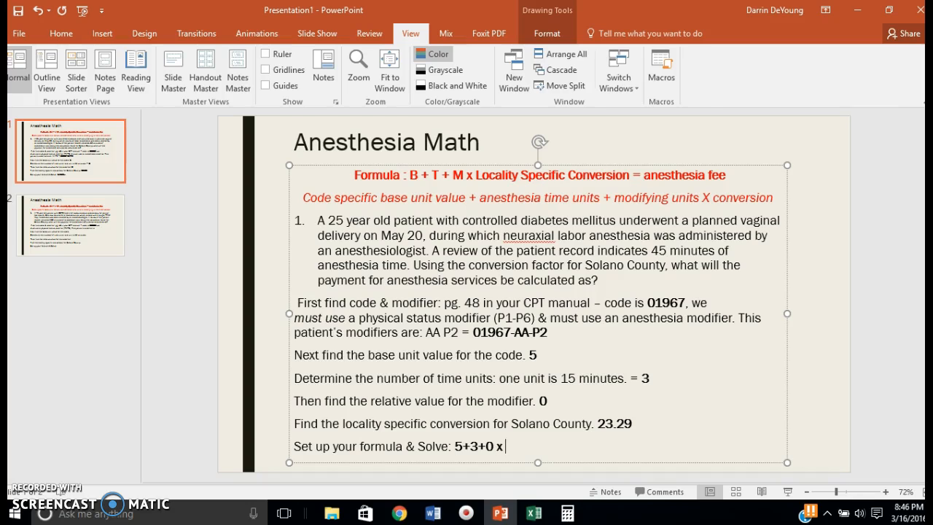
Glance at slide 2, then complete the formula with '23.29 ='.
click(70, 224)
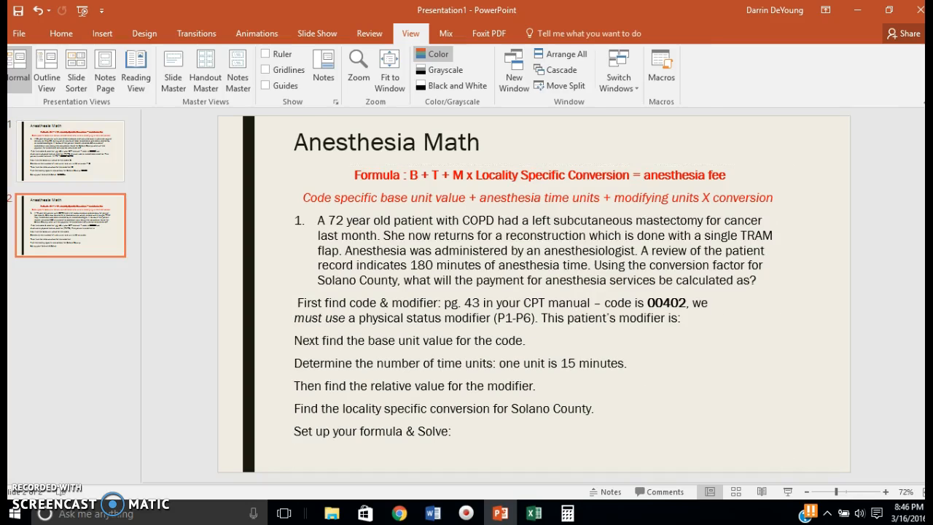
click(70, 150)
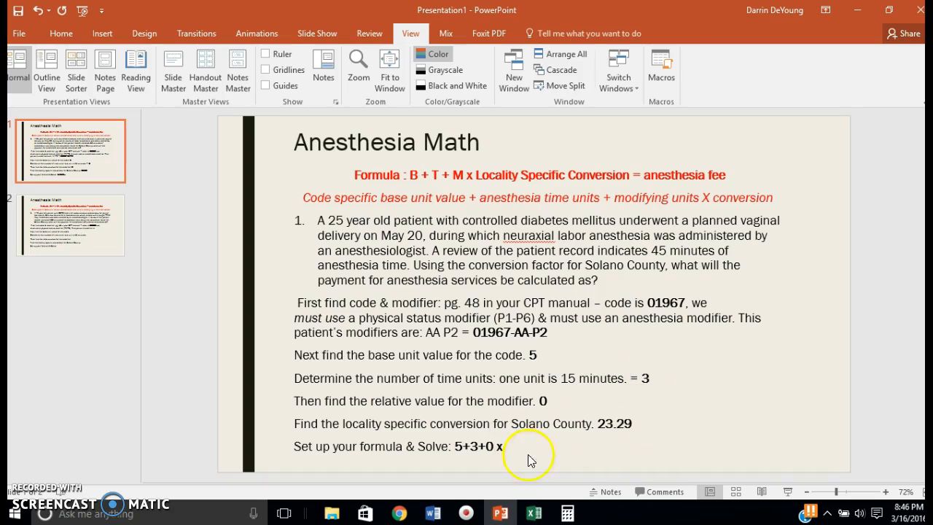
click(510, 445)
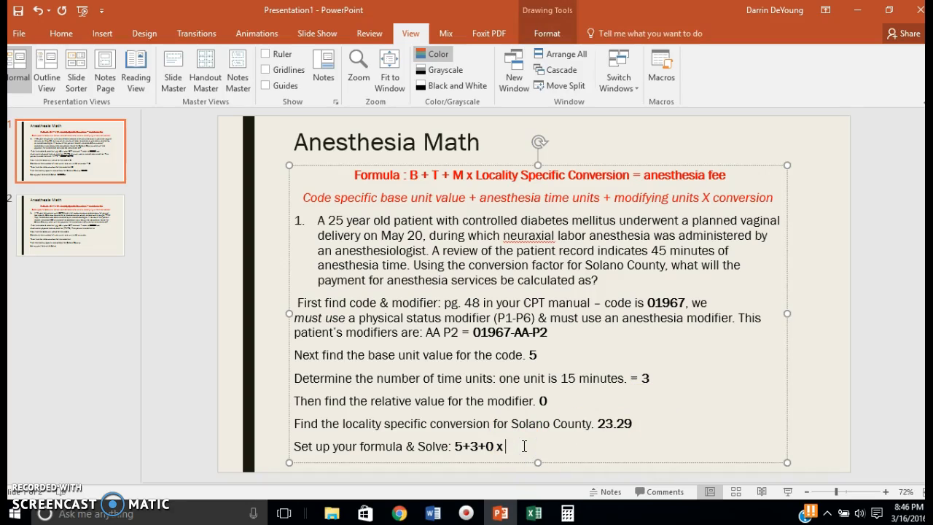
text(23.2)
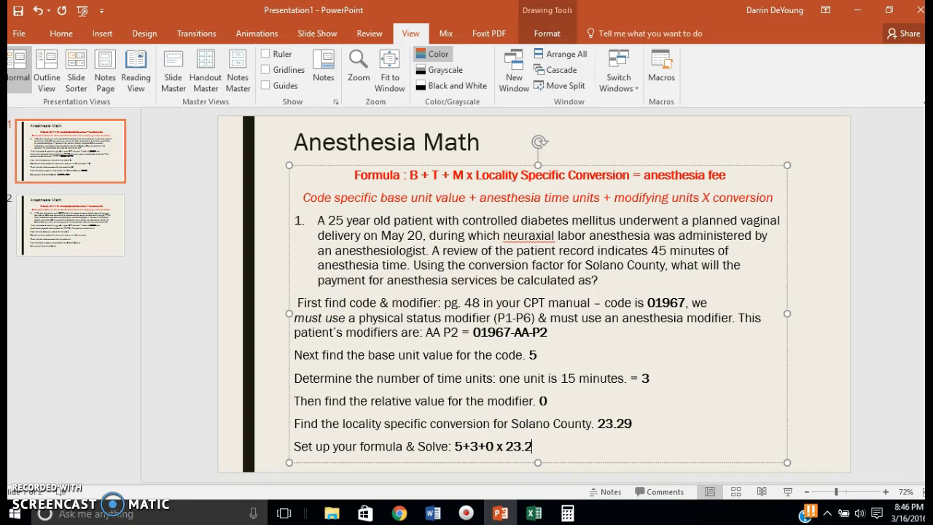
text(9)
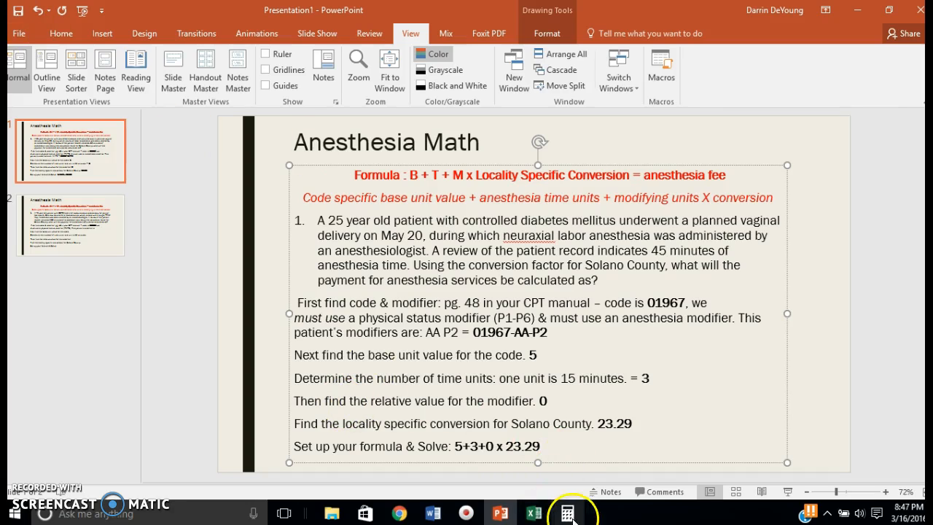
mouse_move(565, 459)
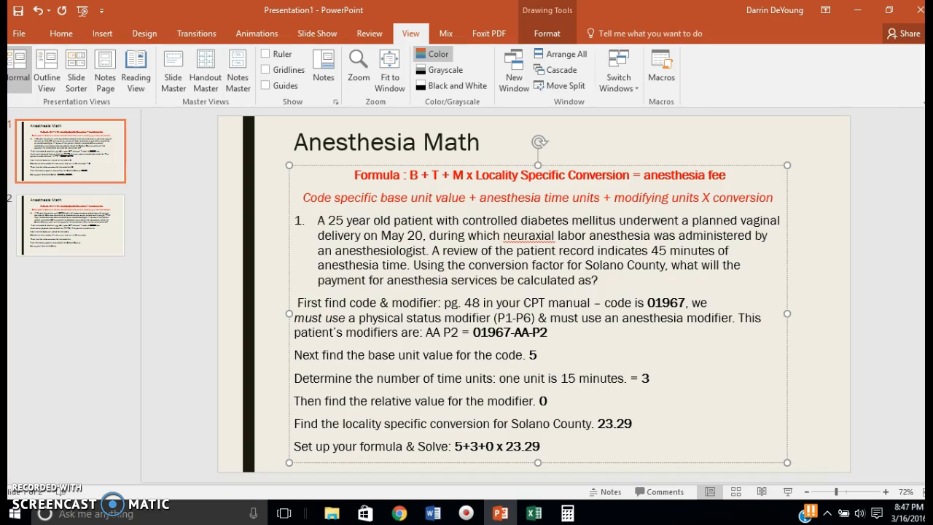
text(=)
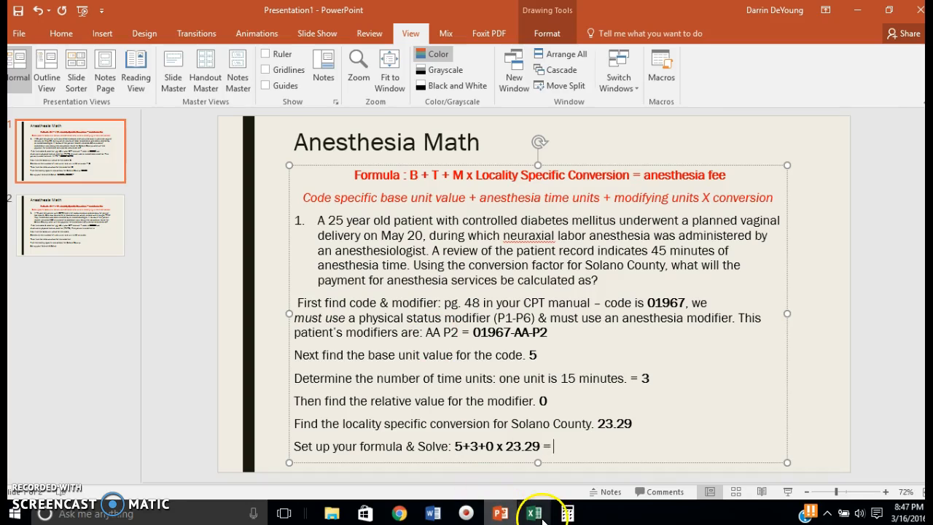
Multiply 8 by 23.29 in Calculator and end the solve line with '$186.32'.
click(541, 513)
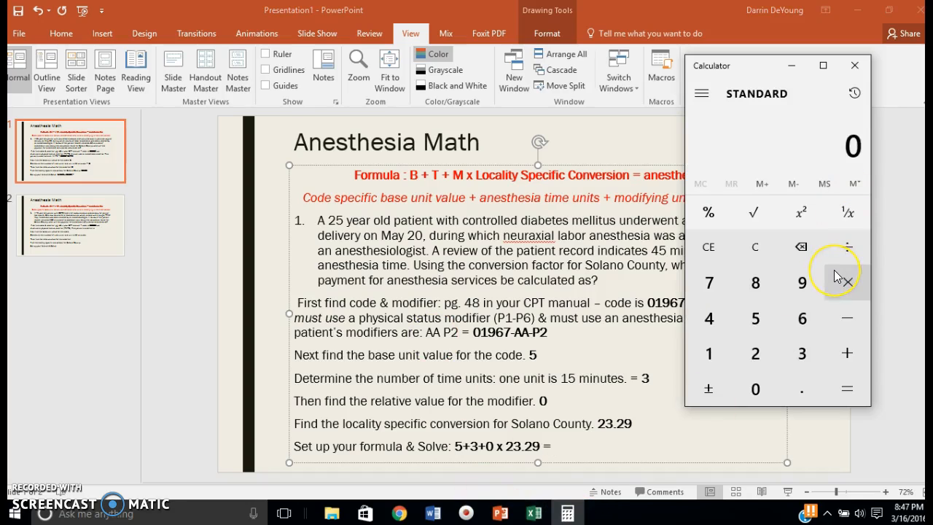
click(847, 353)
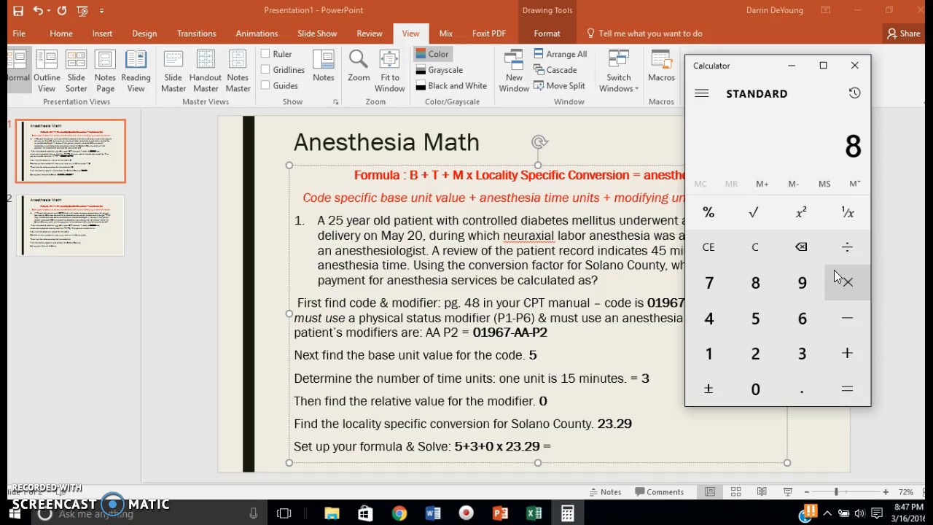
click(846, 282)
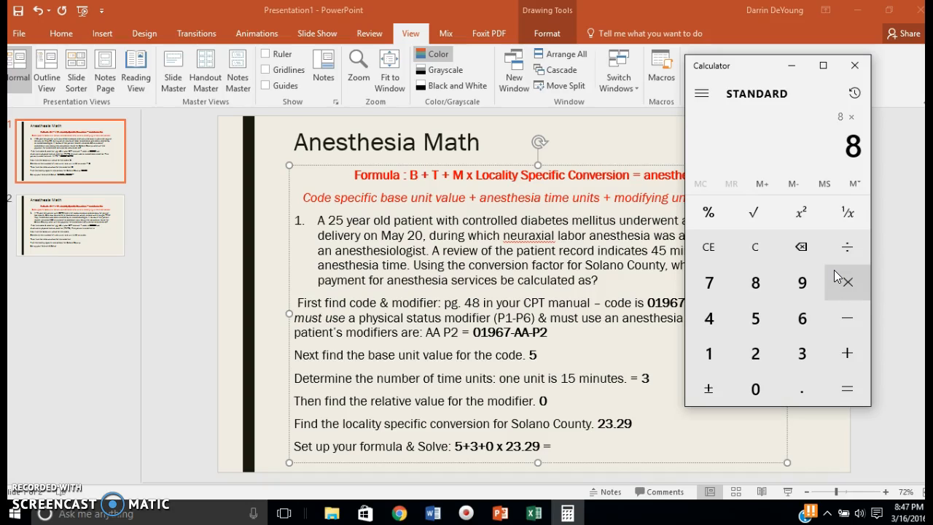
click(801, 352)
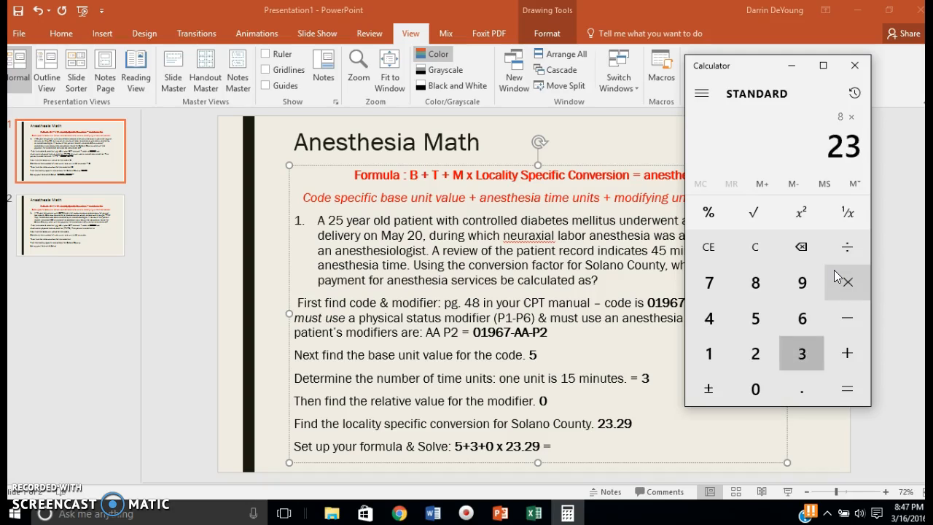
click(847, 389)
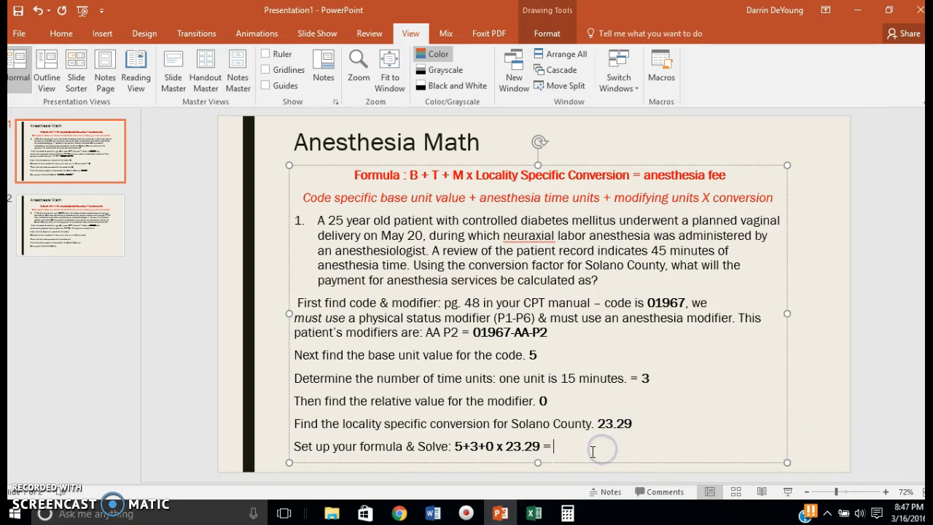
text($)
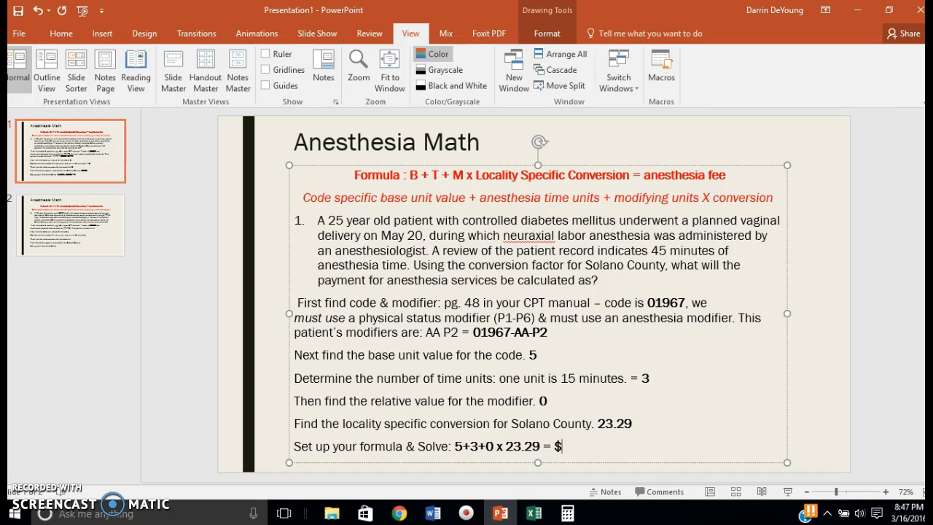
text(186.32)
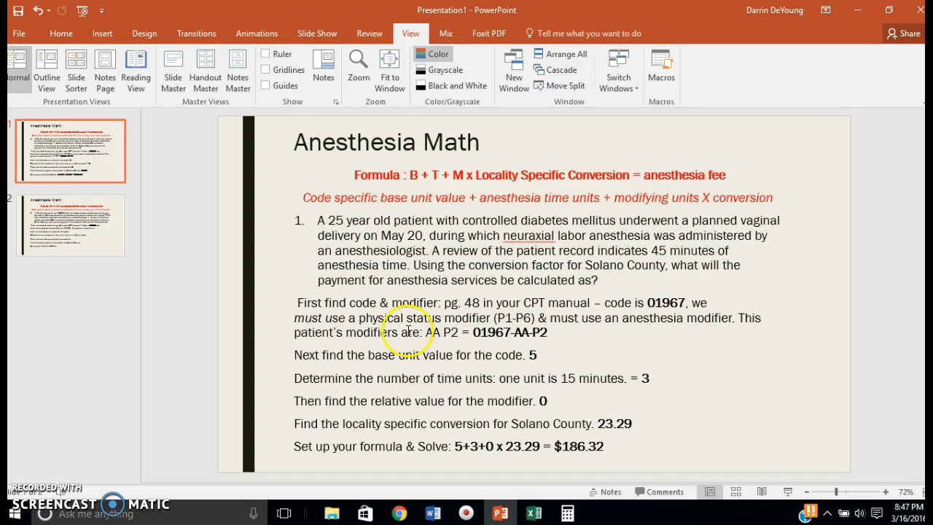
mouse_move(307, 238)
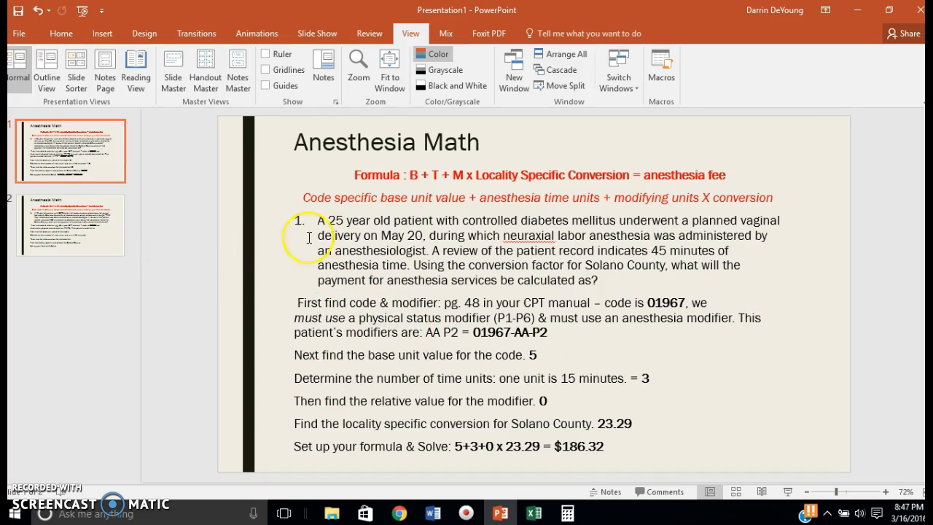
mouse_move(206, 217)
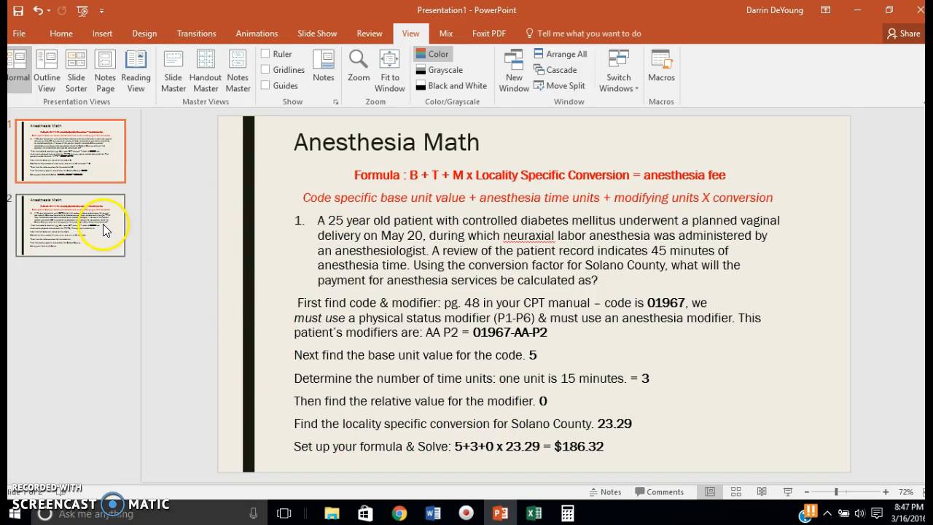
mouse_move(106, 232)
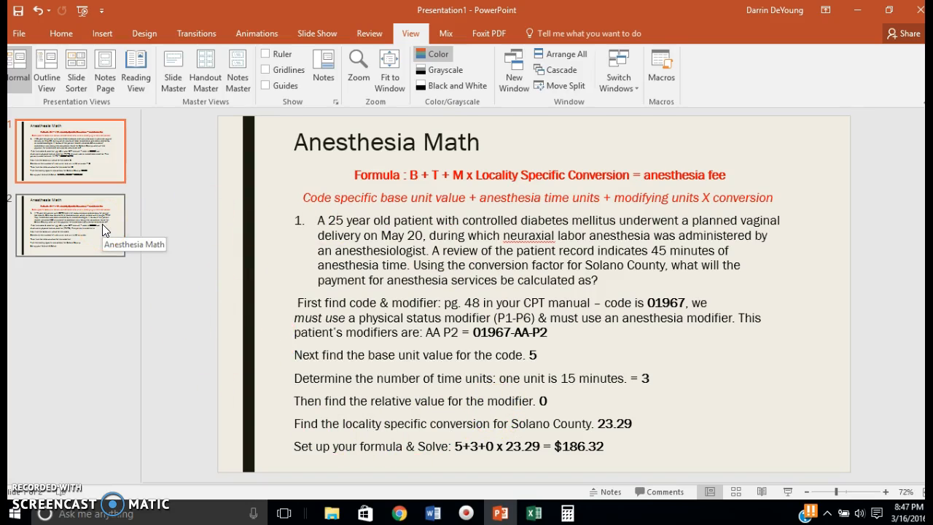
Compare slide 1's worked example, then select P3 in slide 2's modifier answer.
click(70, 225)
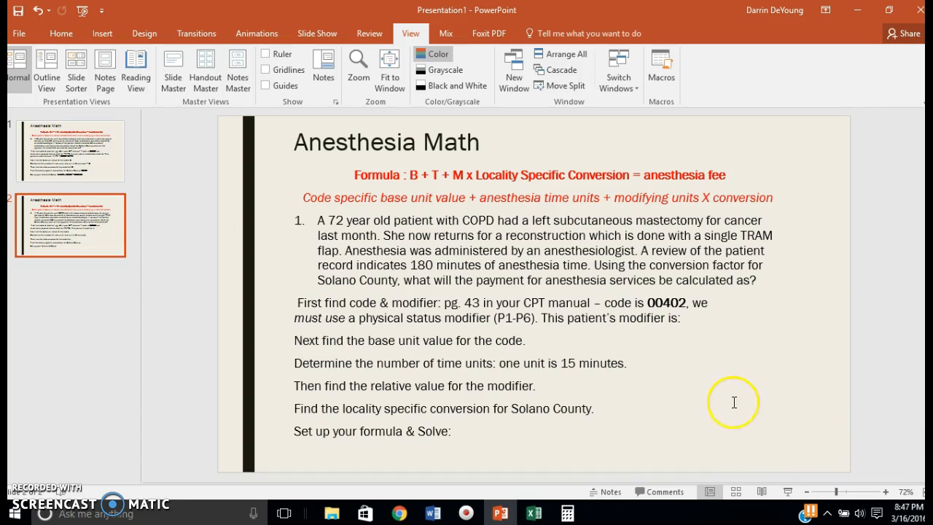
click(70, 151)
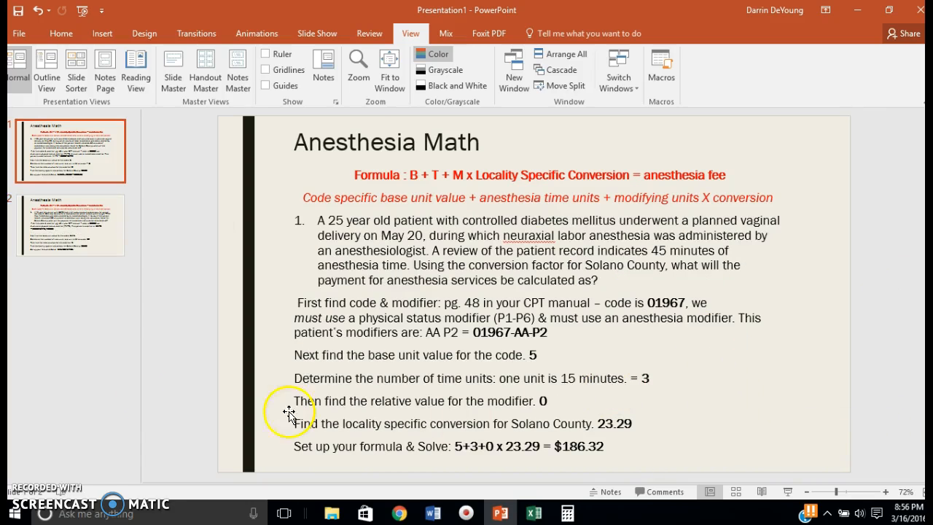
click(70, 225)
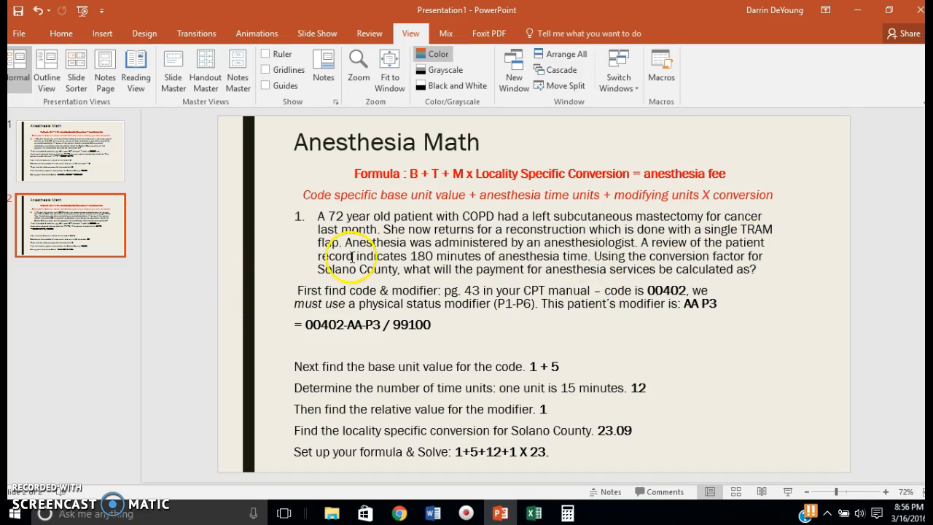
mouse_move(459, 248)
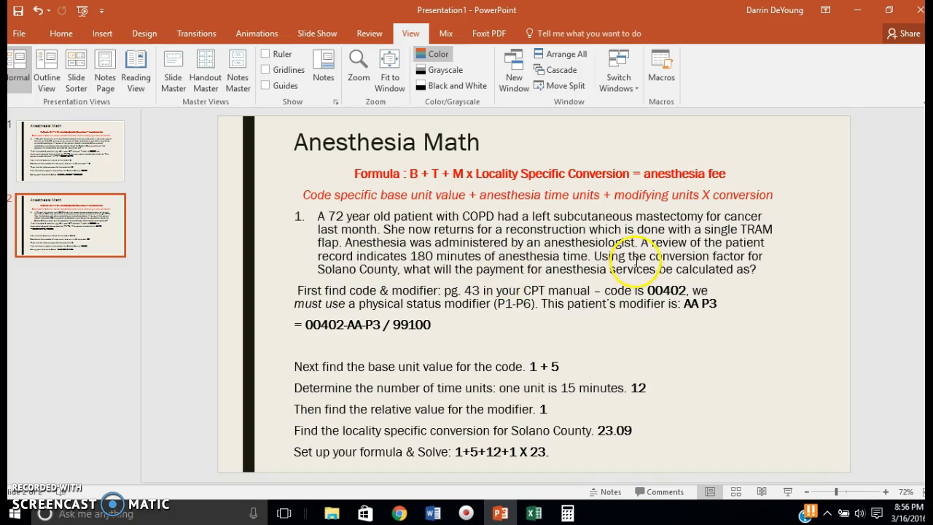
mouse_move(433, 273)
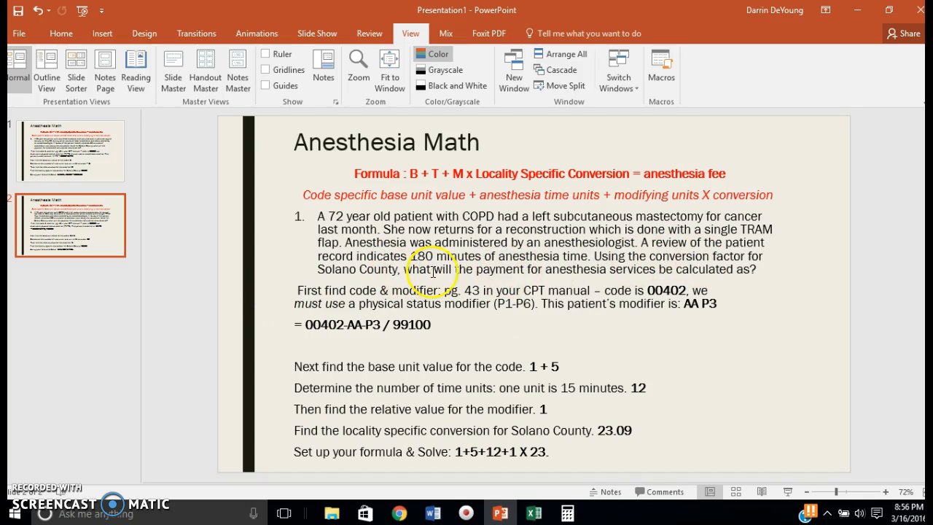
mouse_move(736, 271)
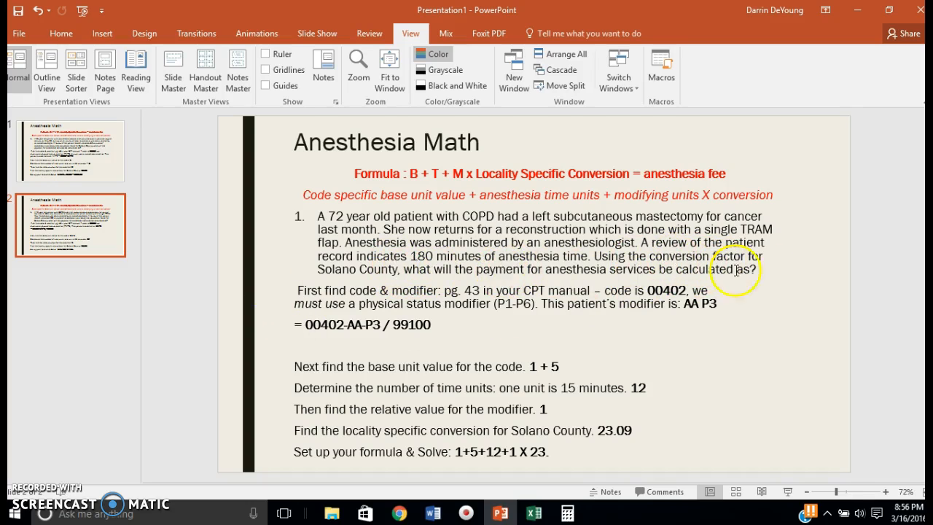
mouse_move(647, 275)
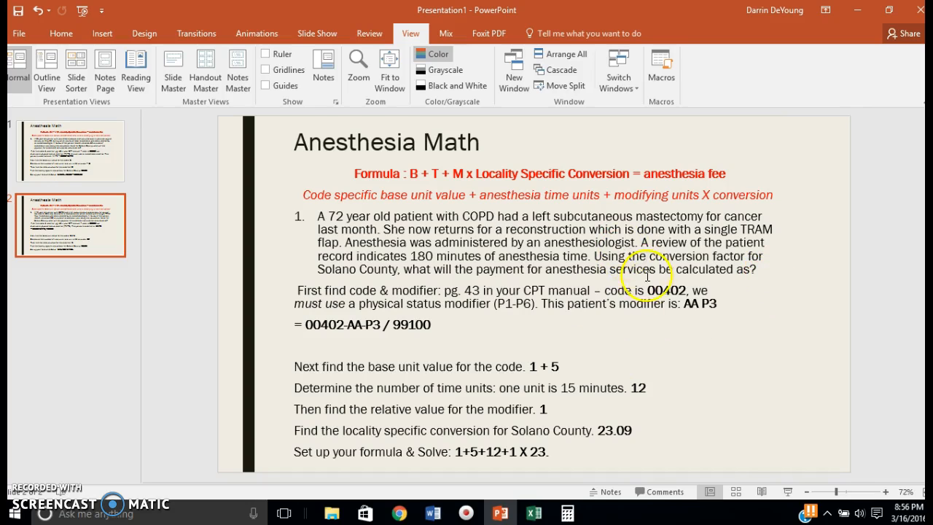
mouse_move(510, 290)
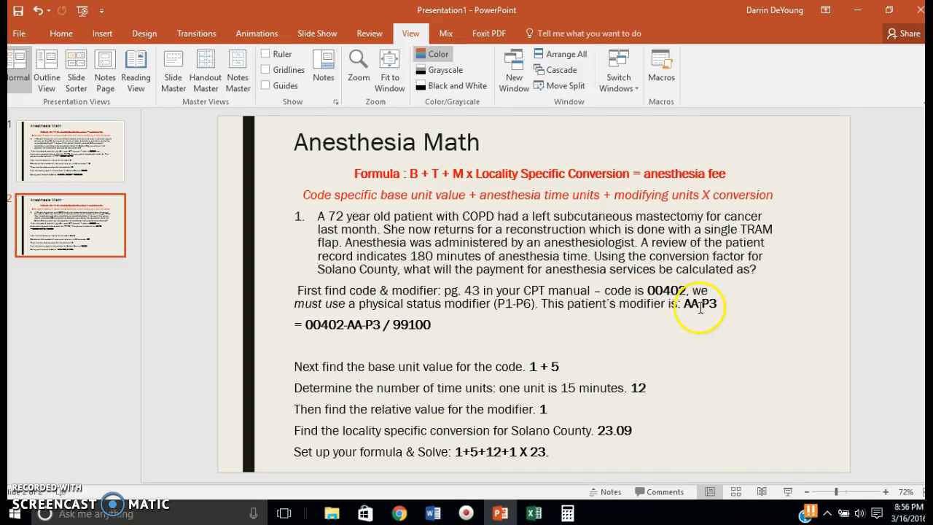
mouse_move(670, 291)
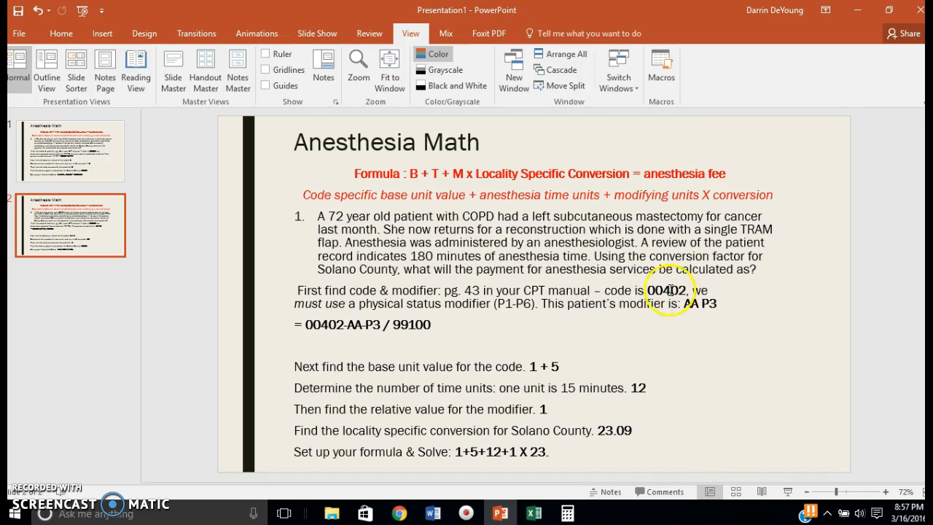
mouse_move(581, 254)
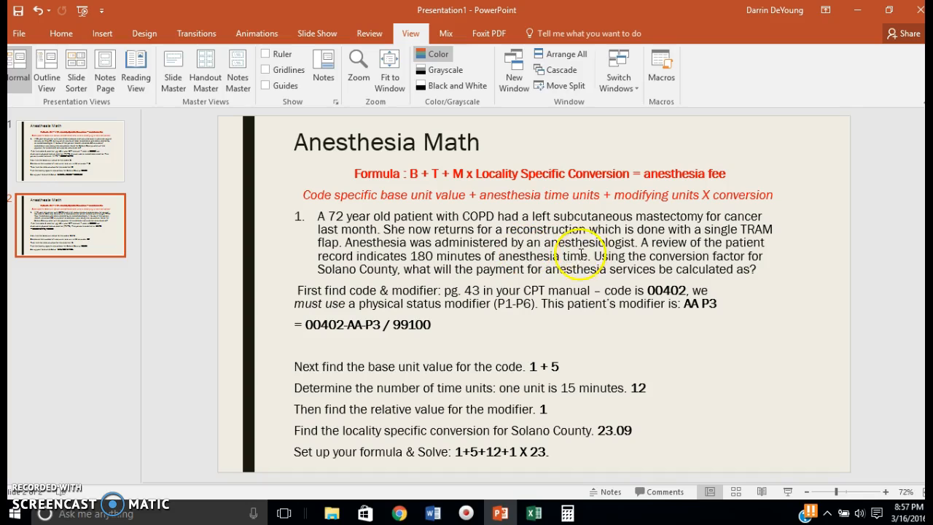
mouse_move(701, 307)
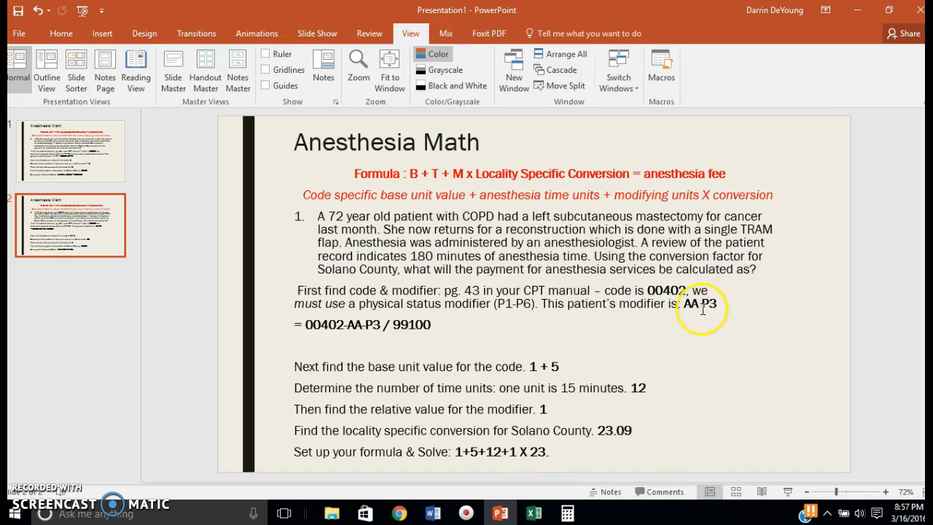
click(702, 303)
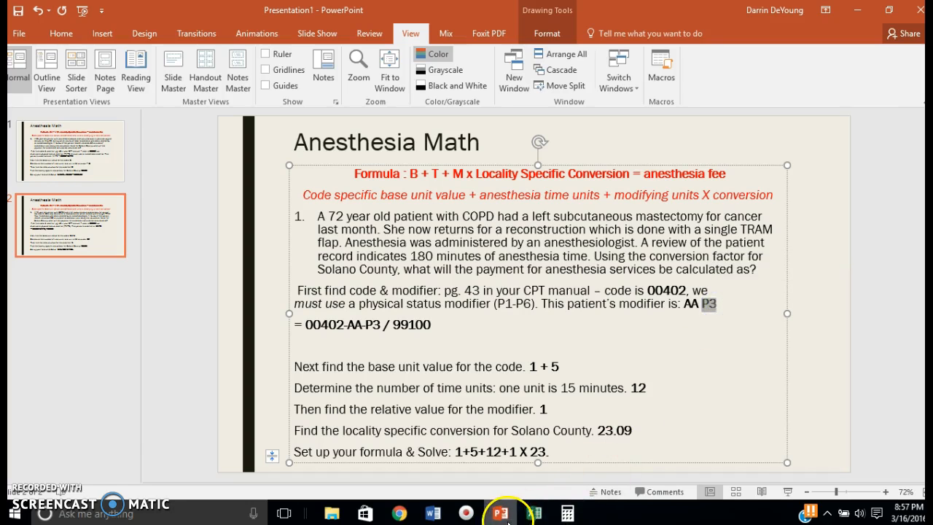
click(533, 512)
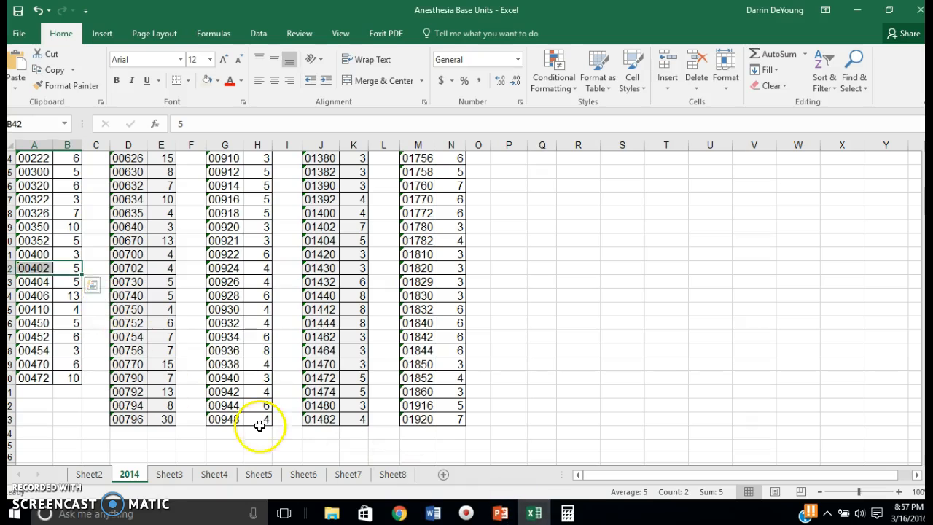
click(89, 473)
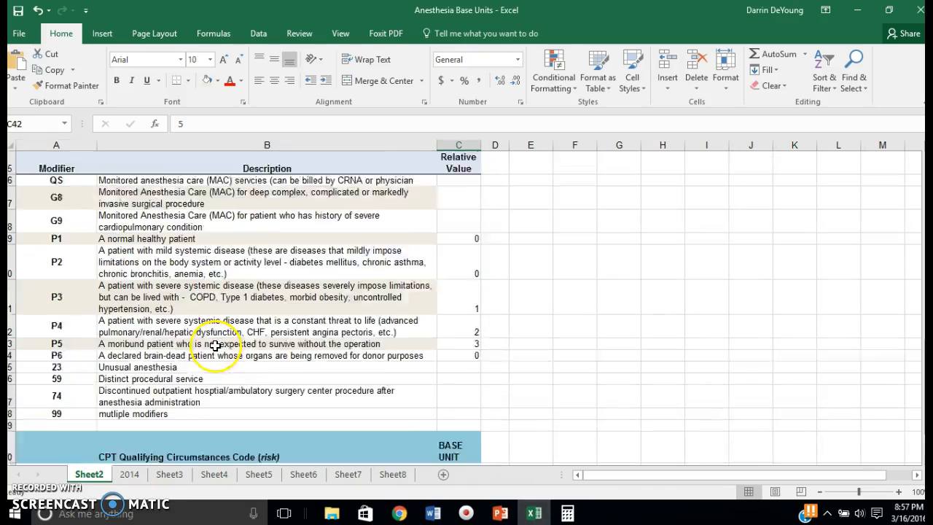
scroll(up, 3)
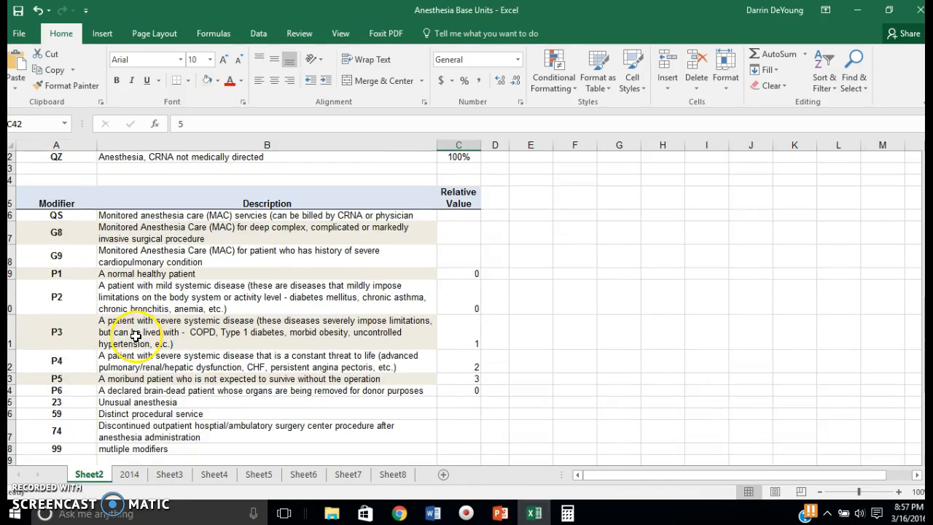
click(267, 331)
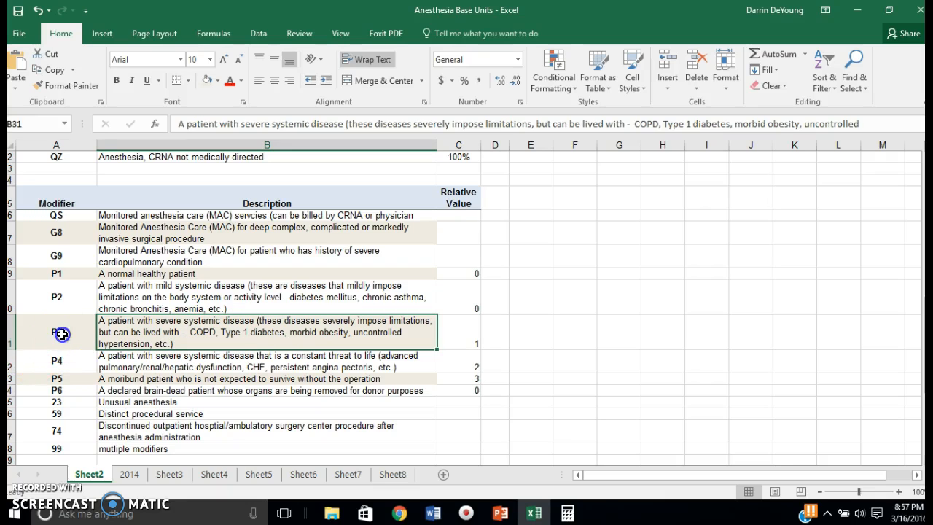
click(56, 333)
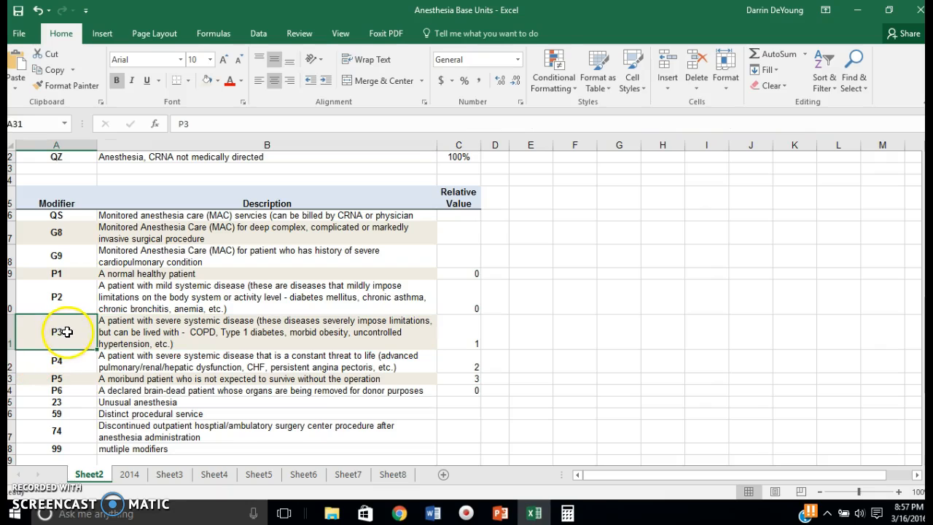
click(458, 332)
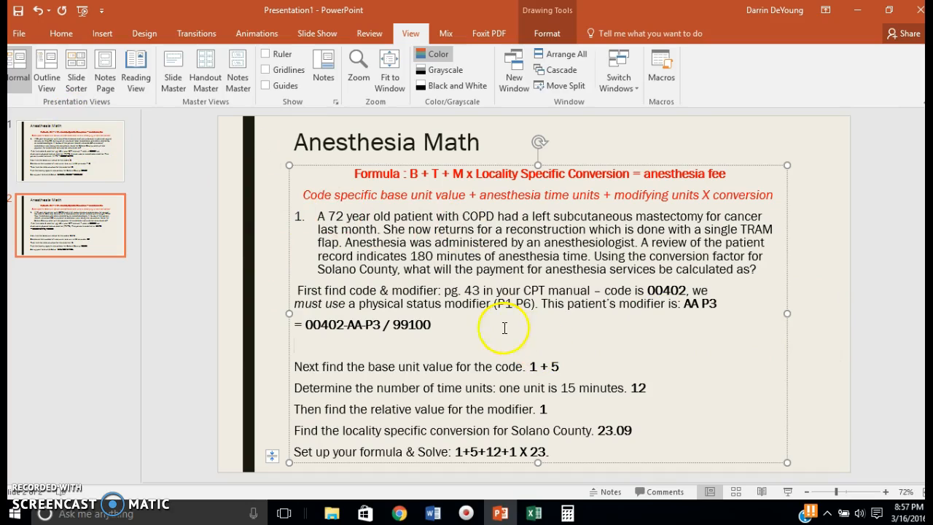
mouse_move(504, 328)
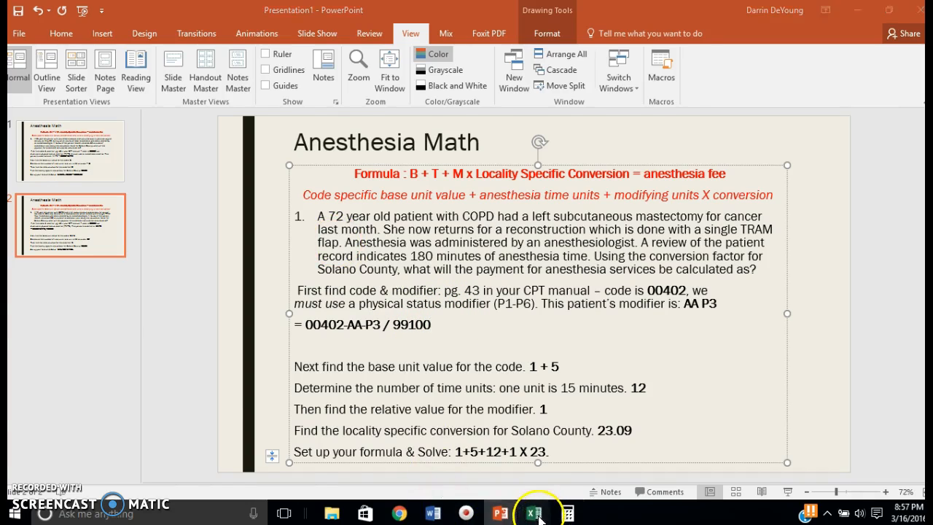
Scroll Sheet2 of the base units workbook to code 99100, base unit 1.
click(533, 512)
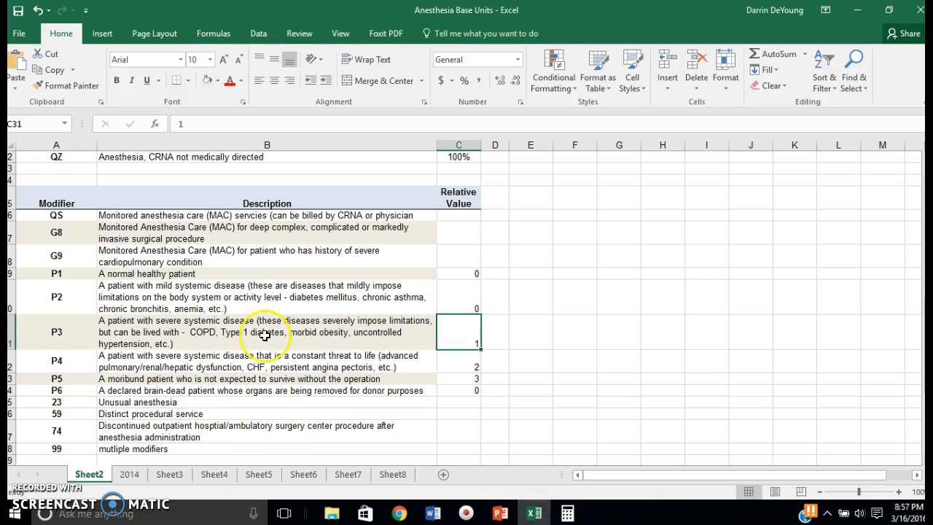
scroll(up, 3)
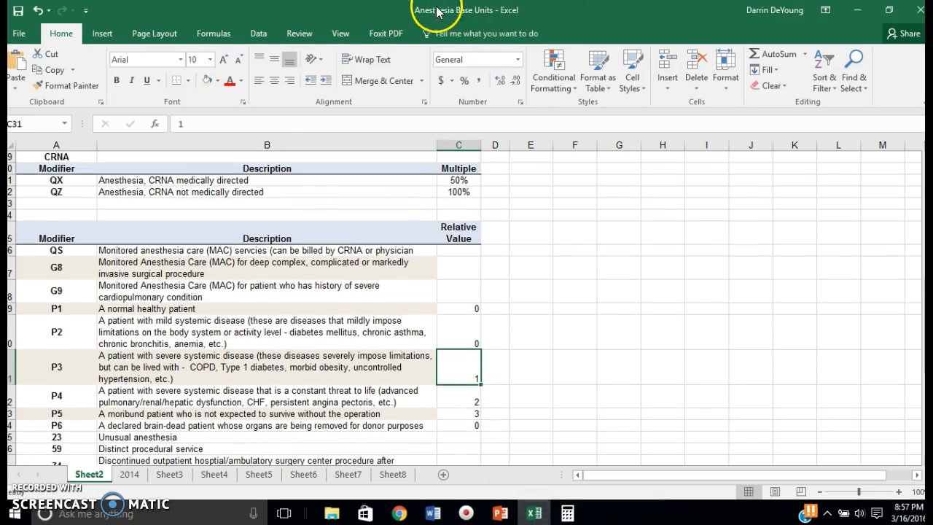
scroll(down, 3)
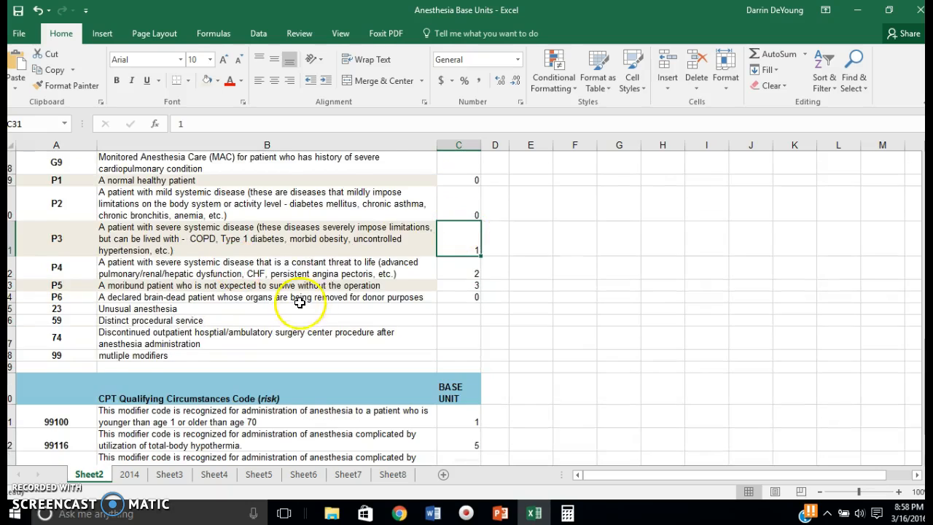
scroll(down, 3)
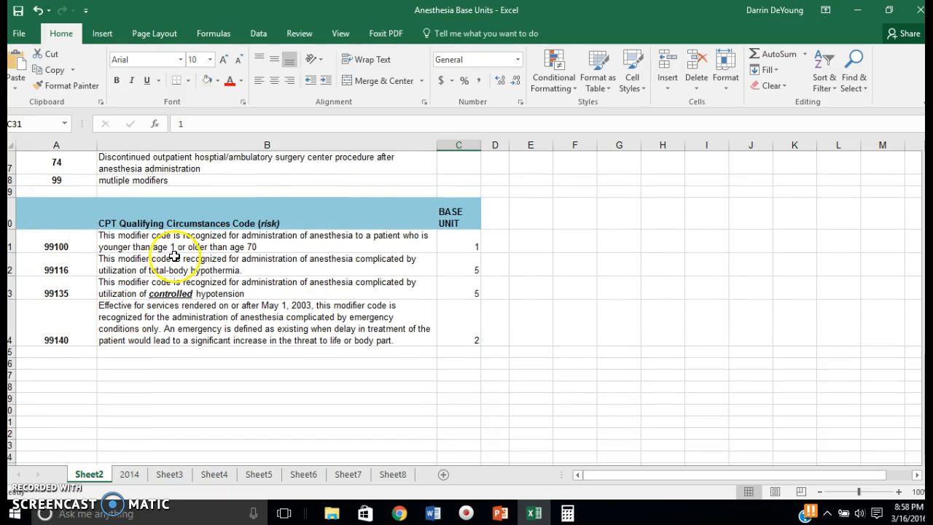
mouse_move(63, 250)
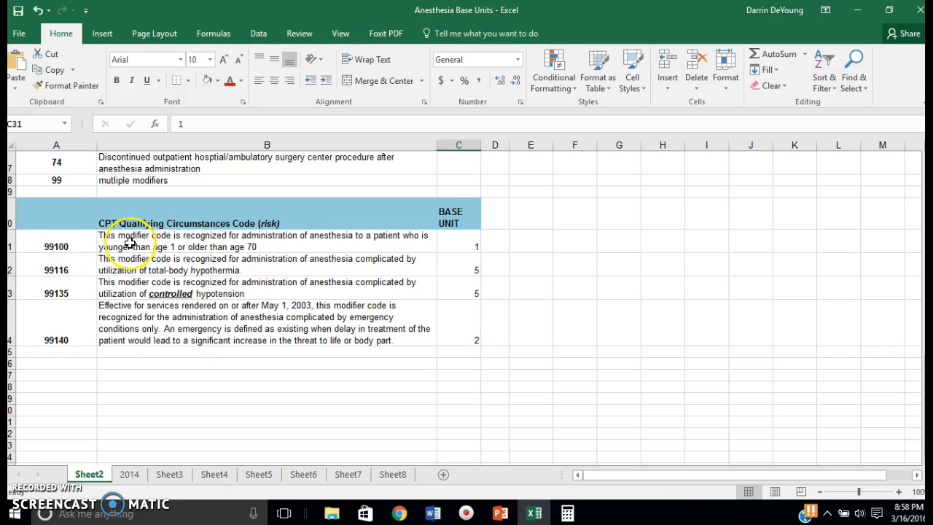
mouse_move(70, 248)
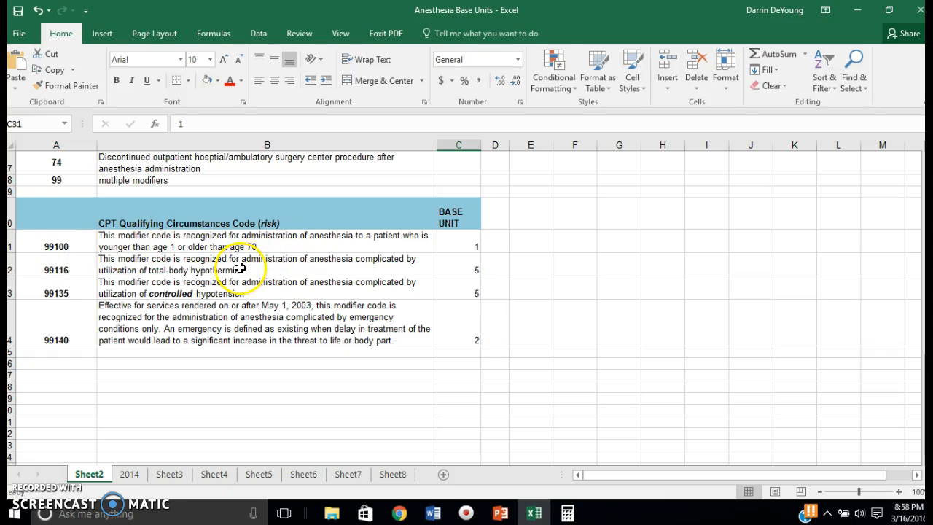
mouse_move(445, 248)
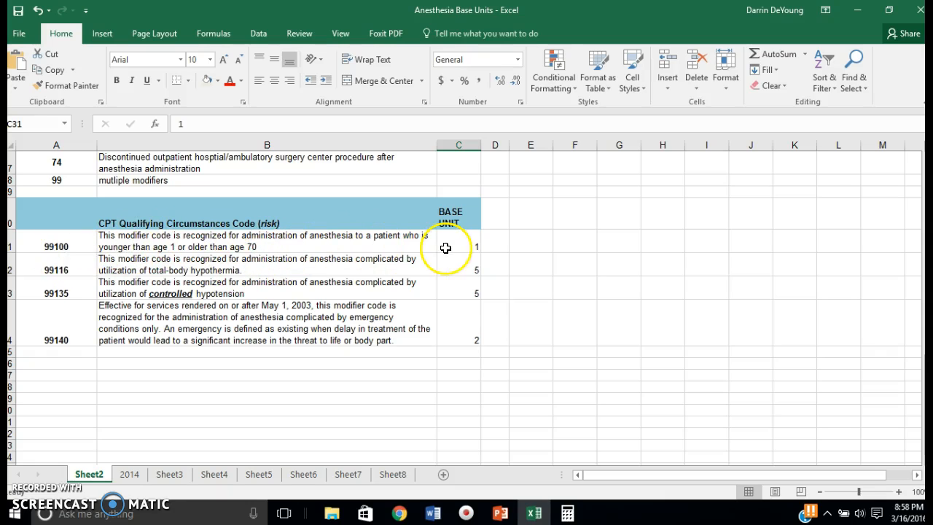
mouse_move(170, 242)
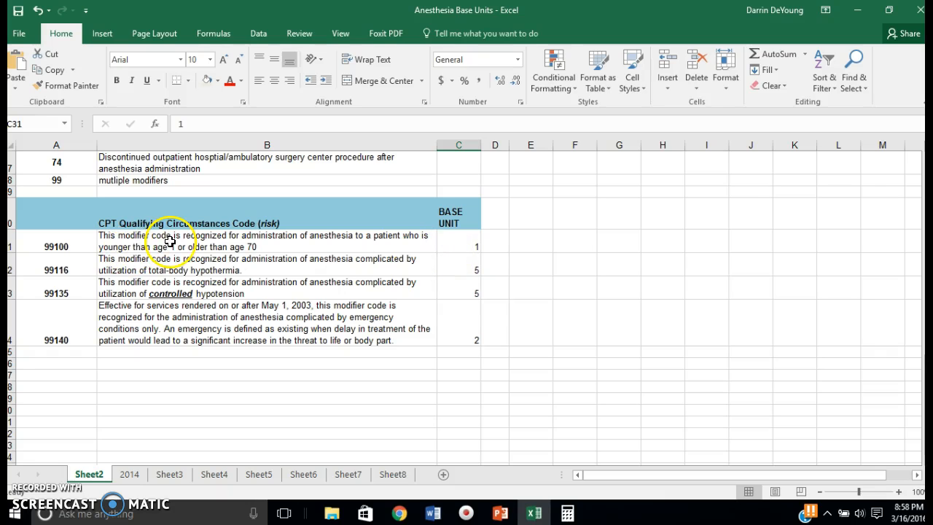
mouse_move(215, 247)
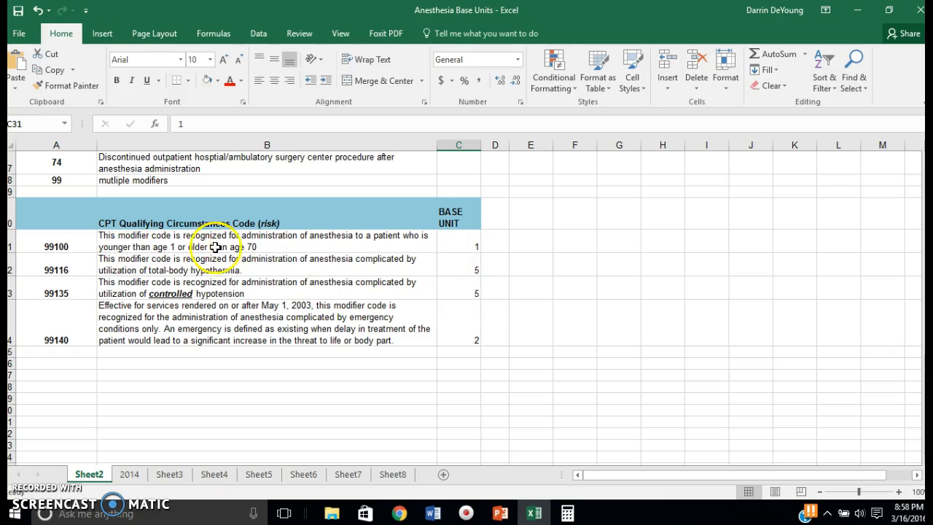
mouse_move(288, 244)
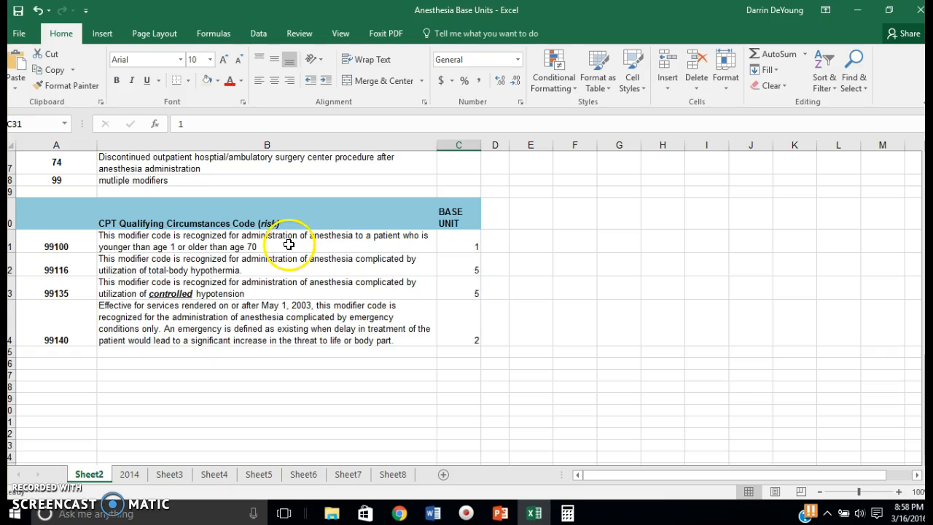
mouse_move(140, 253)
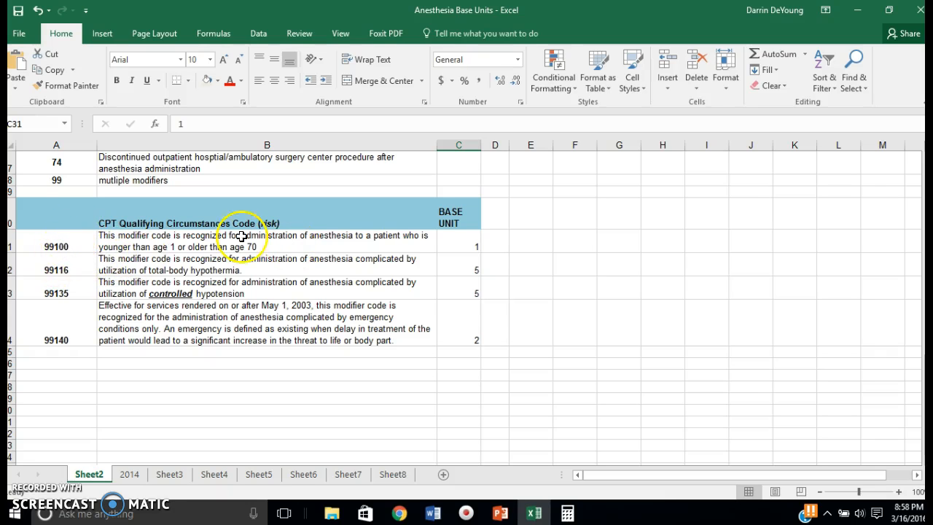
mouse_move(465, 251)
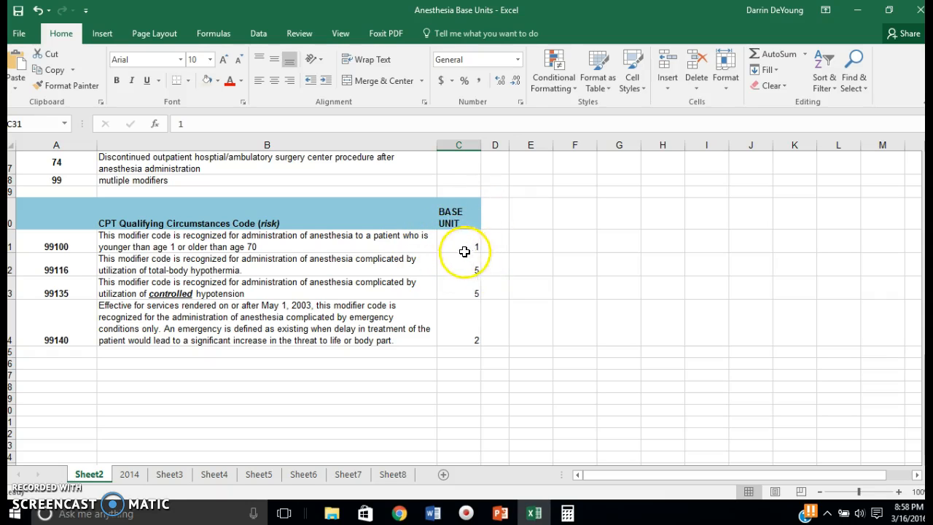
mouse_move(510, 512)
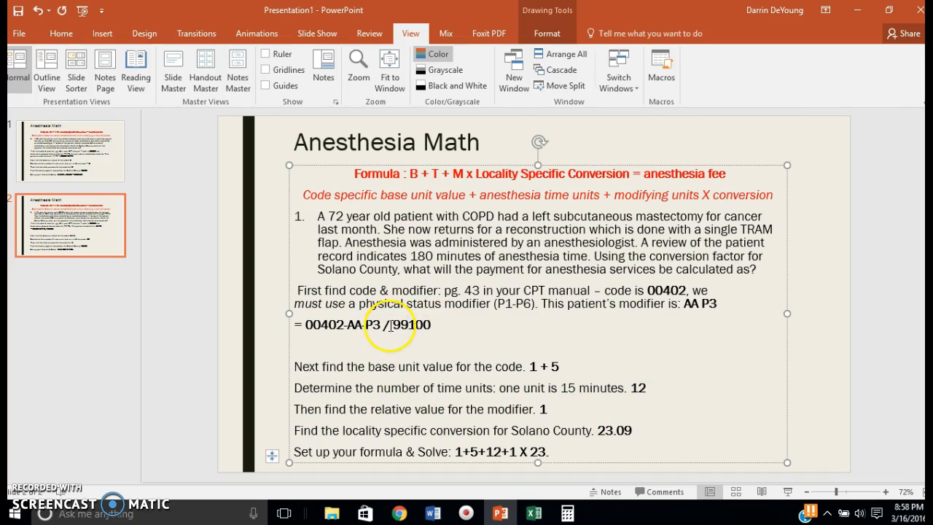
mouse_move(556, 410)
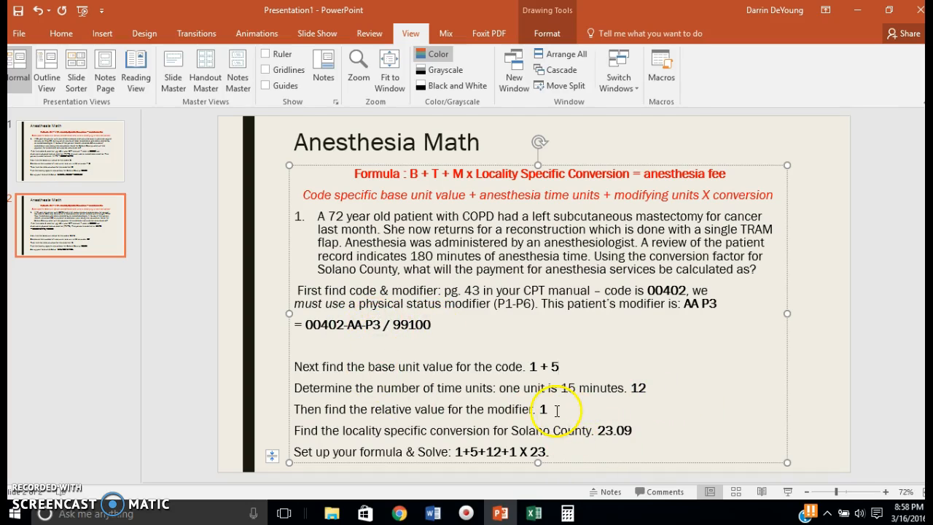
Select the modifier value 1 in slide 2's text box.
double_click(542, 410)
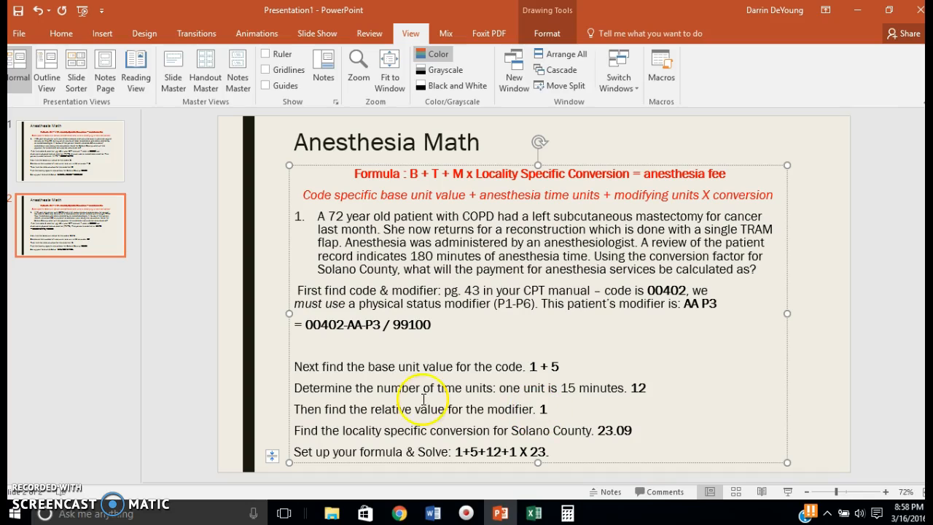
mouse_move(372, 322)
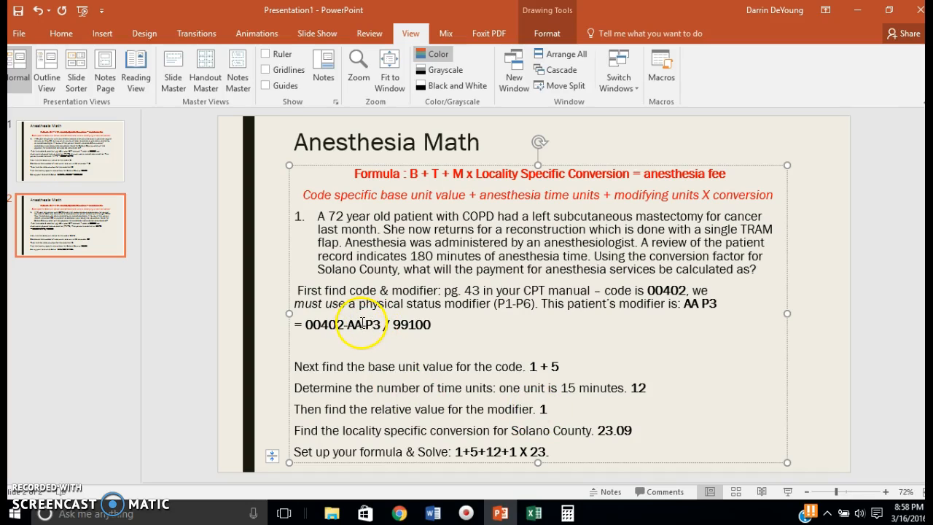
mouse_move(802, 438)
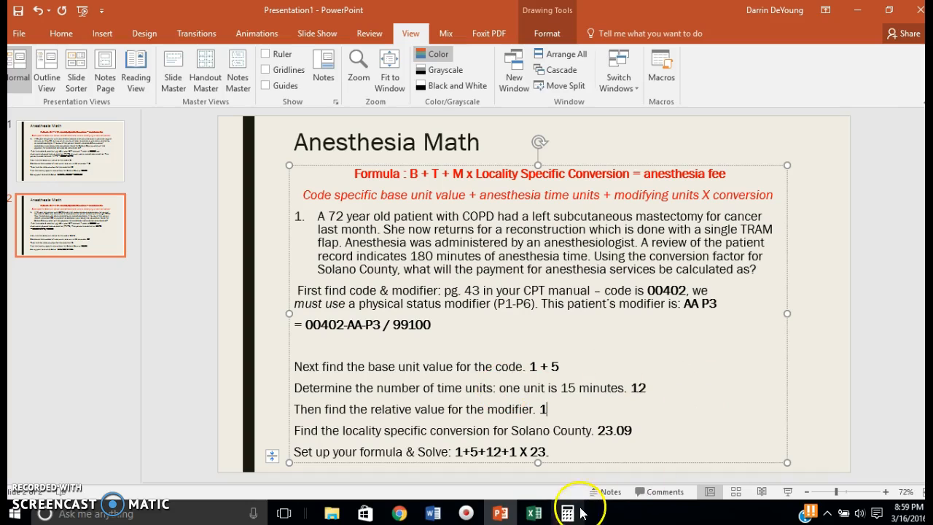
click(566, 512)
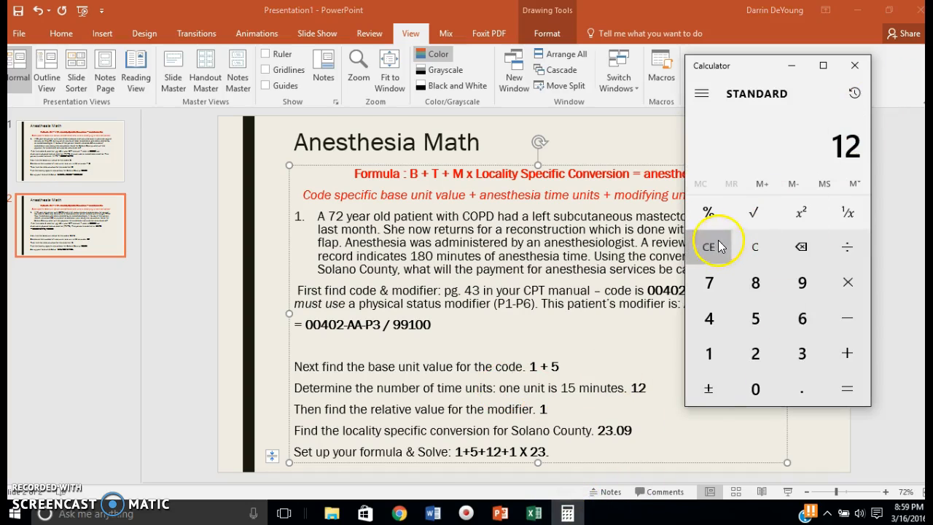
click(847, 389)
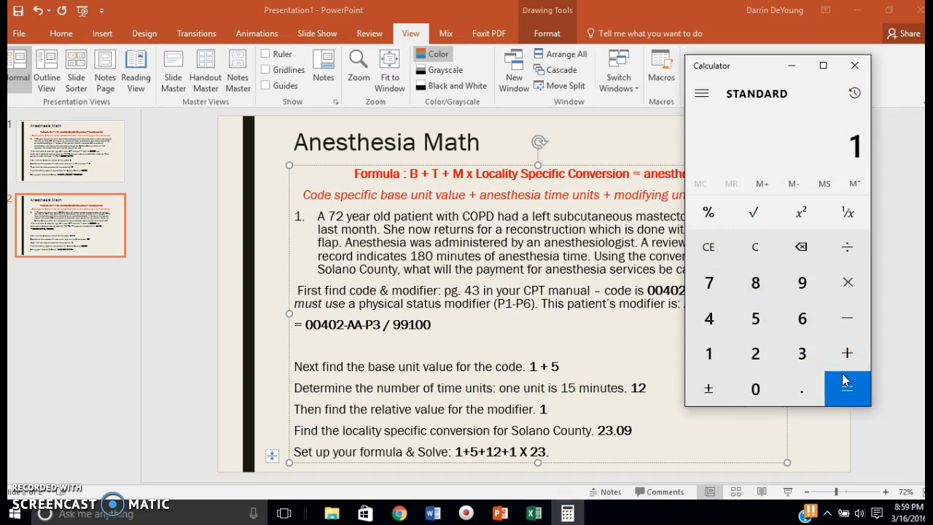
click(847, 246)
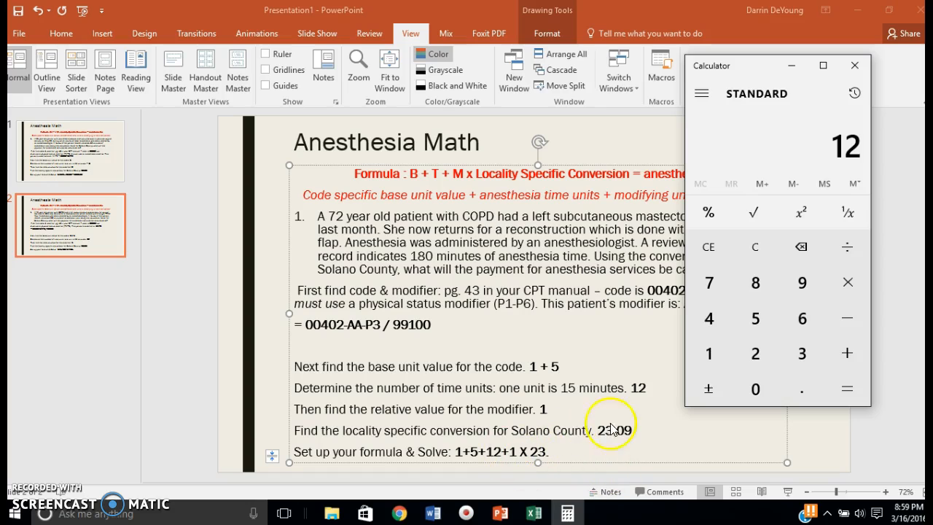
click(854, 65)
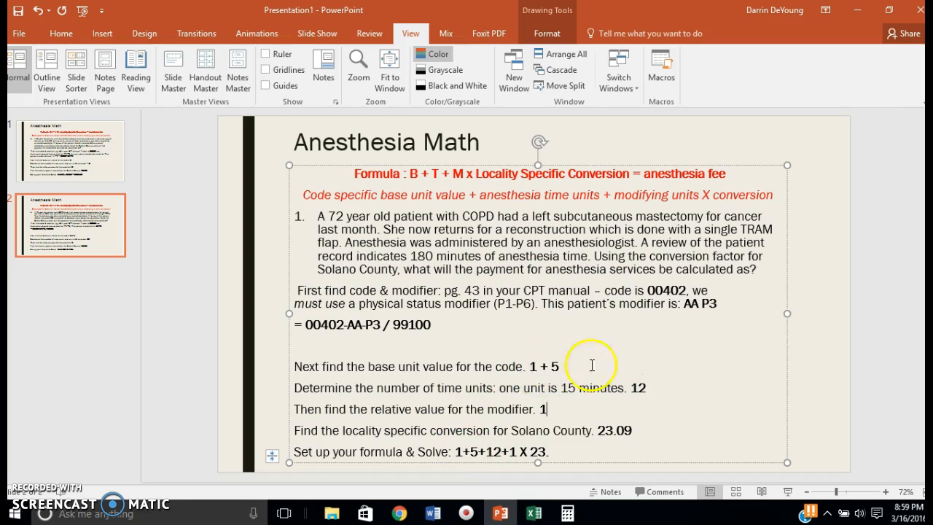
mouse_move(521, 434)
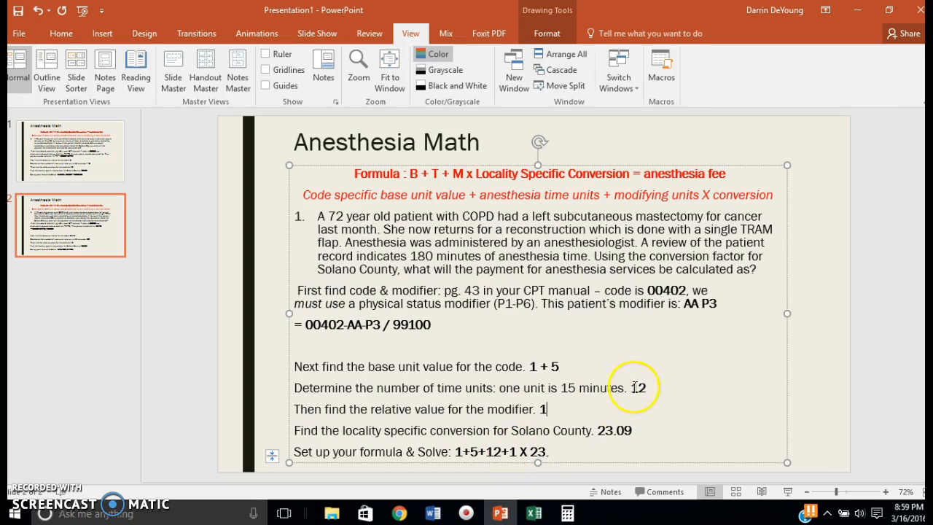
mouse_move(511, 449)
text(09)
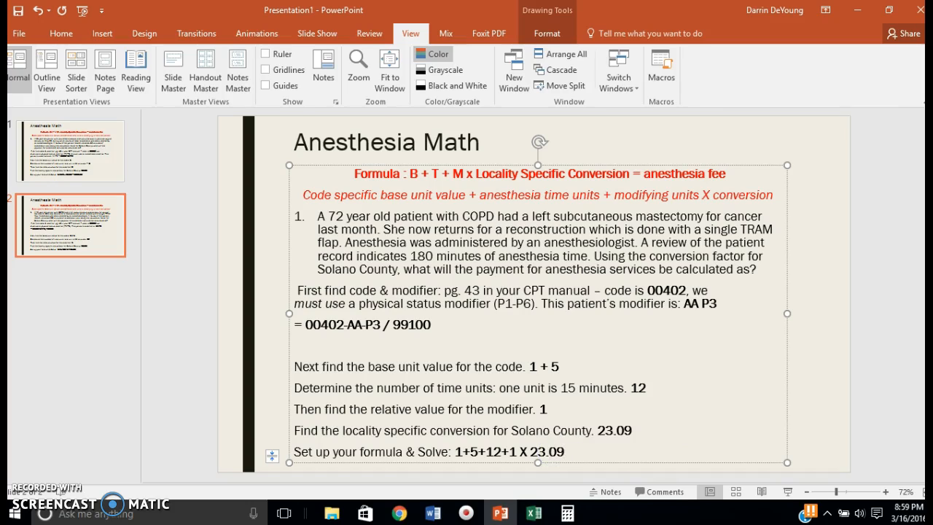
Extend slide 2's solve line to read '1+5+12+1 X 23.09 ='.
text(+)
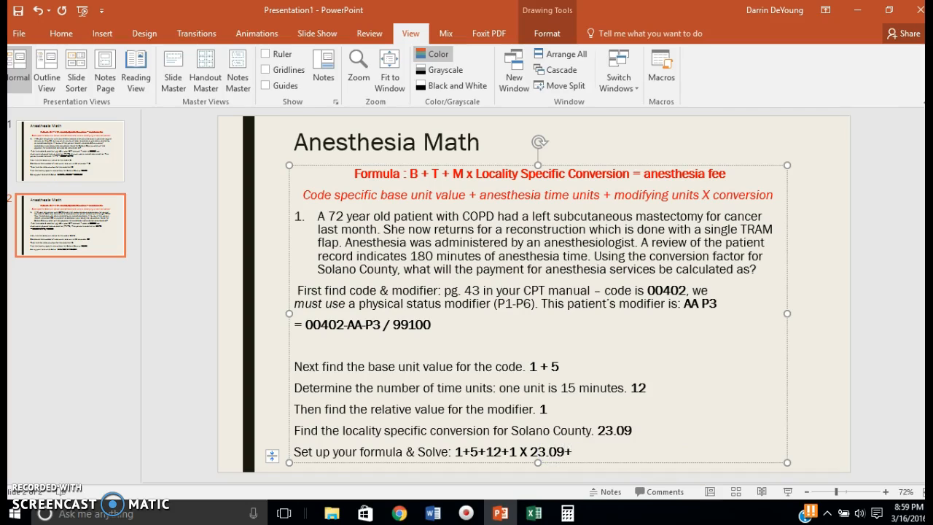
text(=)
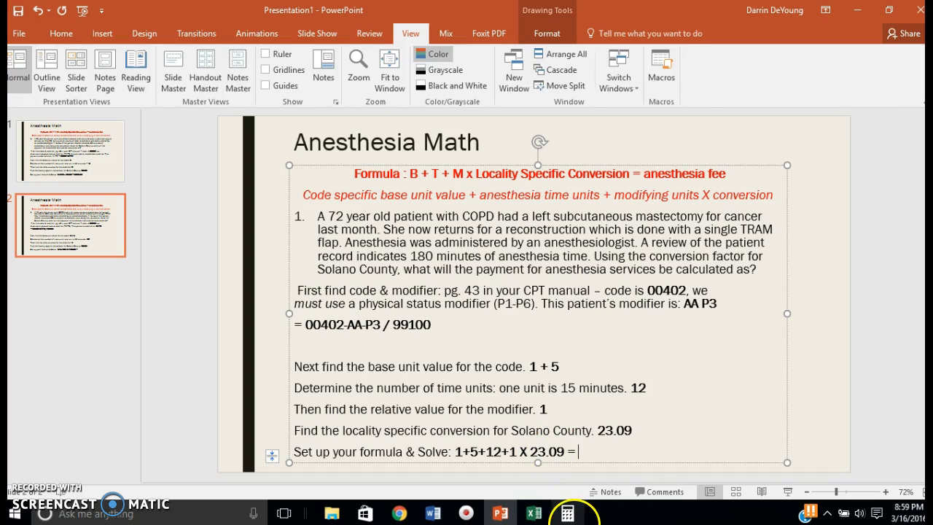
Clear Calculator and compute 19 total units times 23.09, giving 438.71.
click(567, 512)
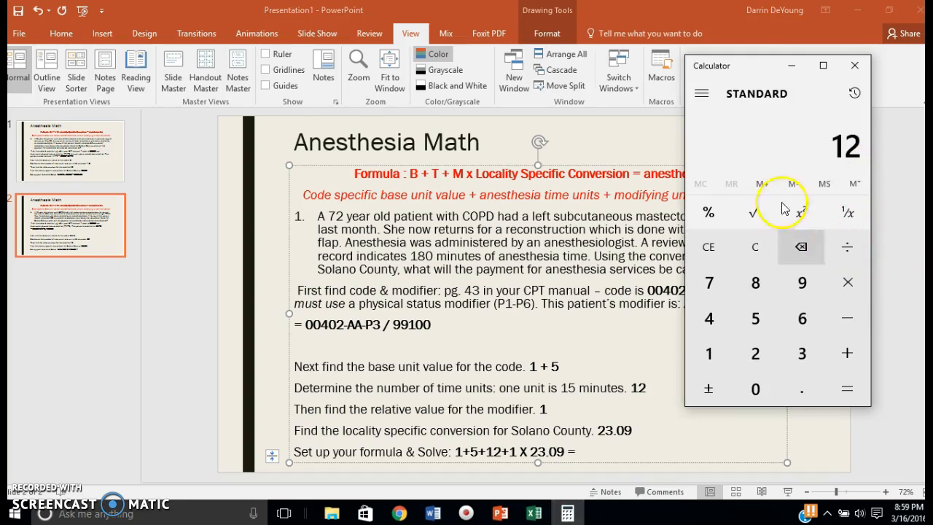
click(755, 247)
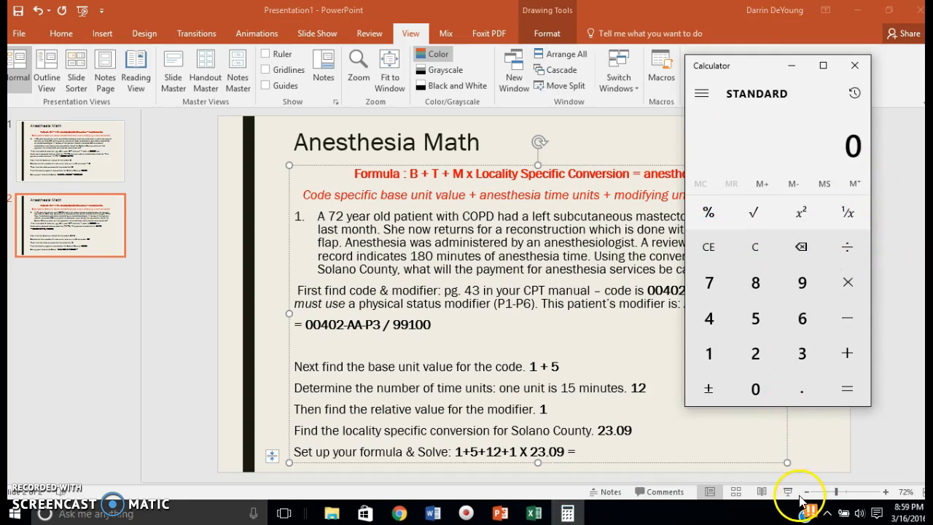
click(846, 352)
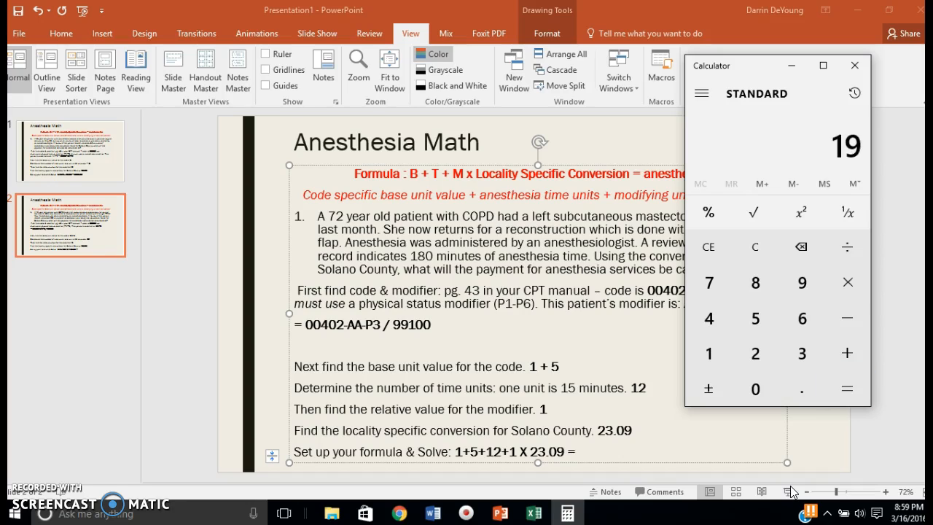
click(847, 282)
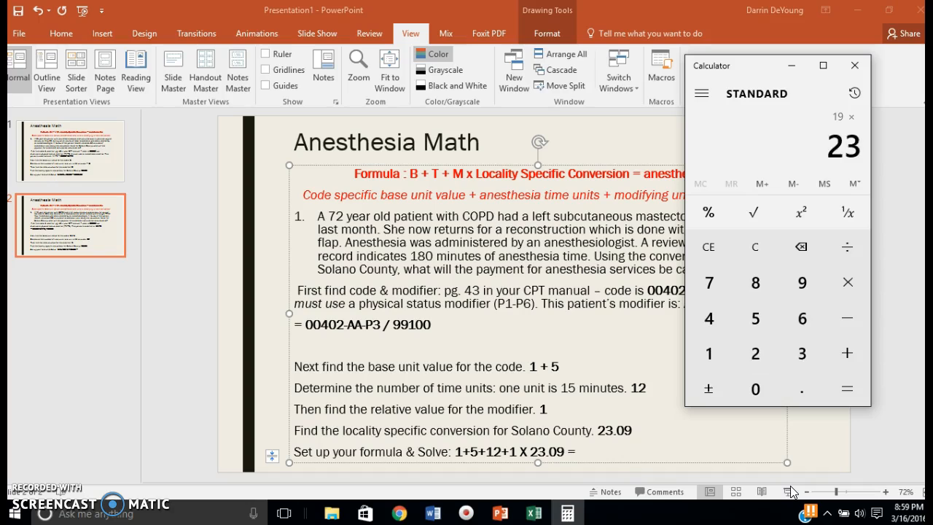
click(846, 388)
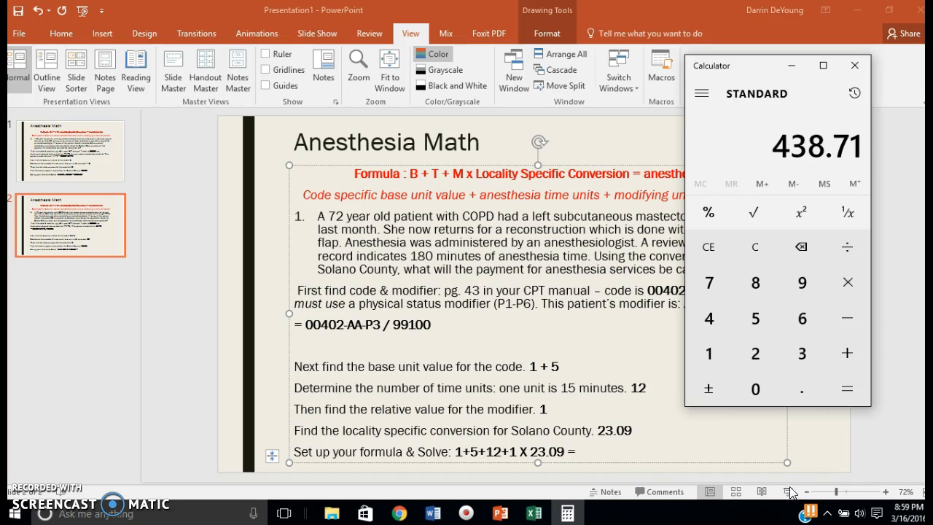
mouse_move(775, 498)
text( 438.71)
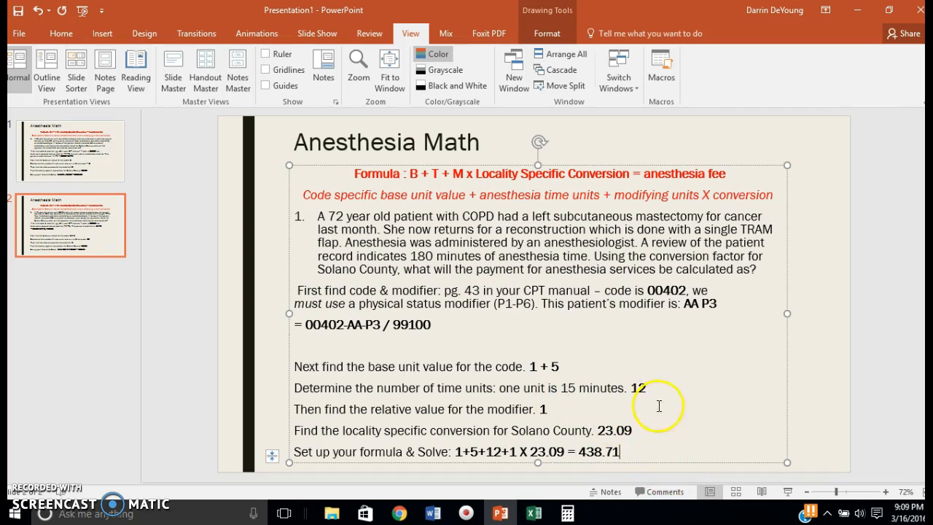
mouse_move(715, 422)
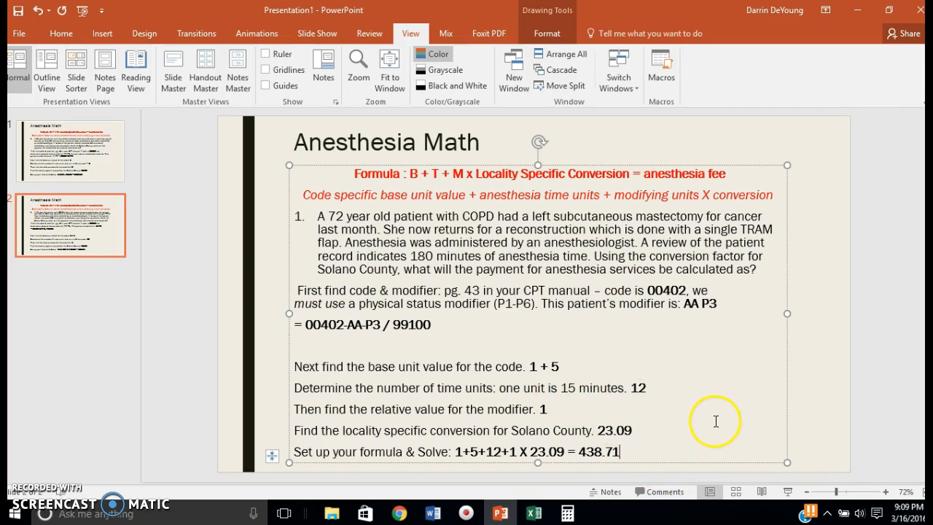
mouse_move(744, 412)
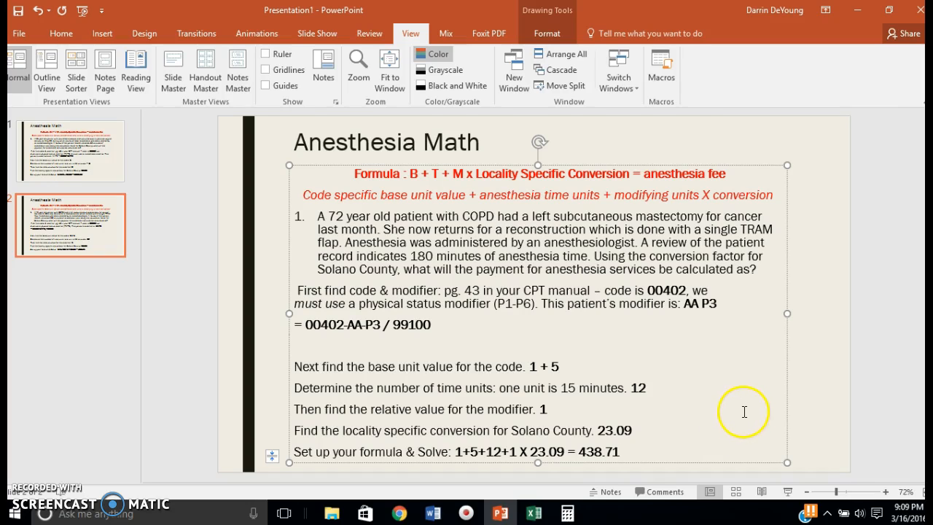
mouse_move(382, 226)
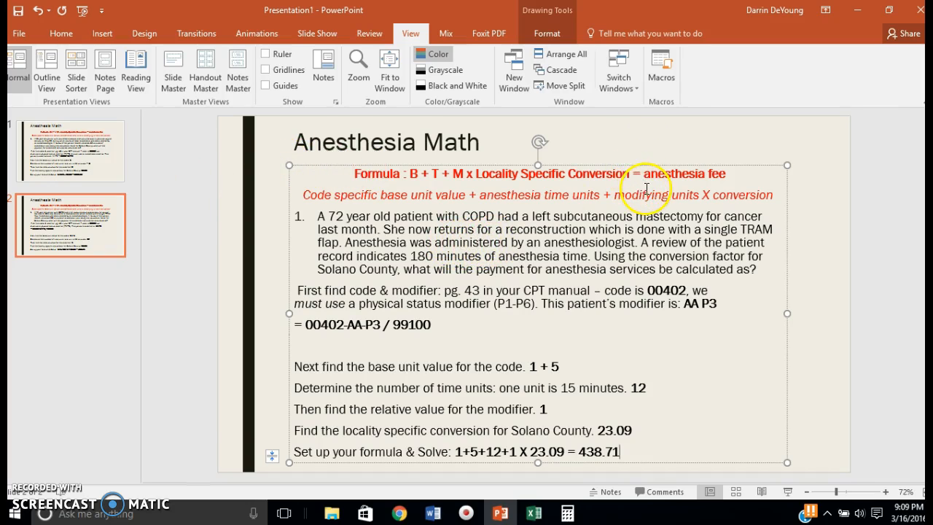
mouse_move(895, 376)
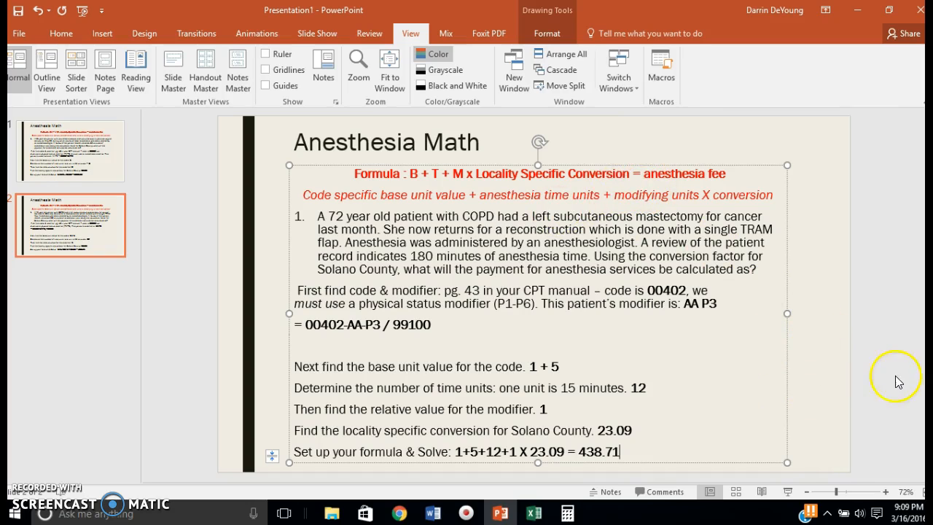
mouse_move(866, 394)
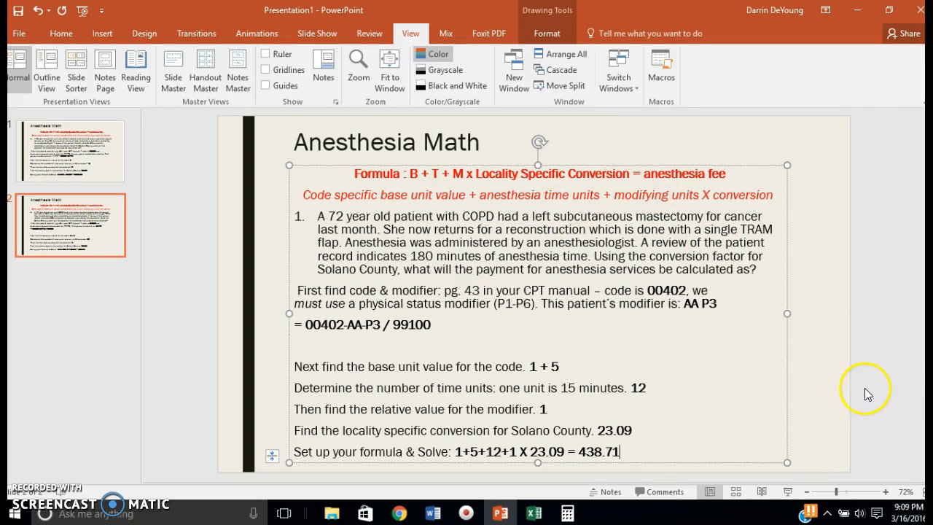
mouse_move(864, 385)
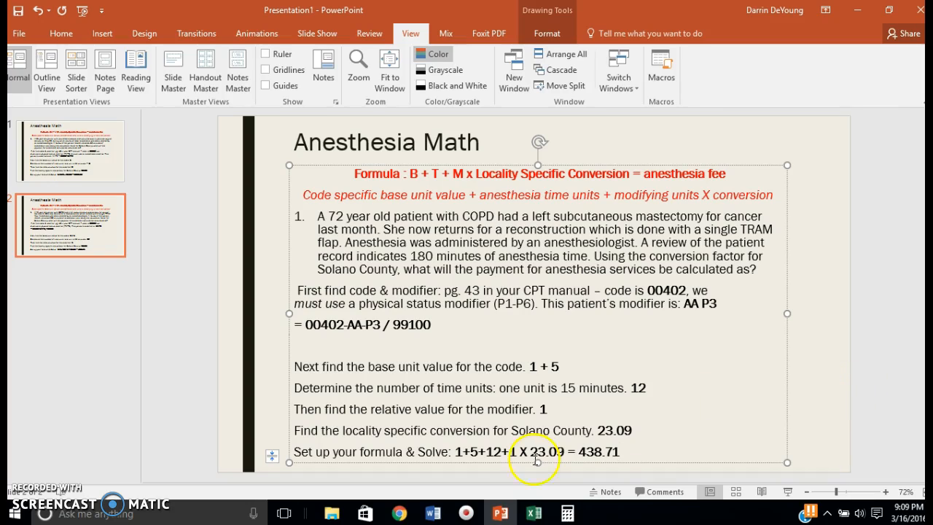
Bring the Anesthesia Base Units workbook back to the front in Excel.
click(532, 513)
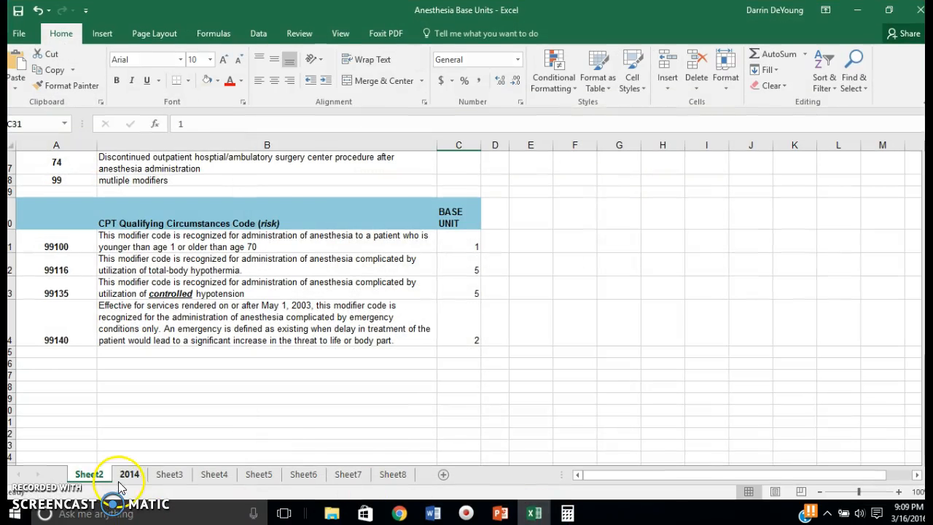